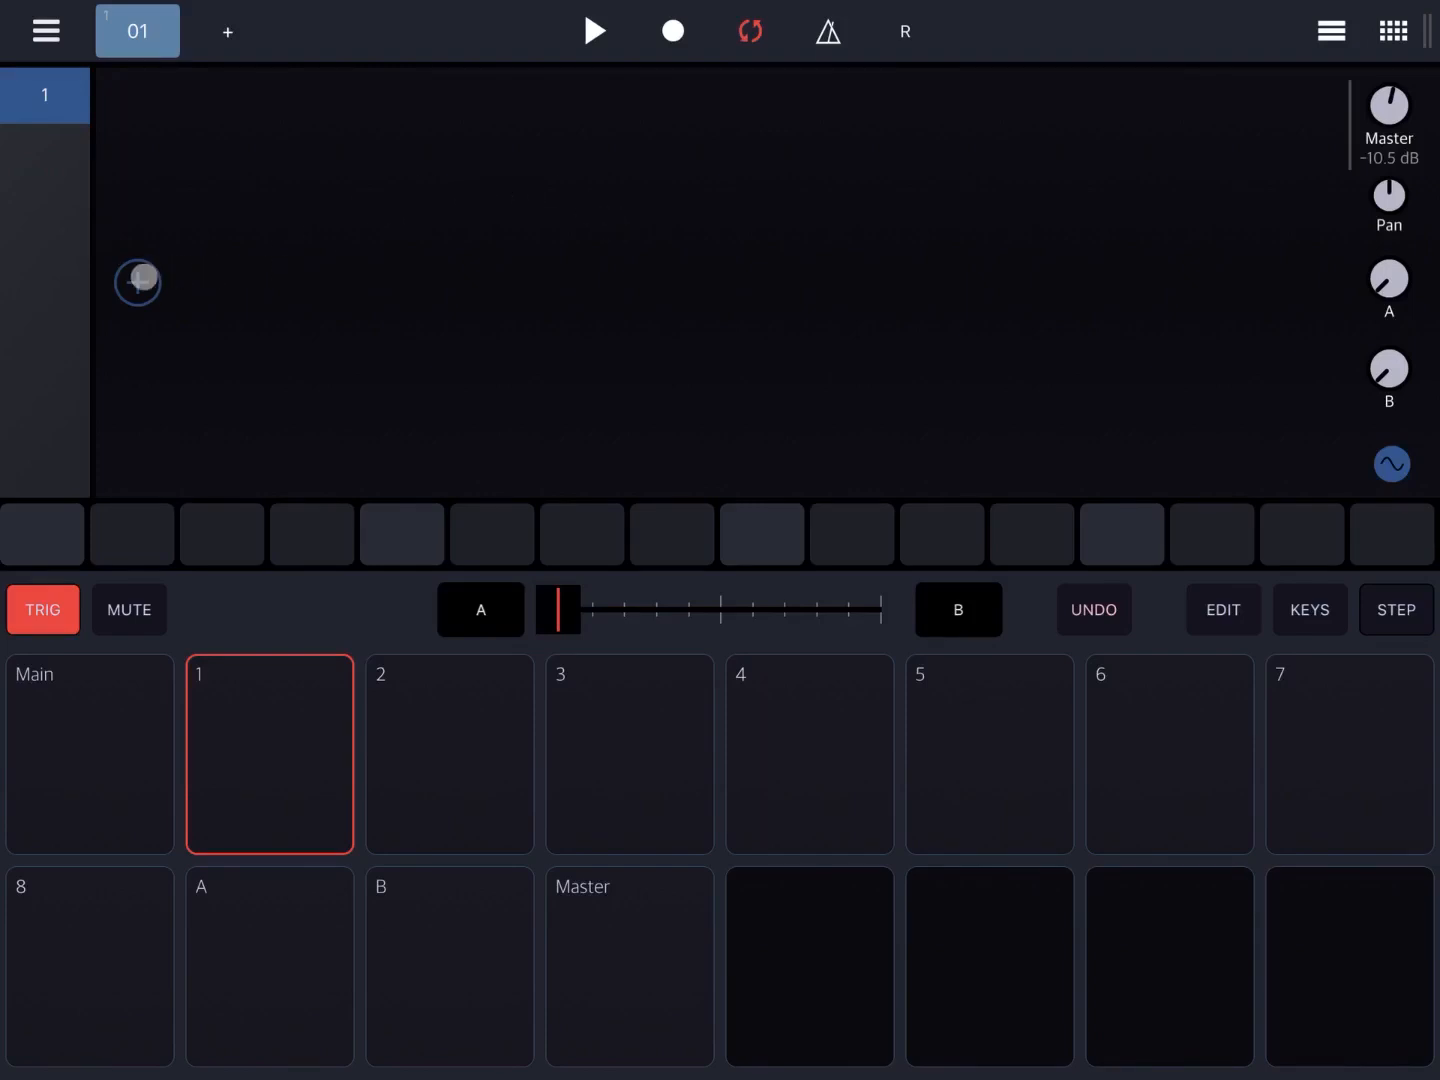
# Add an Arp 3 MIDI arpeggiator module to track 1's empty rack.
pyautogui.click(137, 282)
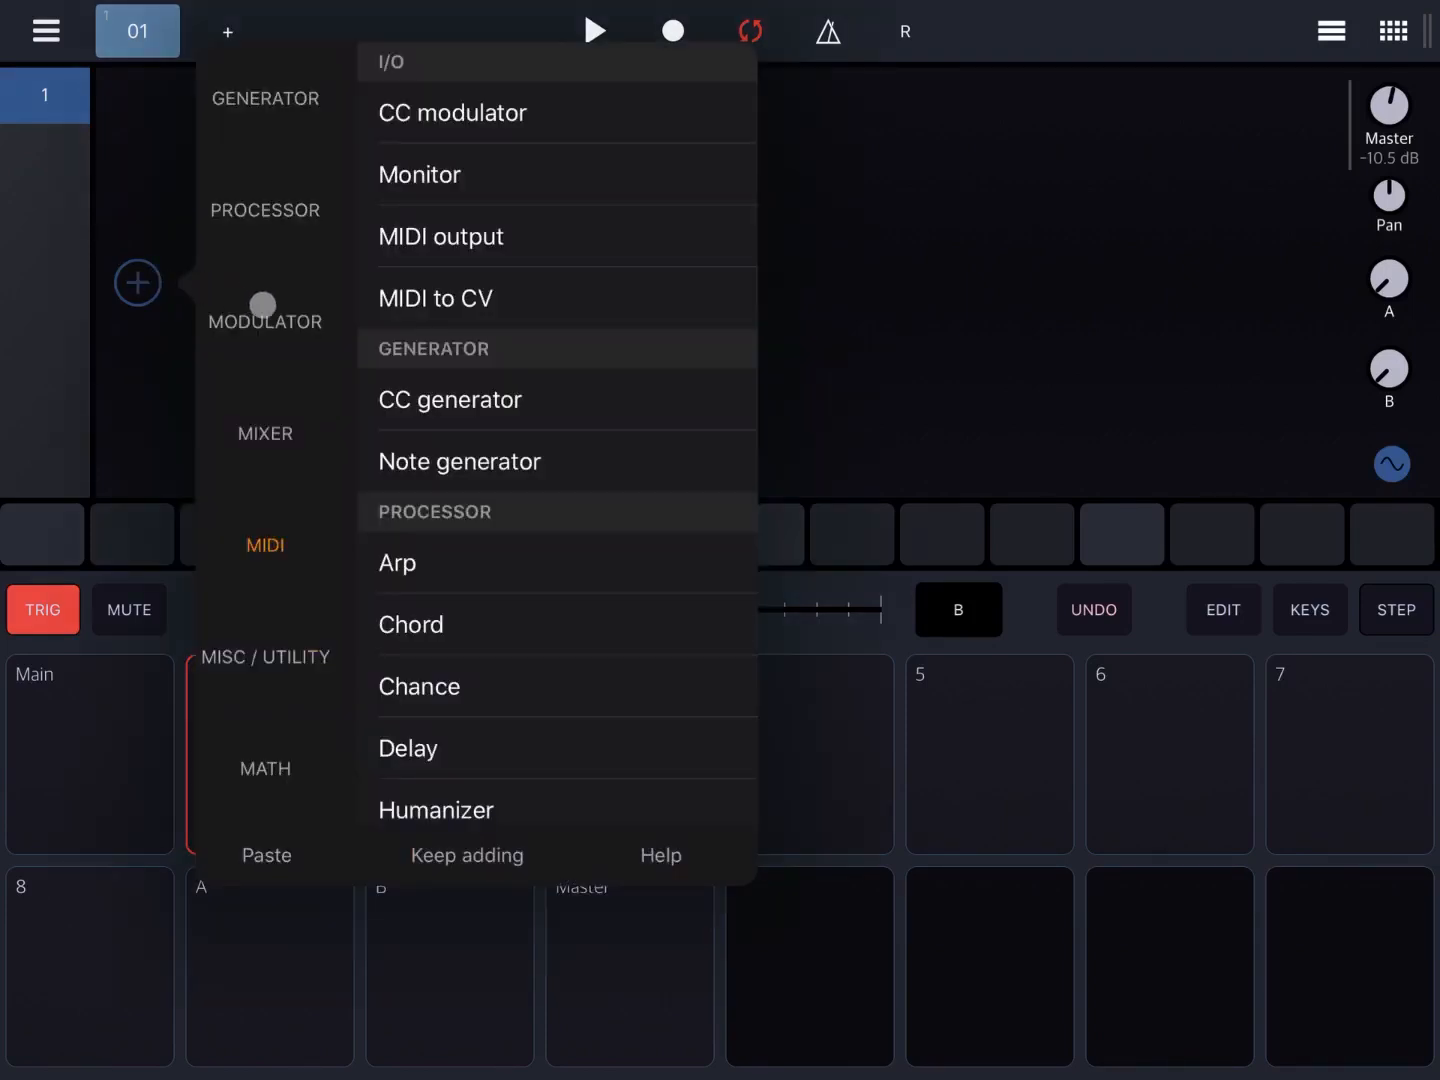
pyautogui.click(396, 563)
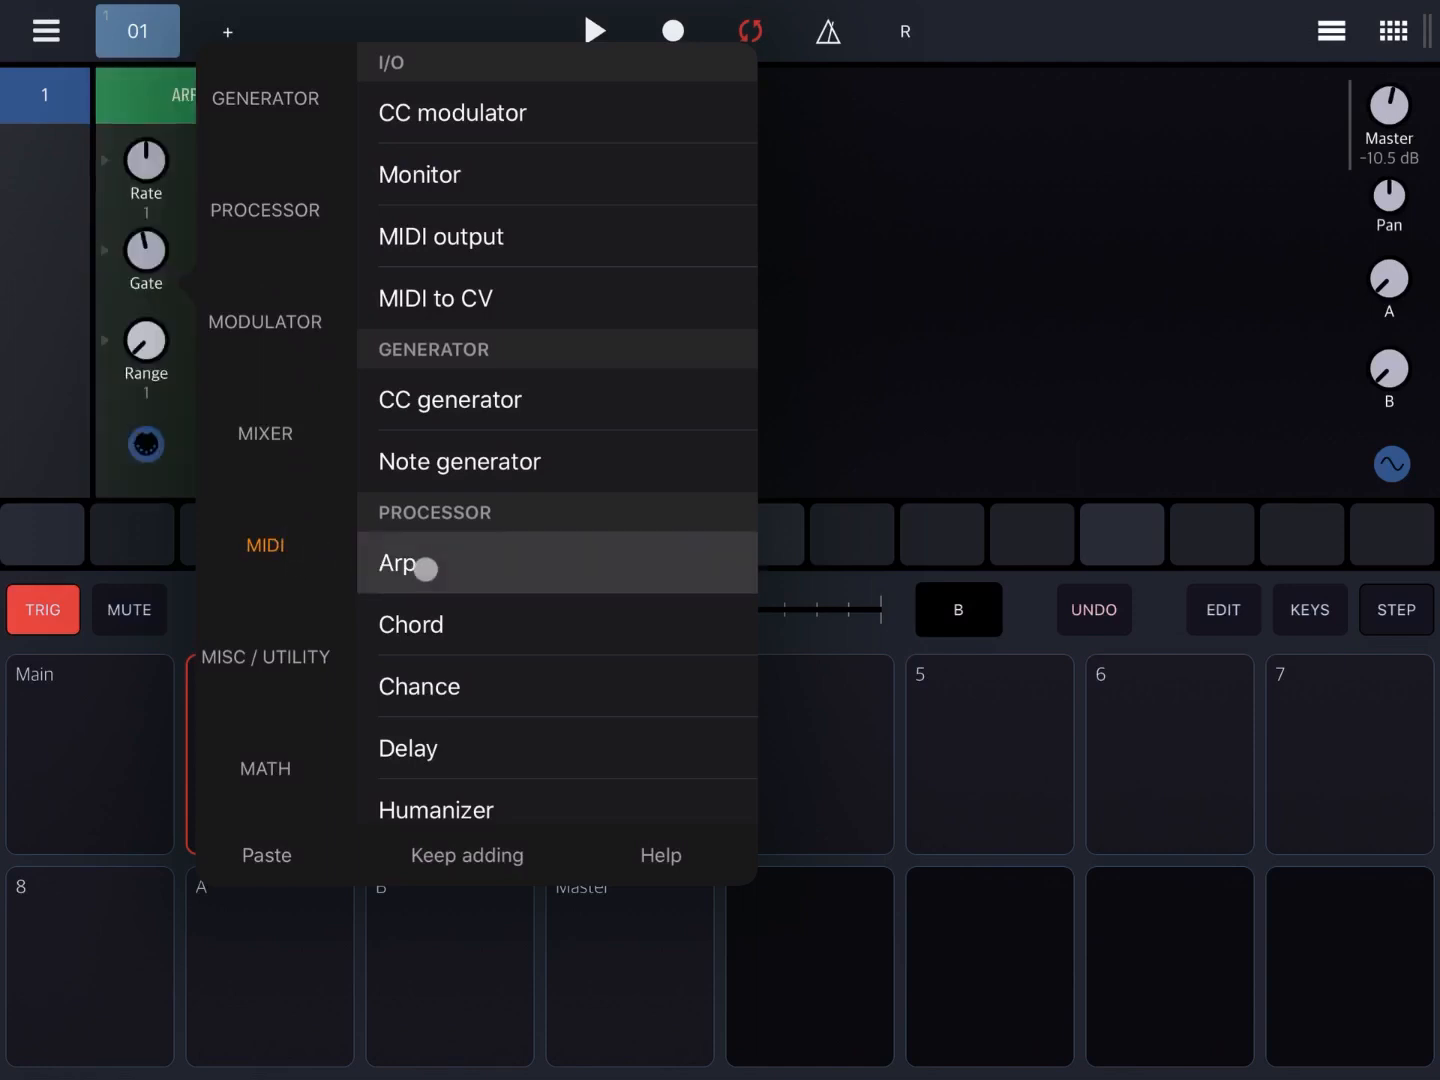
pyautogui.click(397, 562)
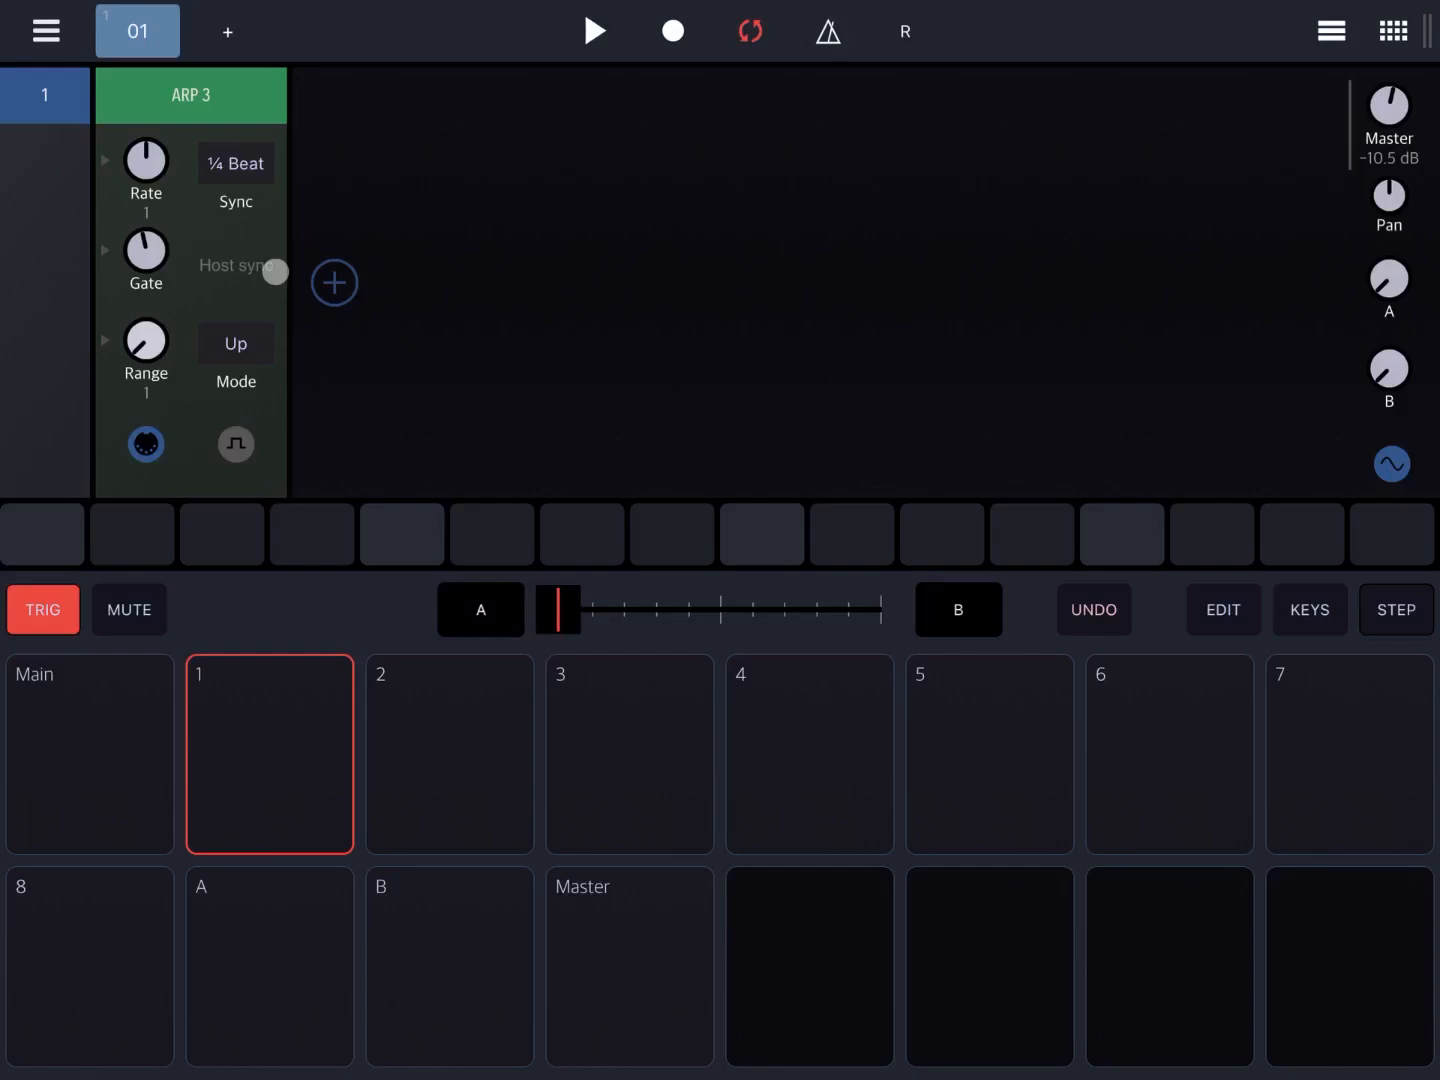
# Set the Arp 3 rate to 1/2 after briefly raising it to 5.
pyautogui.click(262, 205)
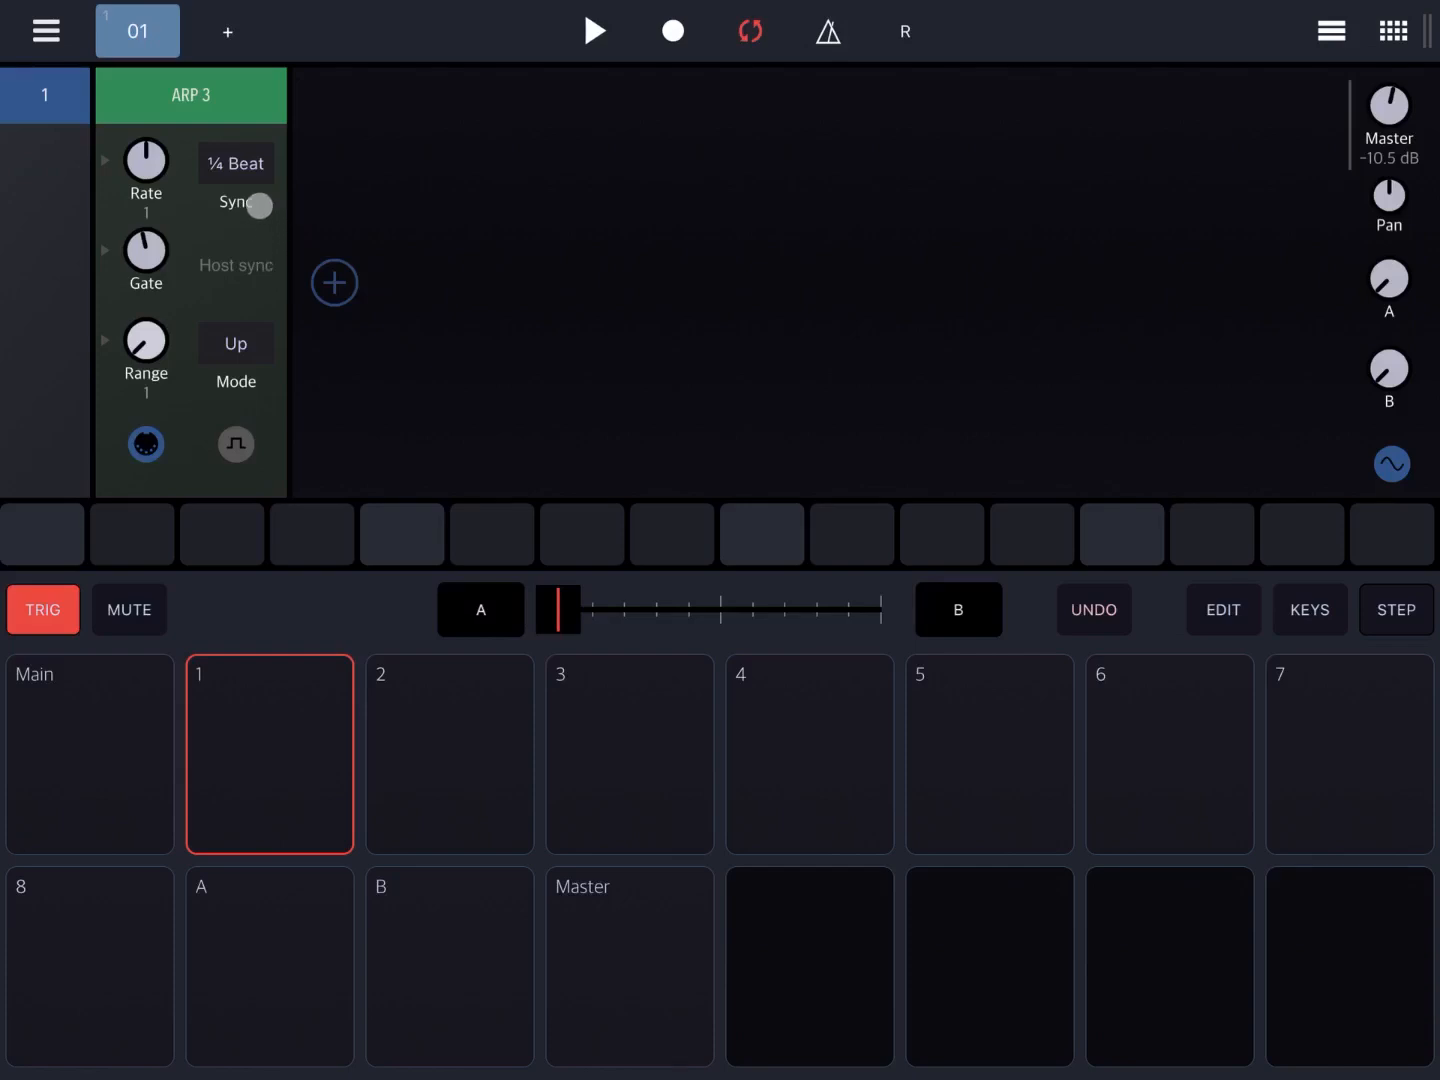
pyautogui.click(236, 206)
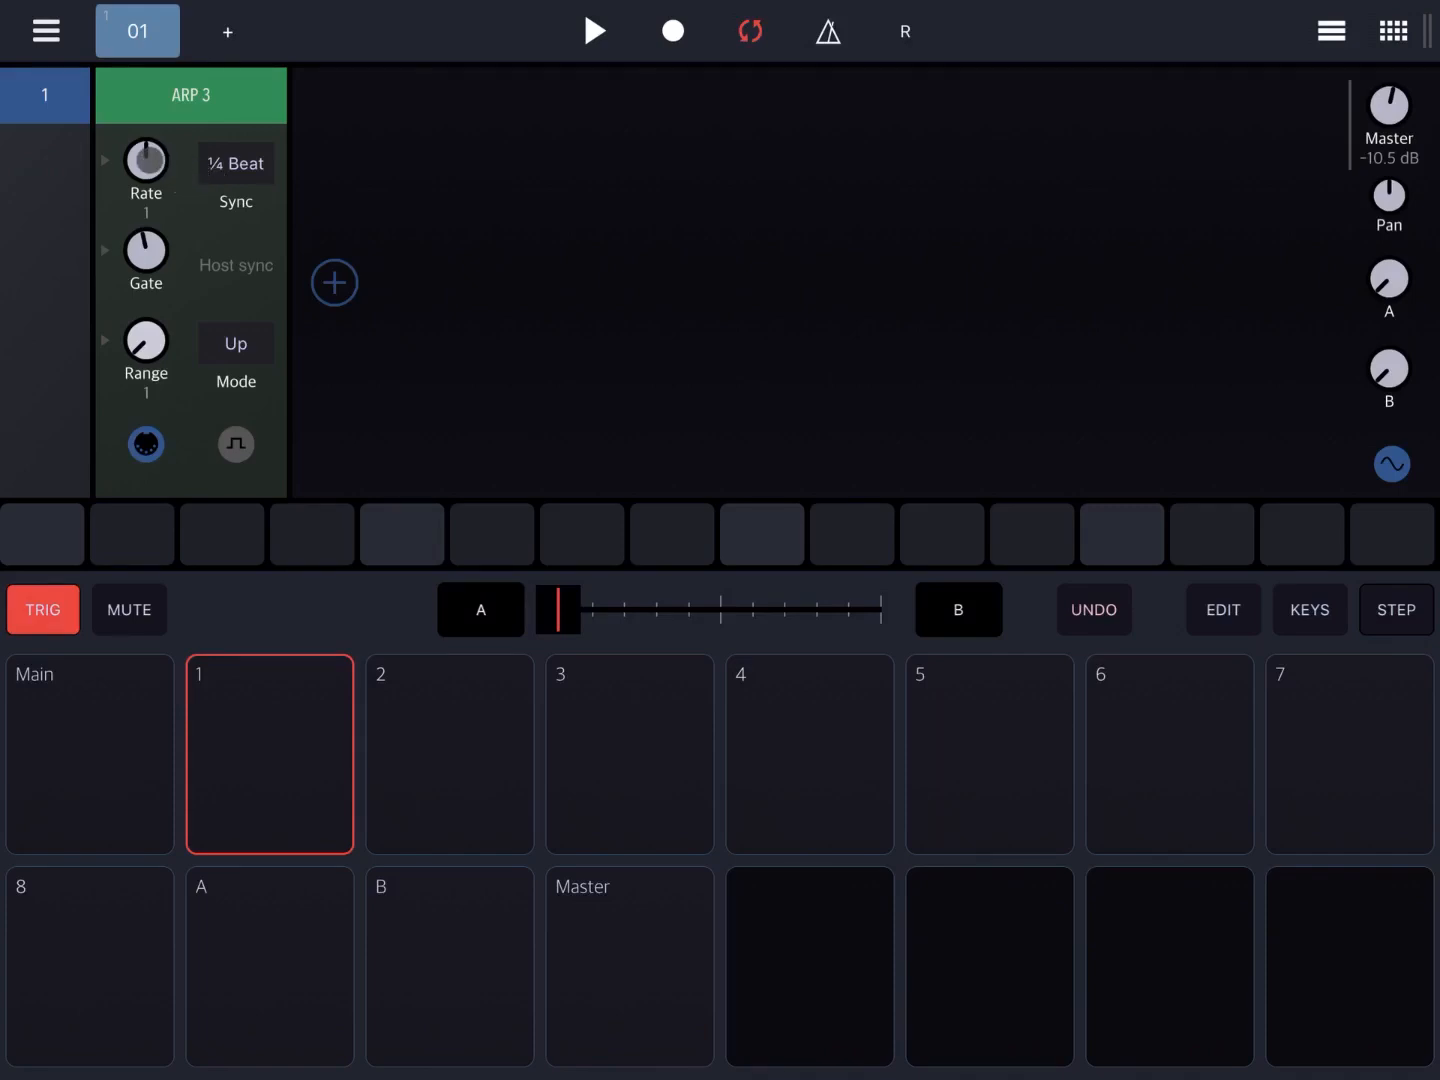
pyautogui.moveTo(145, 160); pyautogui.dragTo(160, 100)
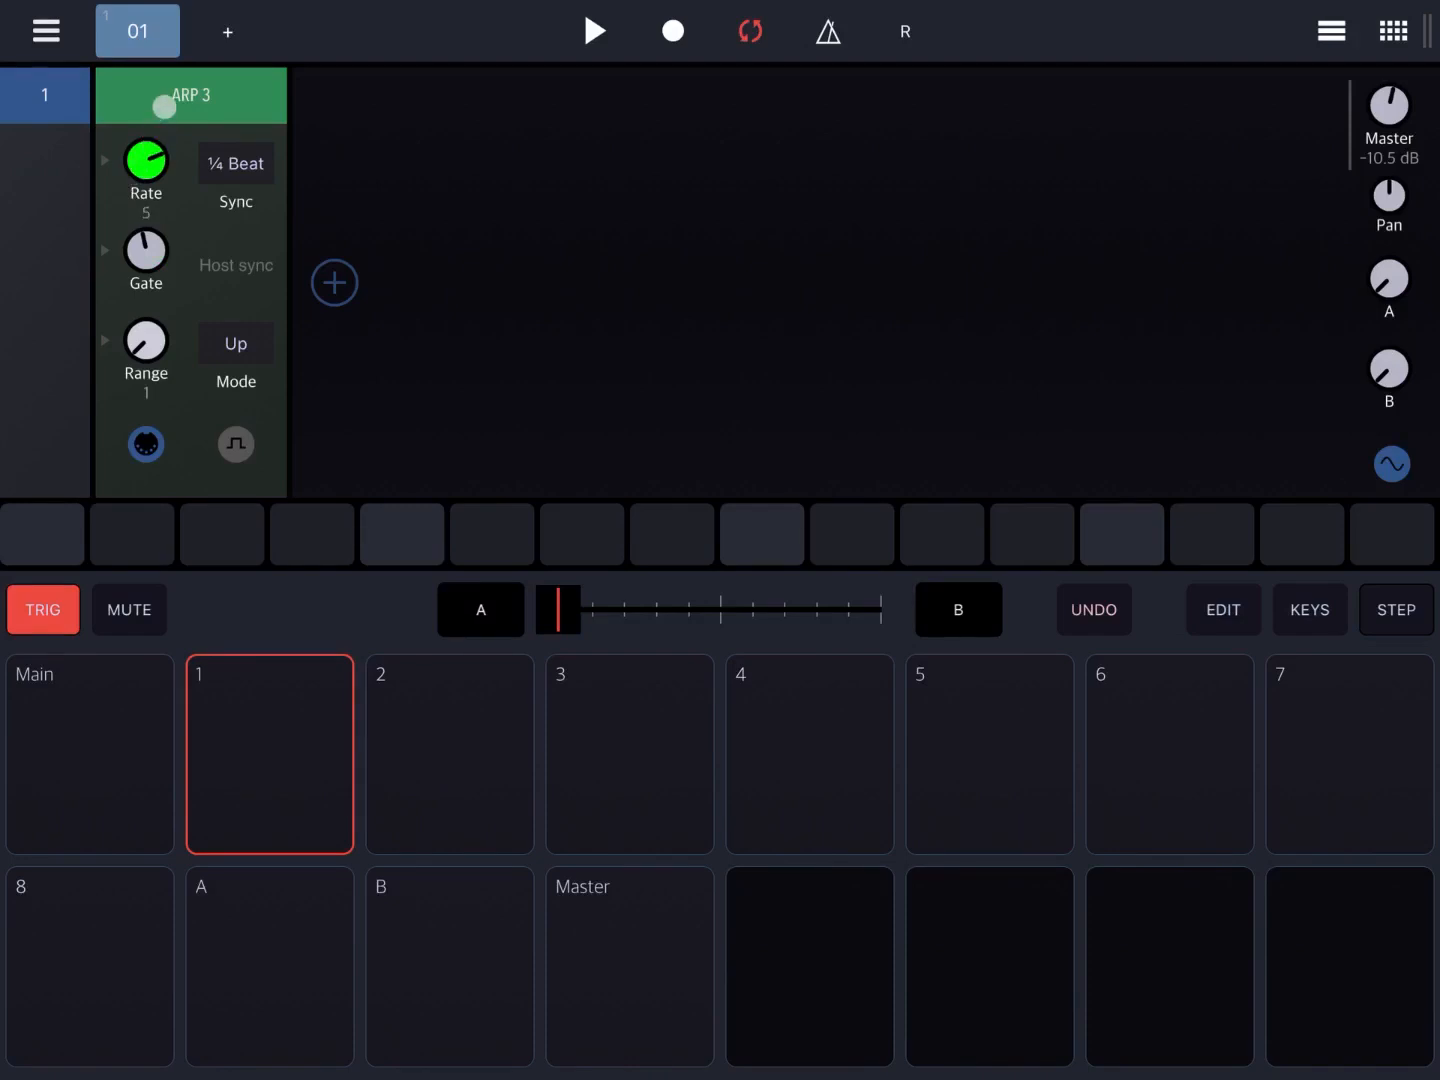
pyautogui.moveTo(145, 160); pyautogui.dragTo(162, 125)
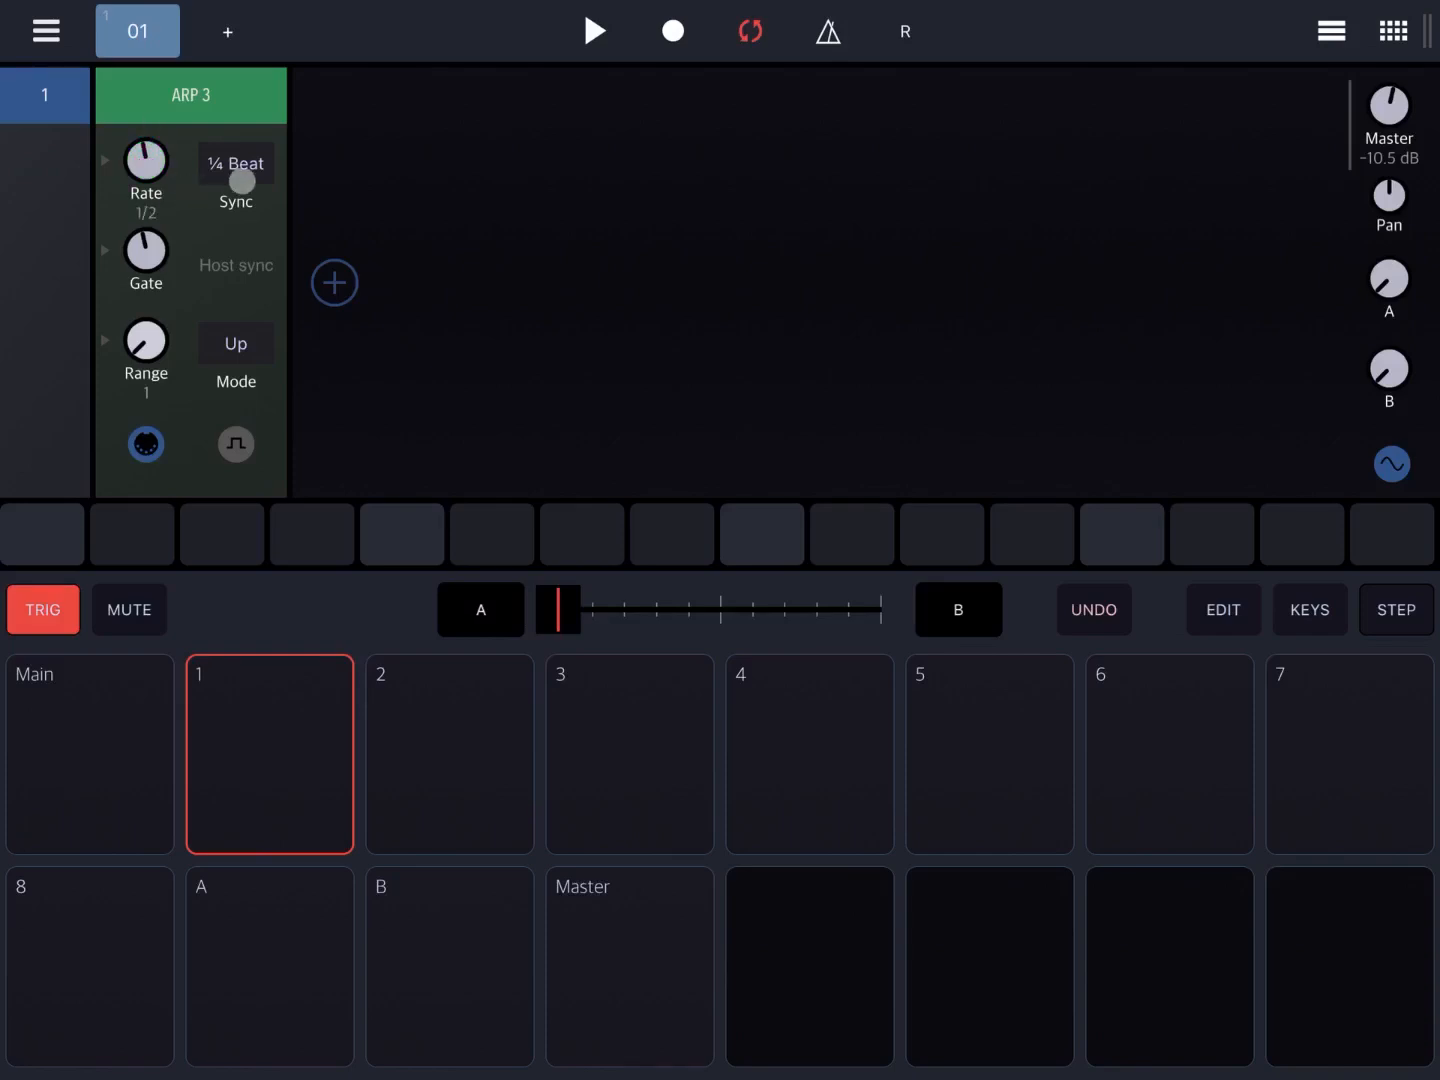
pyautogui.click(236, 182)
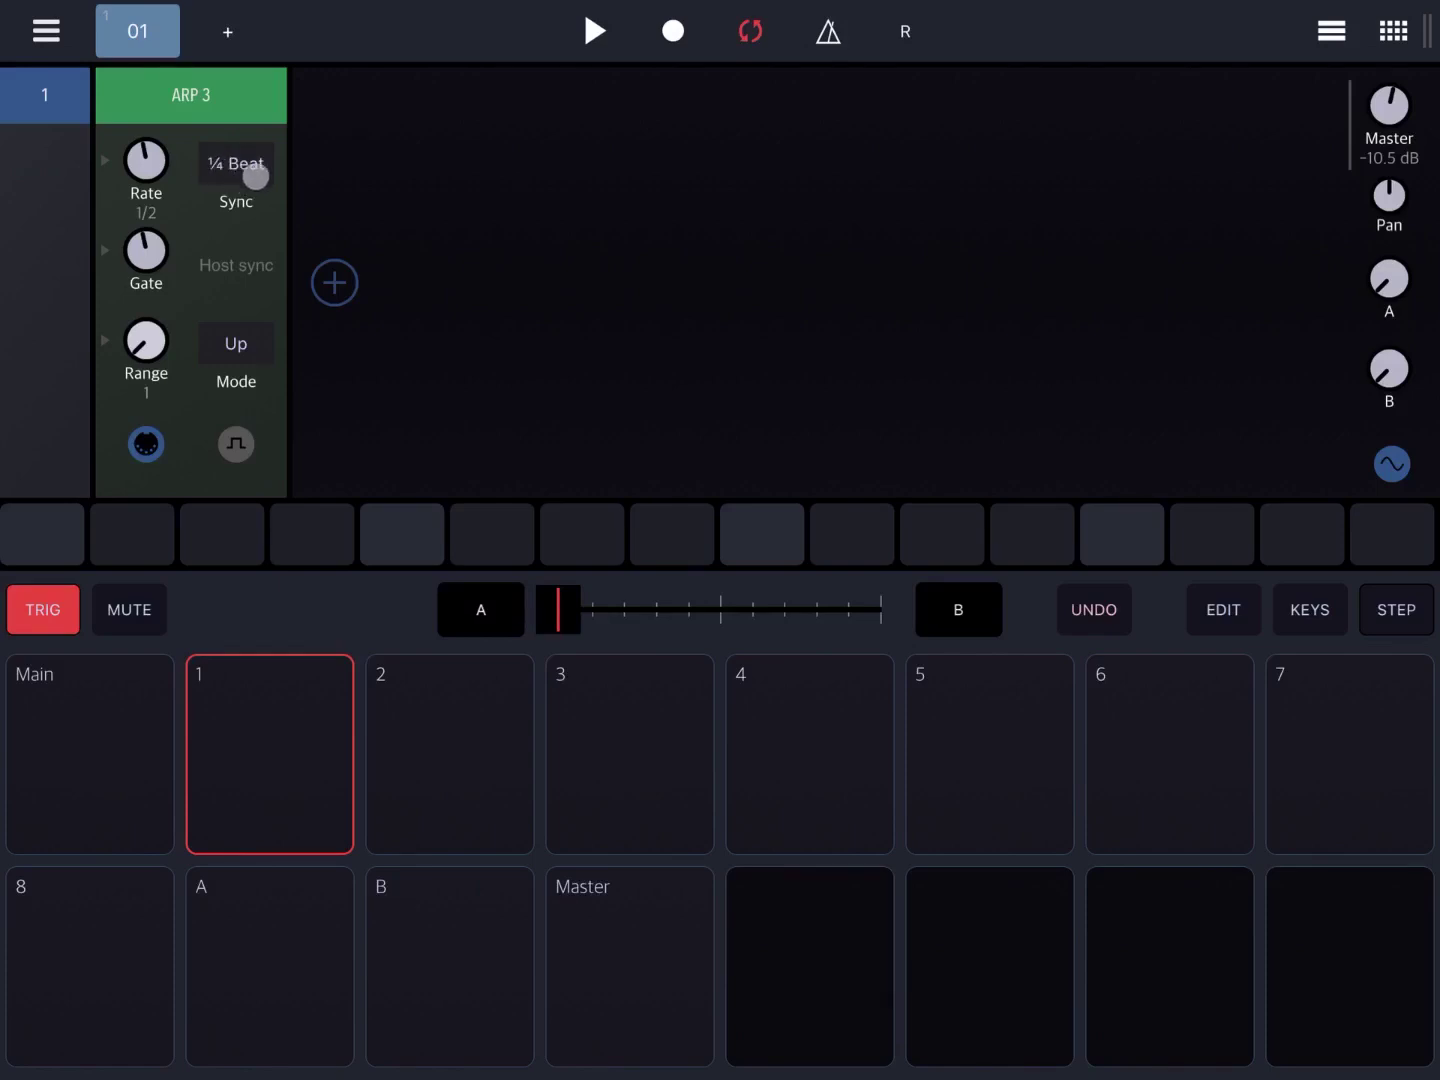
# Try Freq sync at 0.44 Hz, then restore Arp 3 to ¼ Beat sync.
pyautogui.click(235, 164)
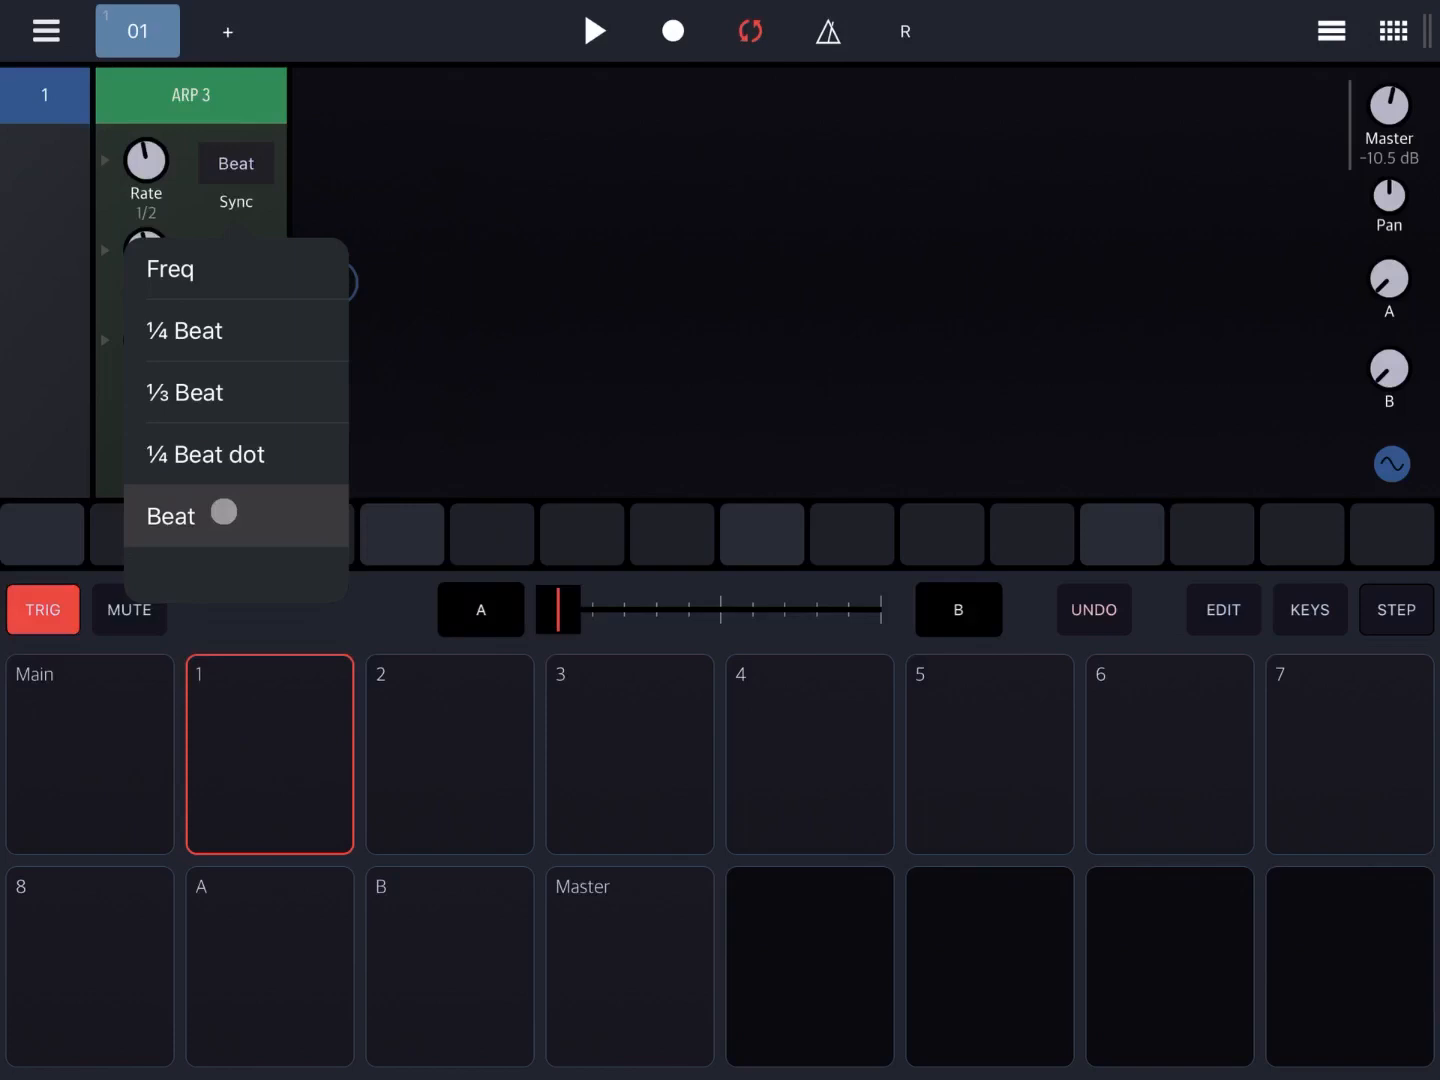
pyautogui.click(170, 268)
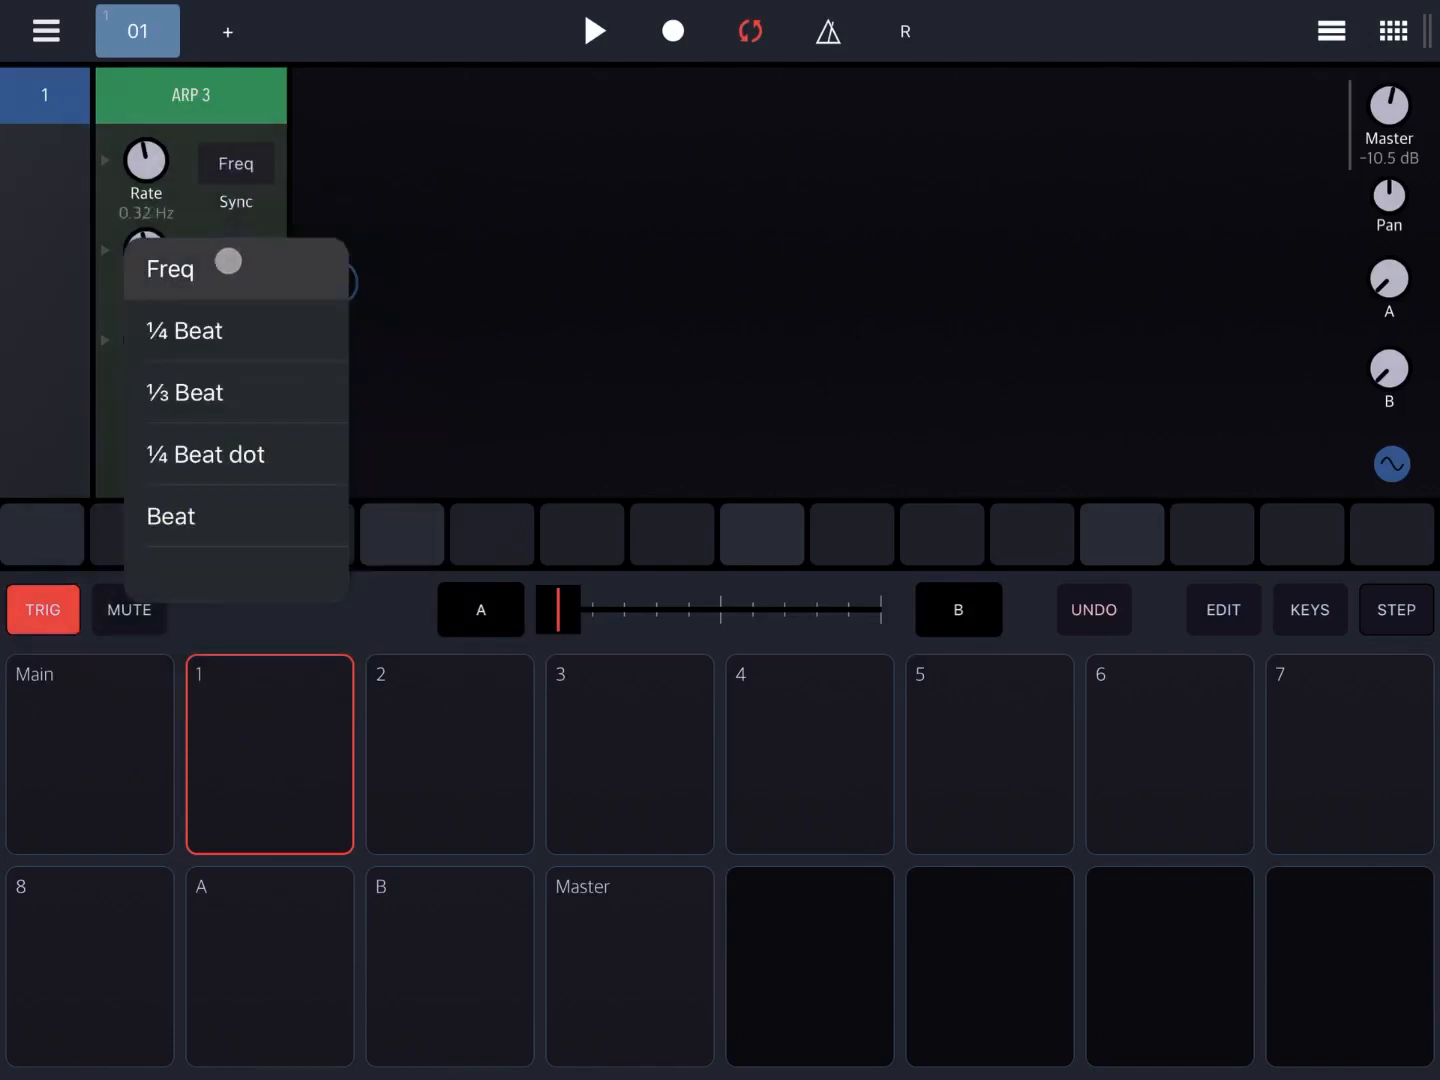
pyautogui.click(170, 268)
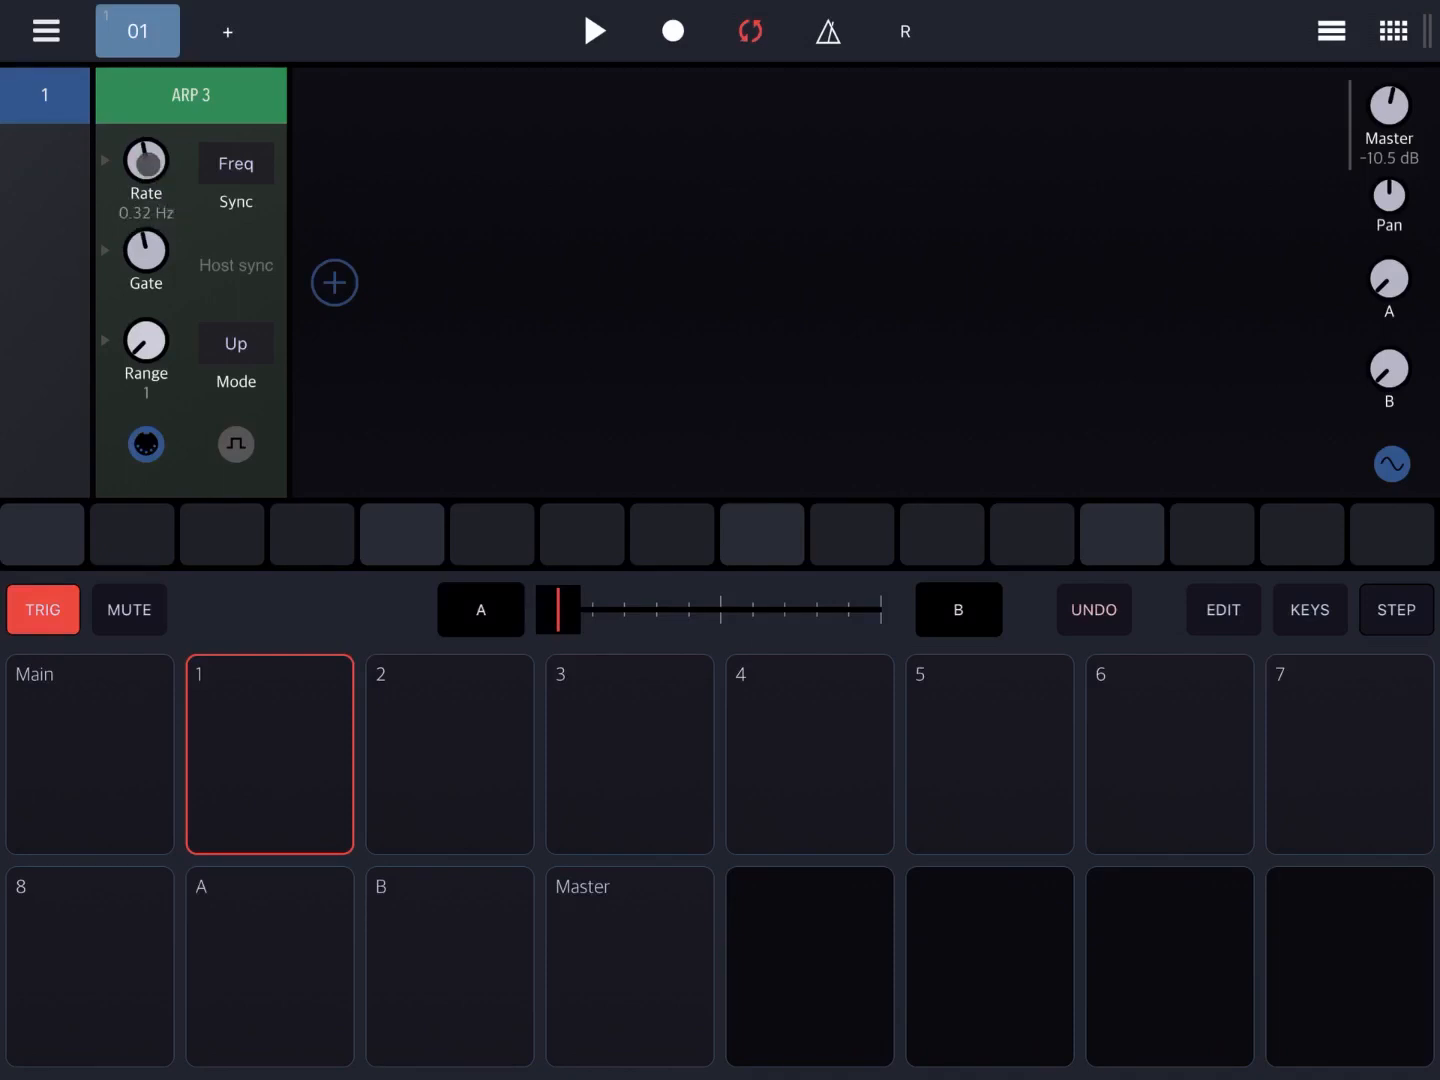
pyautogui.moveTo(145, 160); pyautogui.dragTo(160, 145)
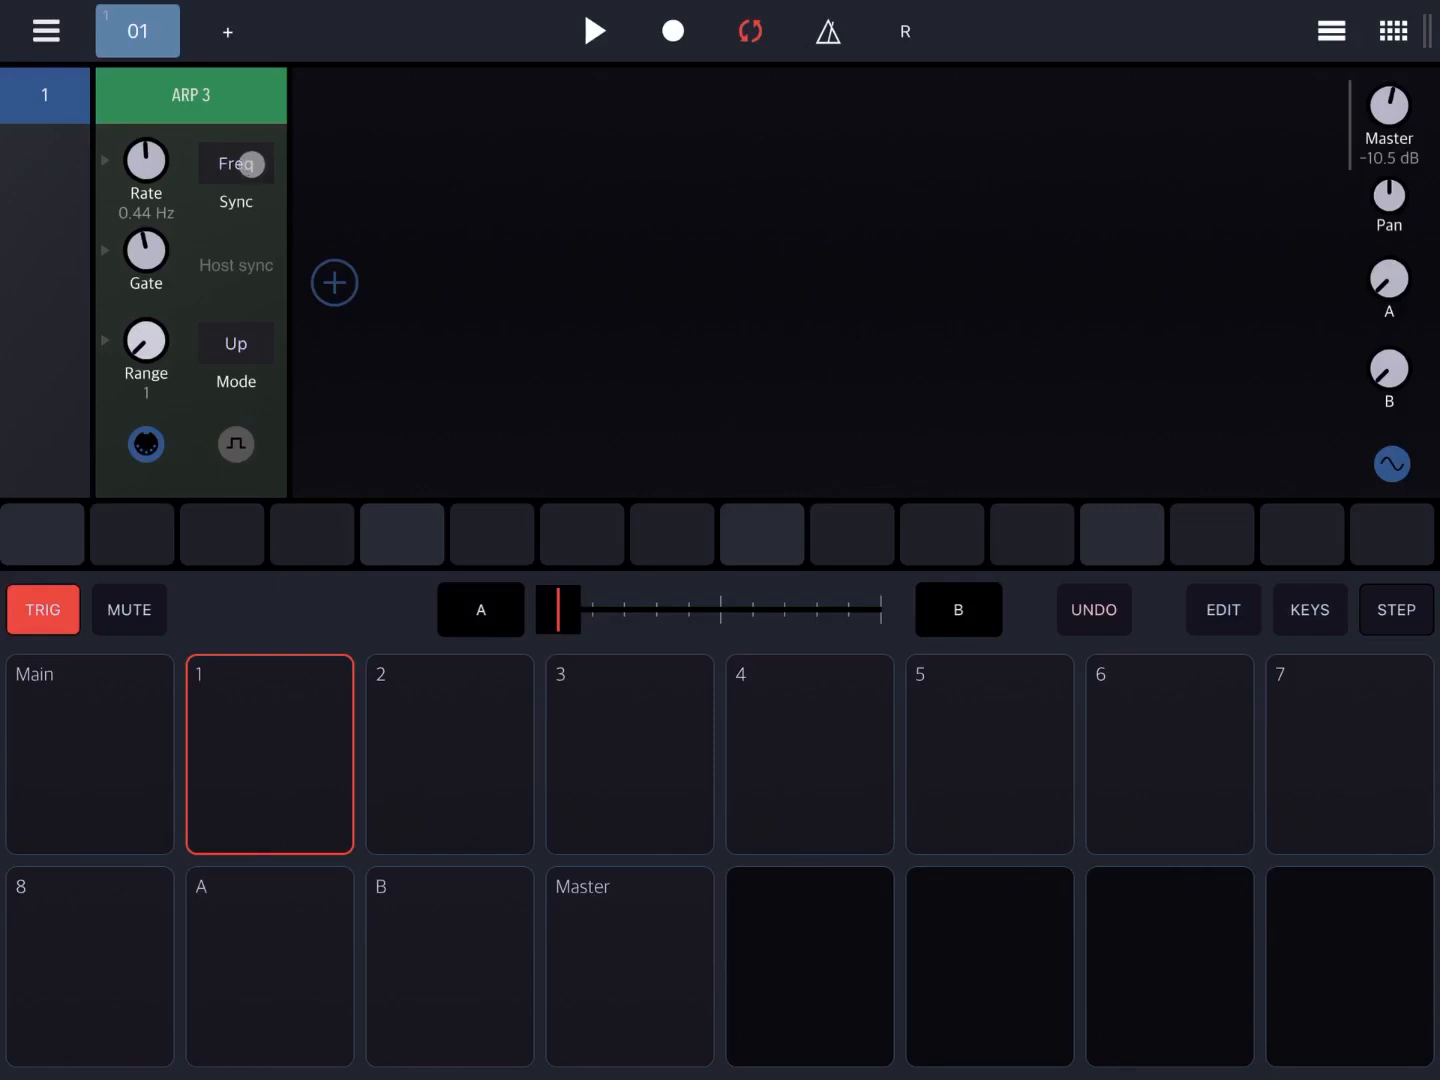
pyautogui.click(235, 180)
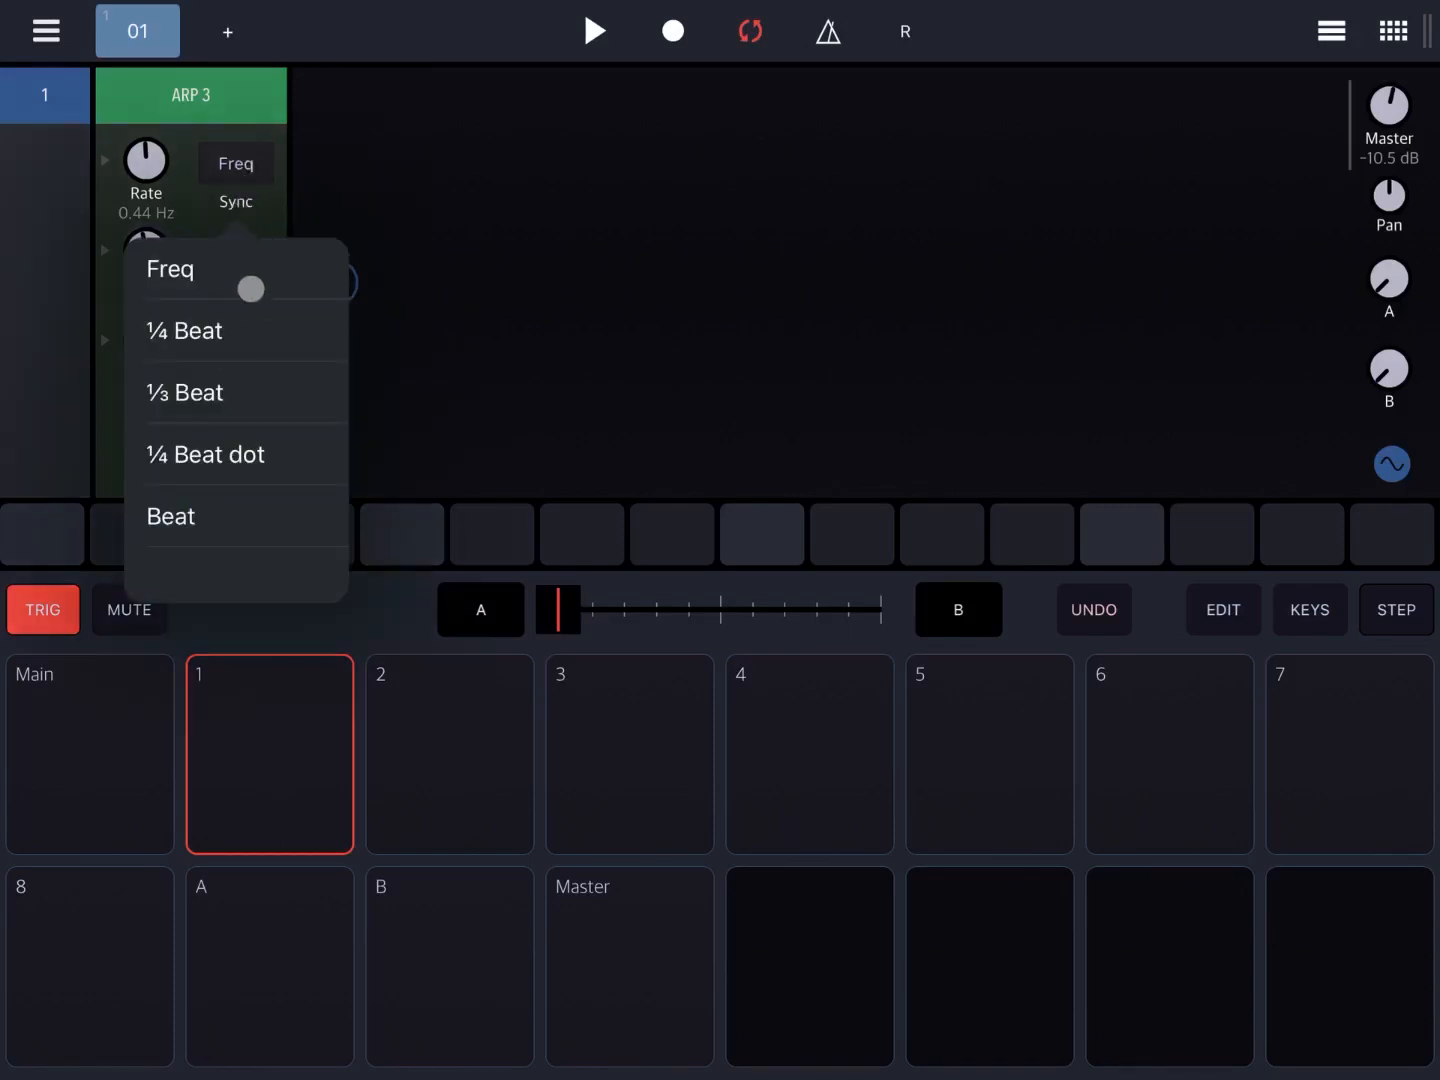
pyautogui.click(183, 330)
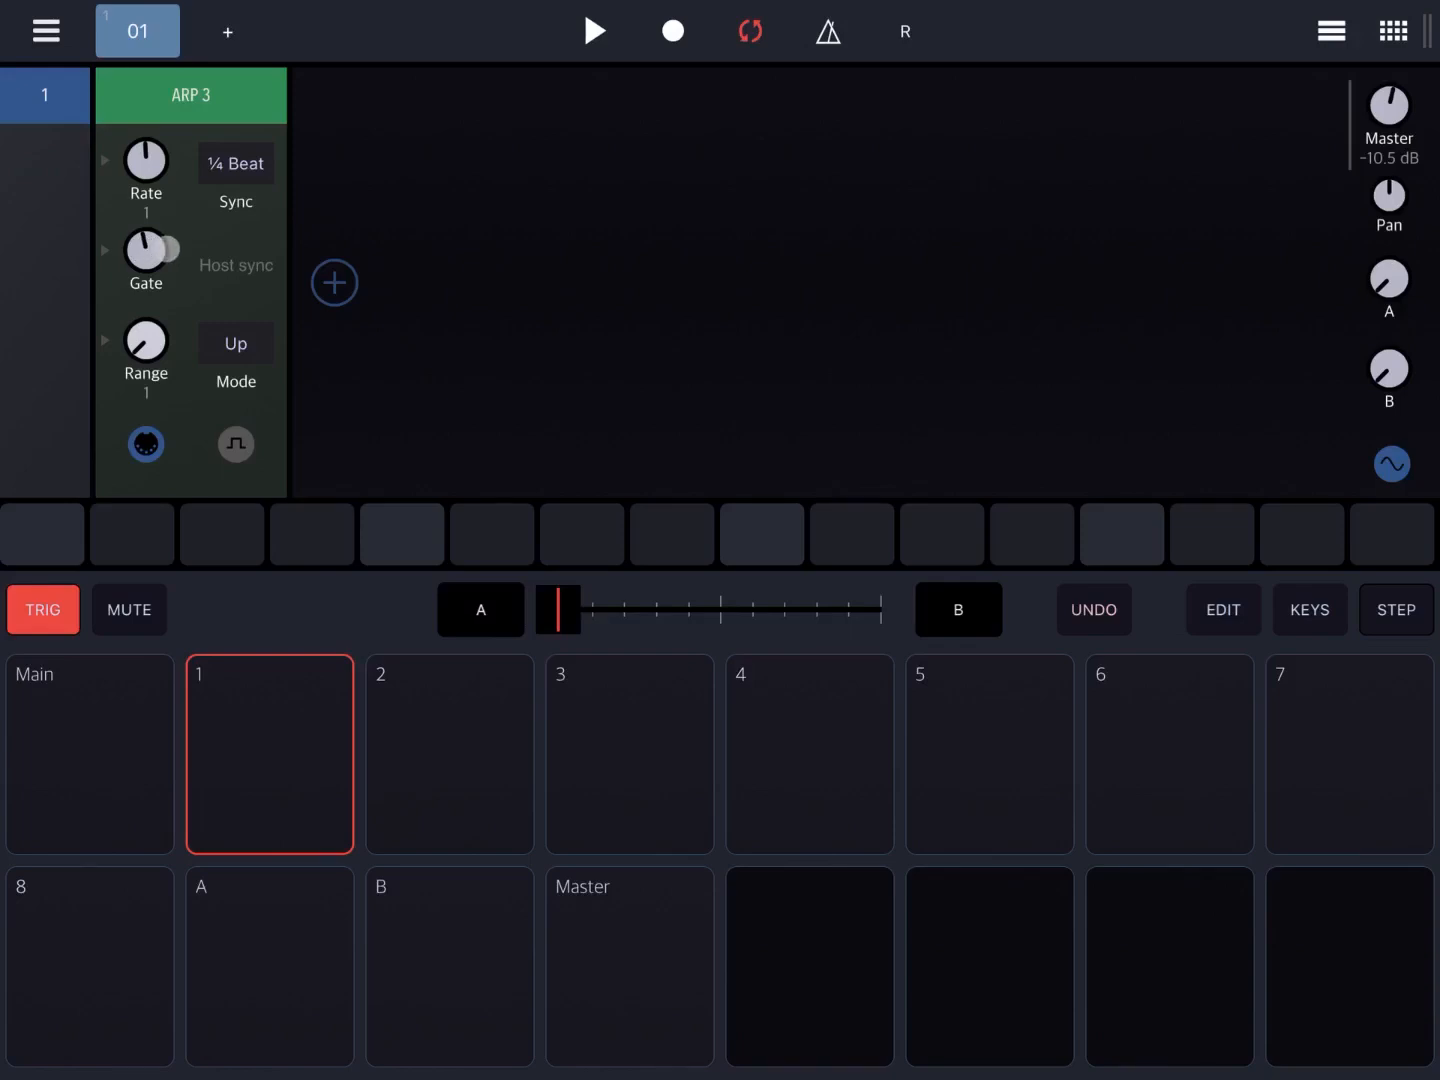
pyautogui.click(219, 247)
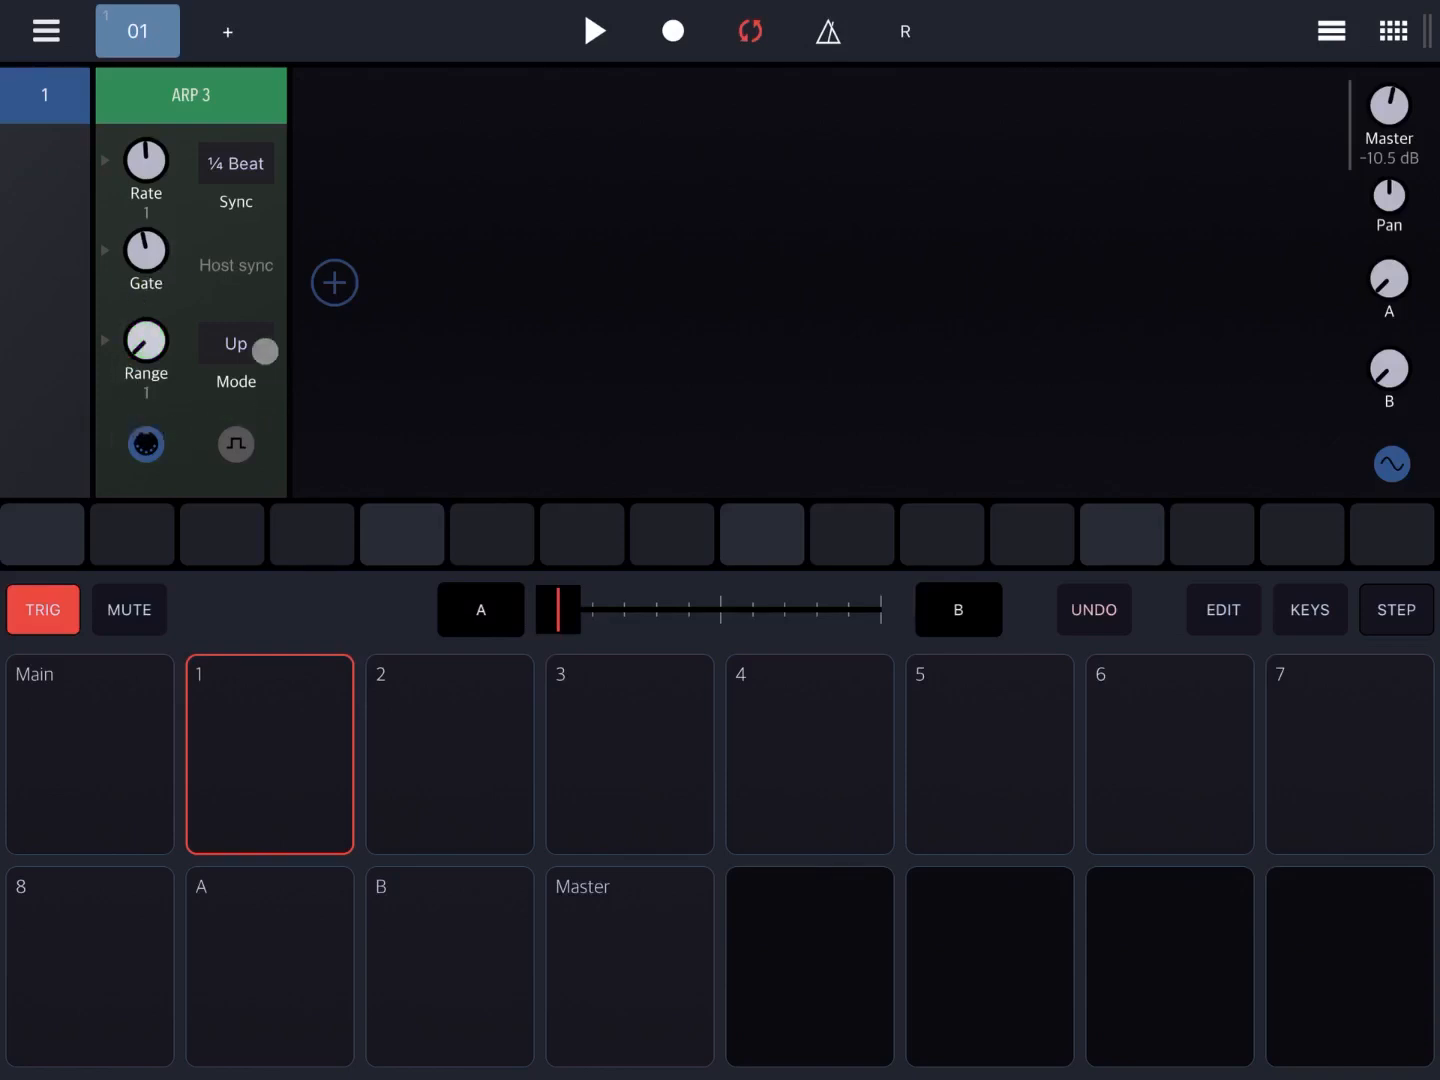
pyautogui.click(265, 351)
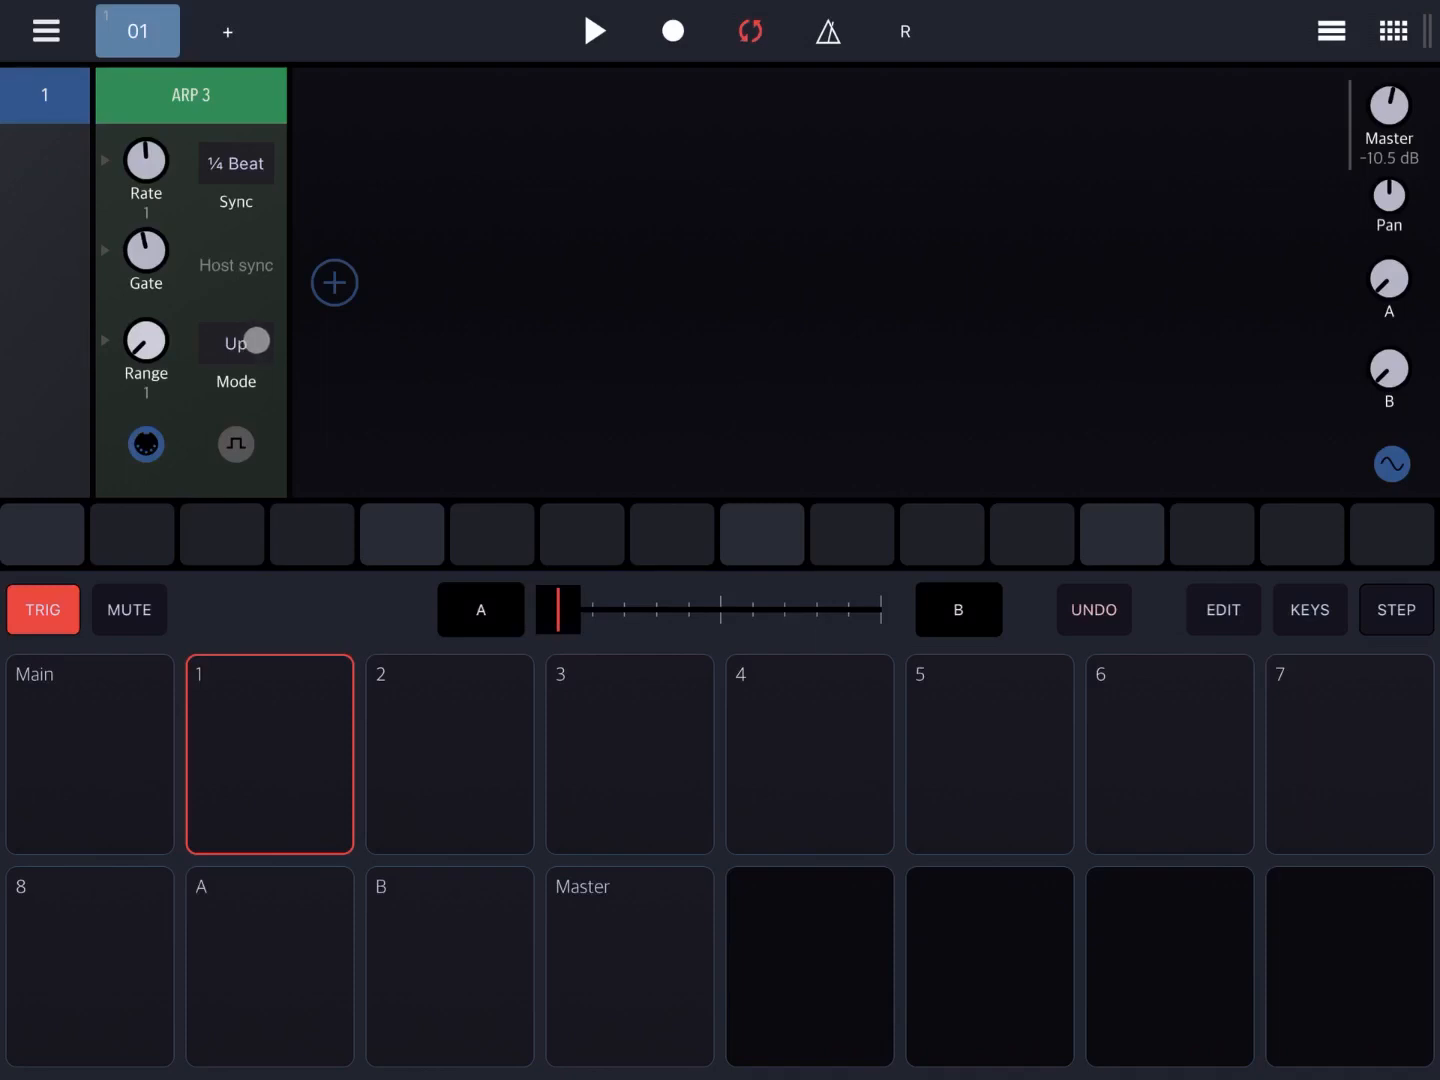
pyautogui.click(235, 343)
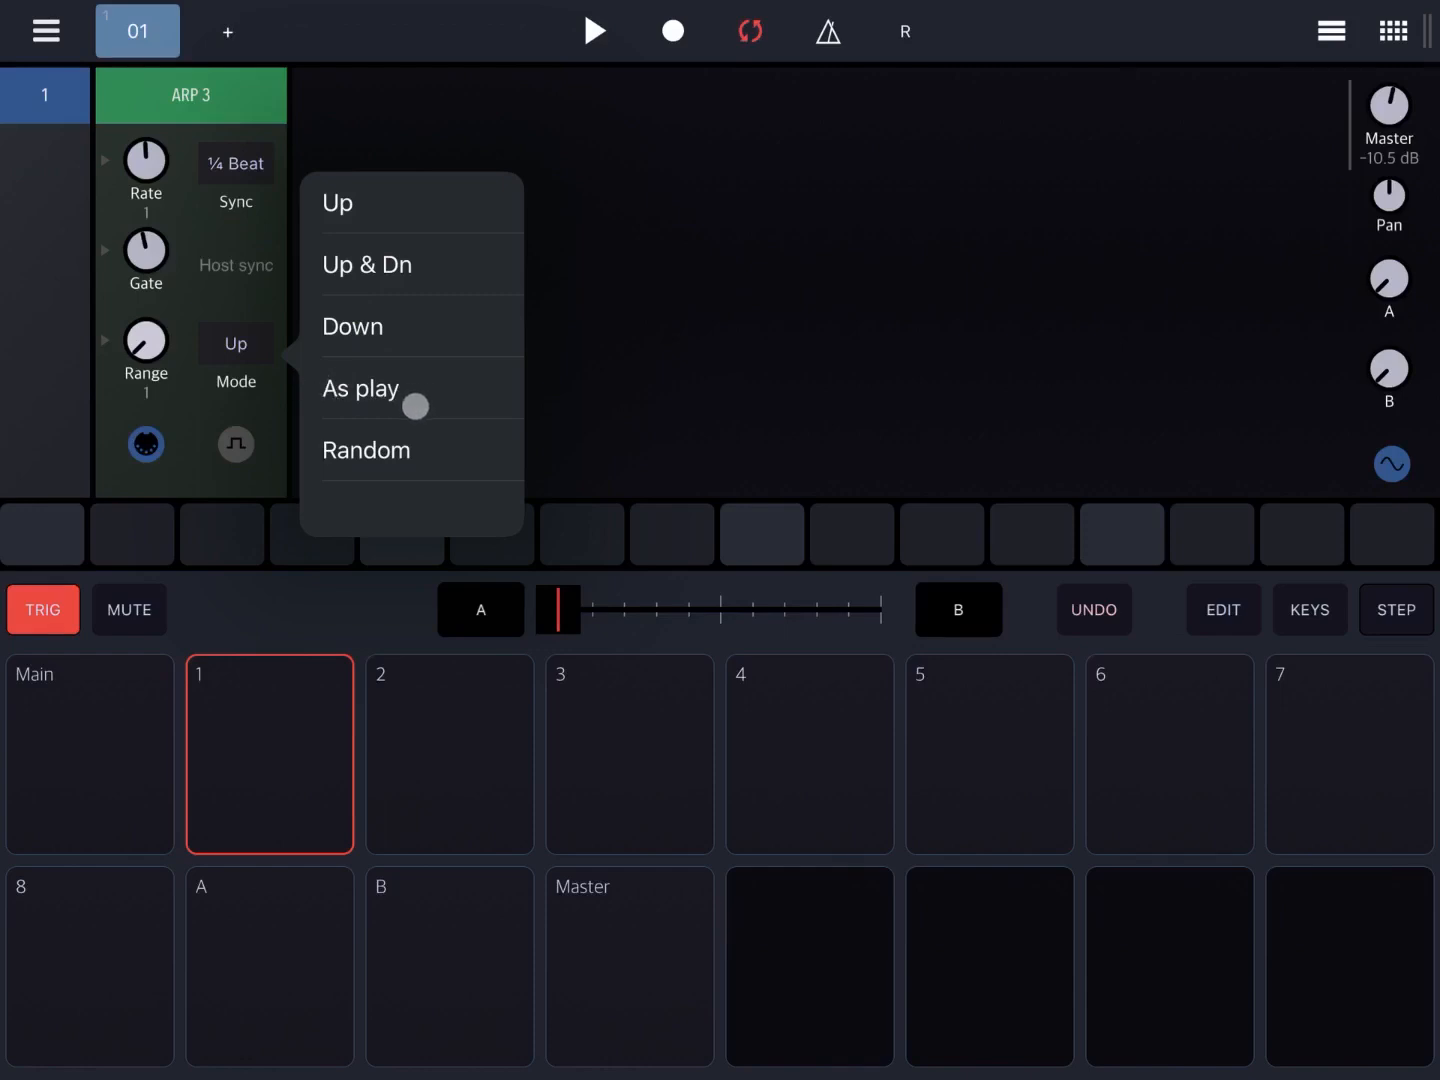
pyautogui.moveTo(375, 450)
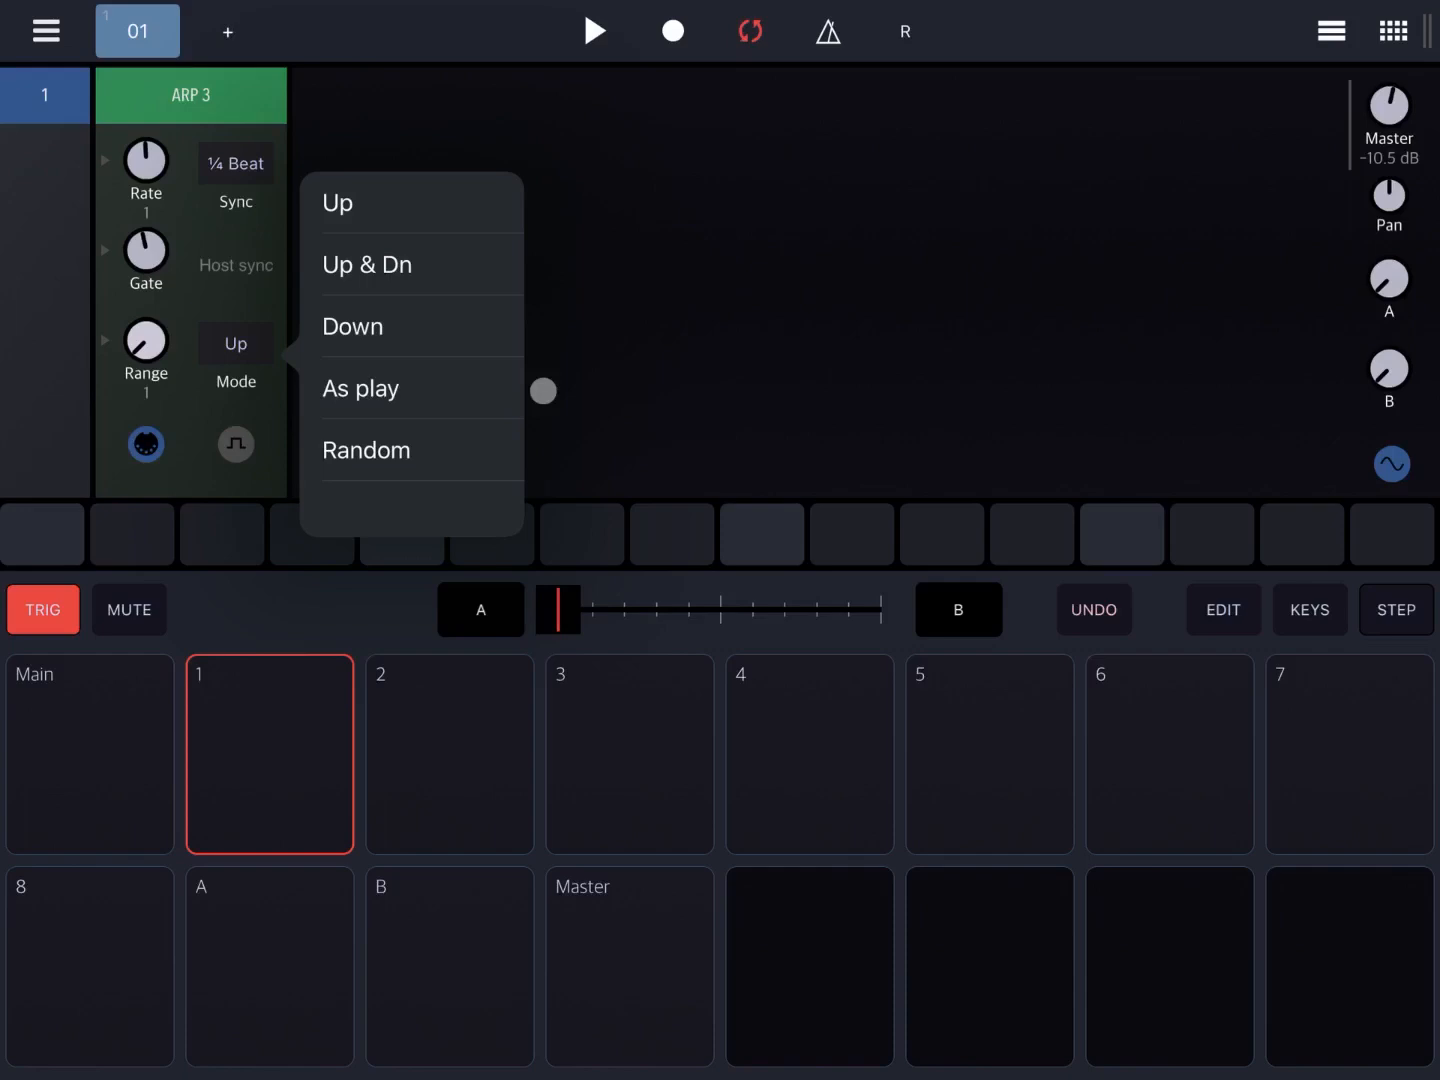
pyautogui.click(336, 202)
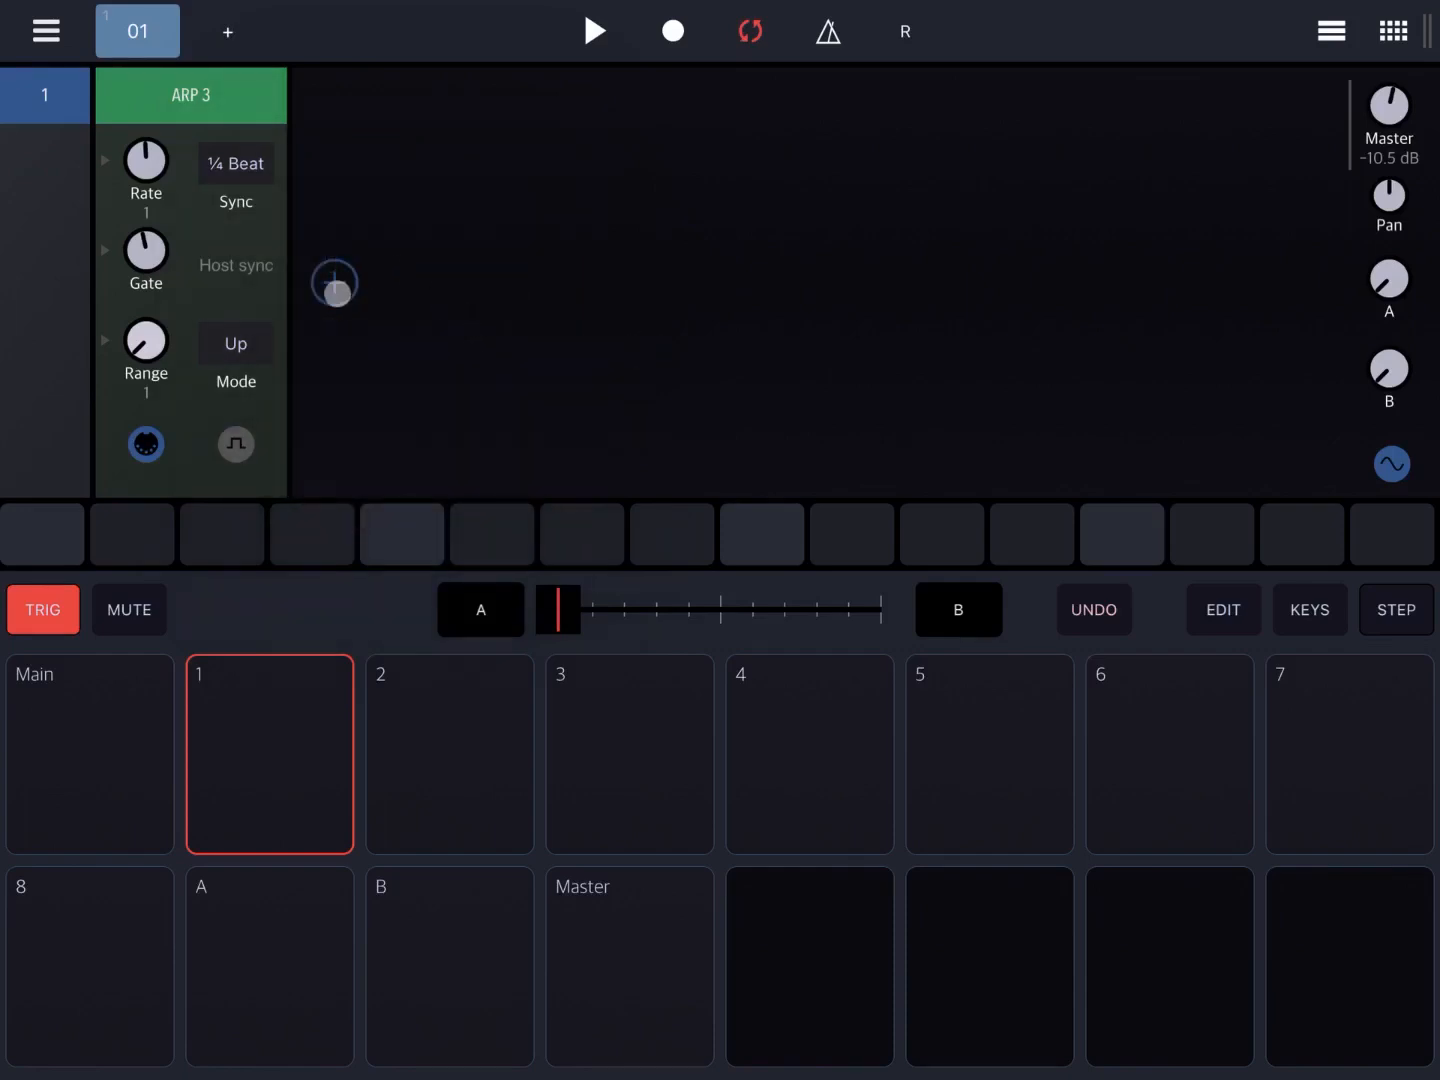
pyautogui.click(334, 282)
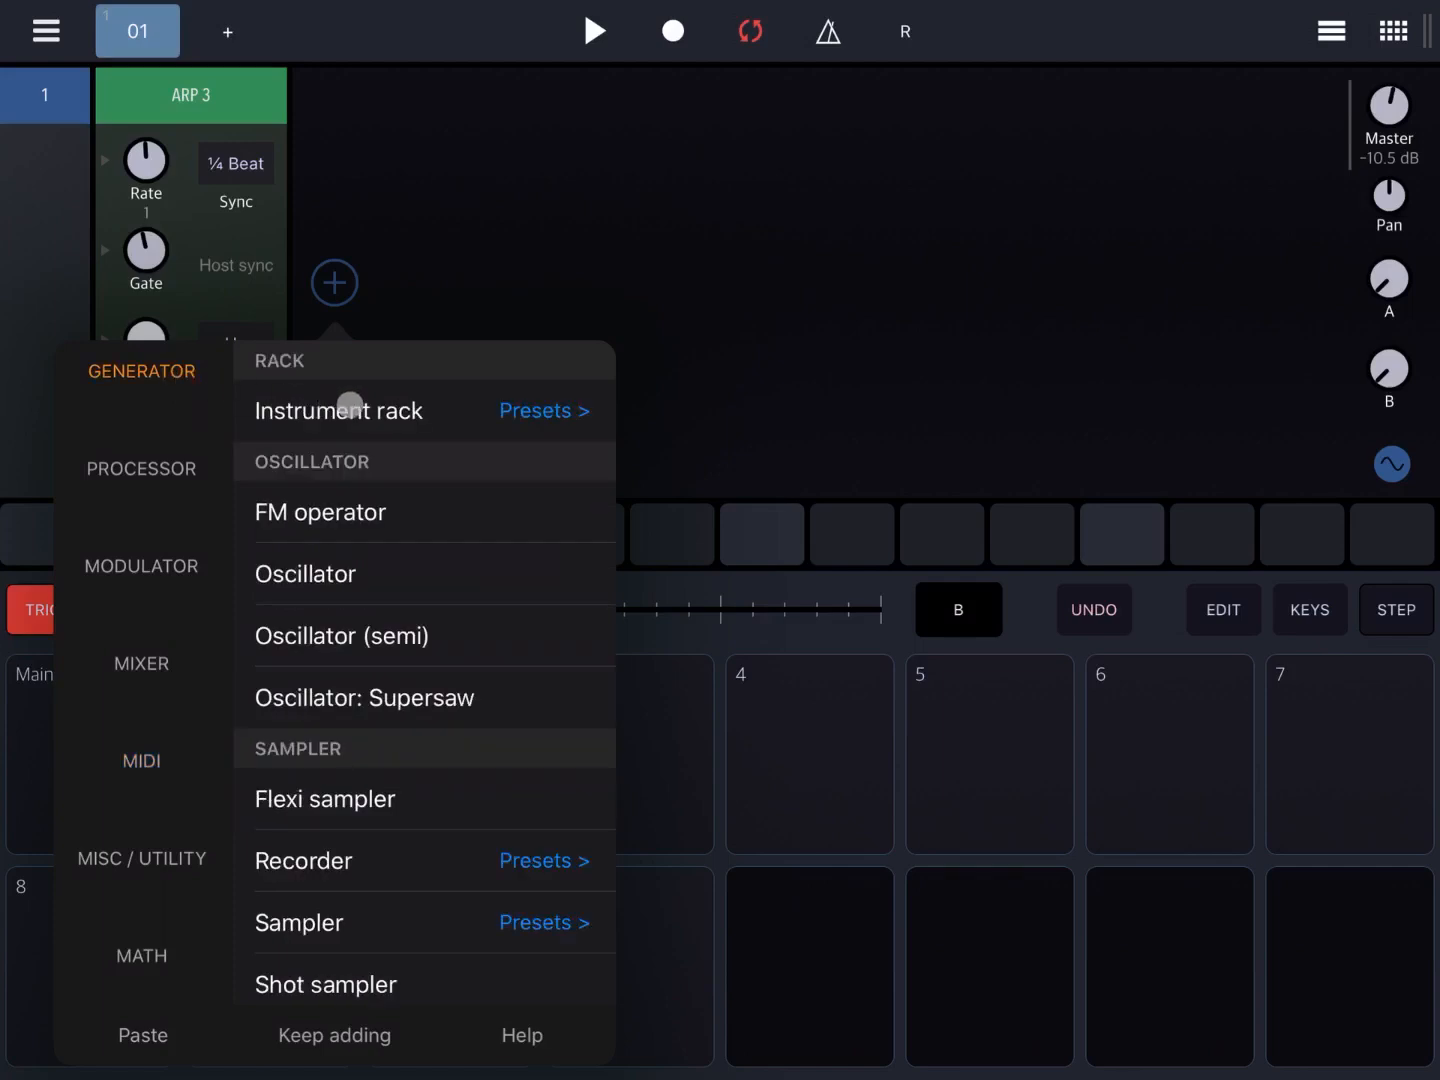
# Load the Factory Instruments SSaw Pluck preset after Arp 3 and show the keyboard.
pyautogui.click(544, 410)
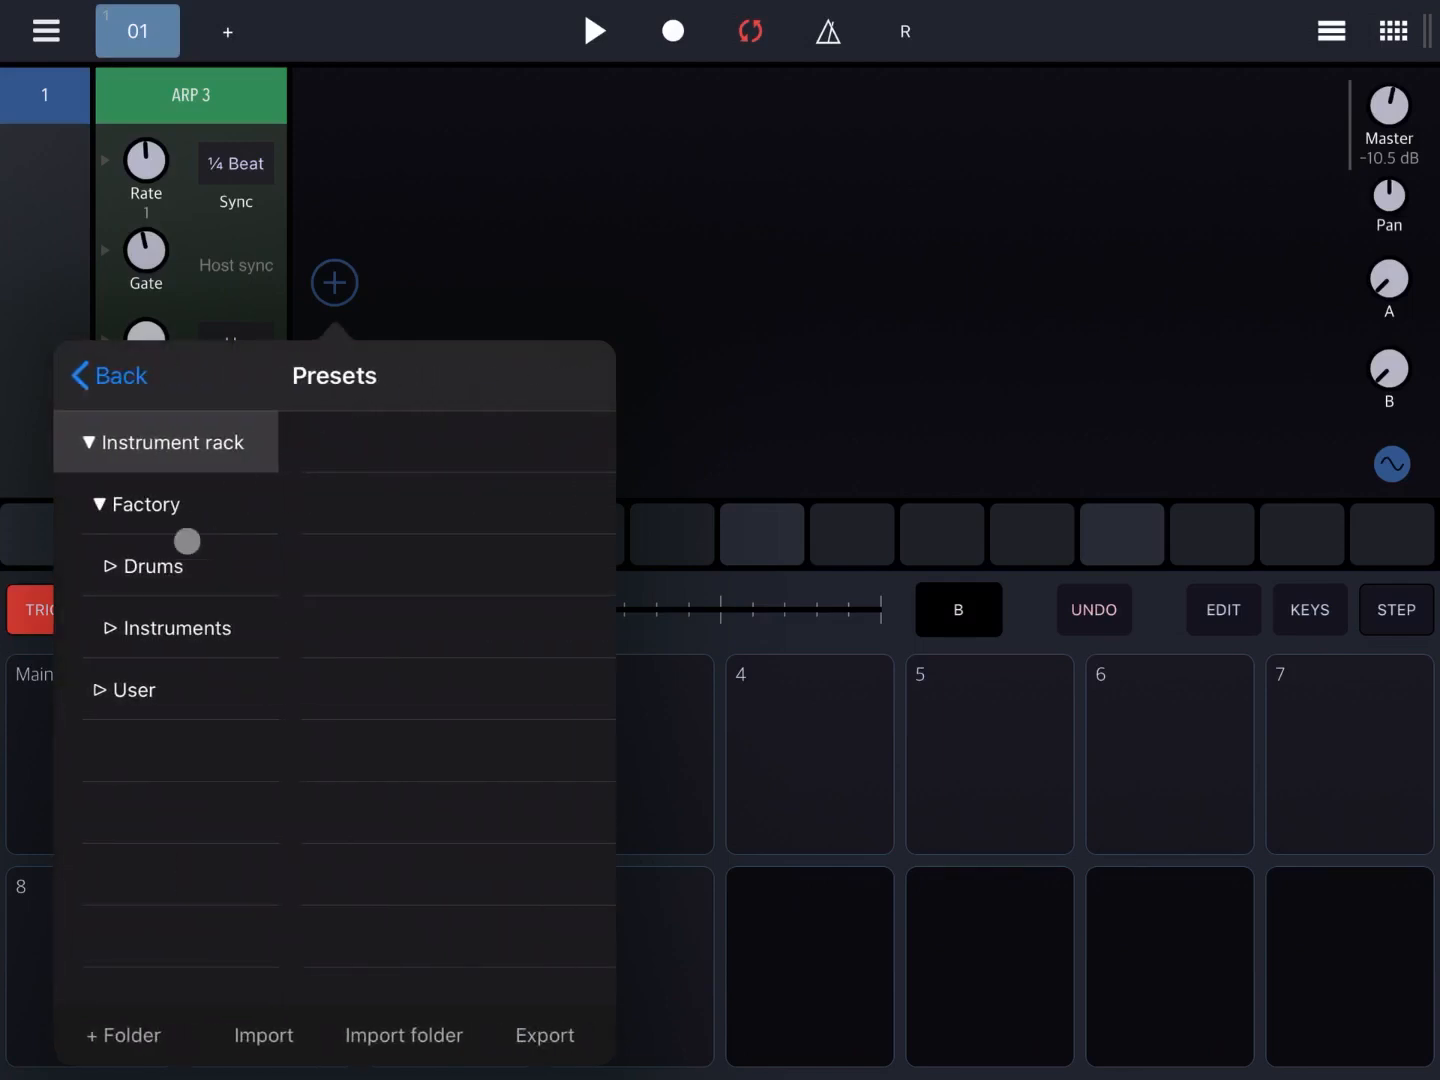
pyautogui.click(178, 628)
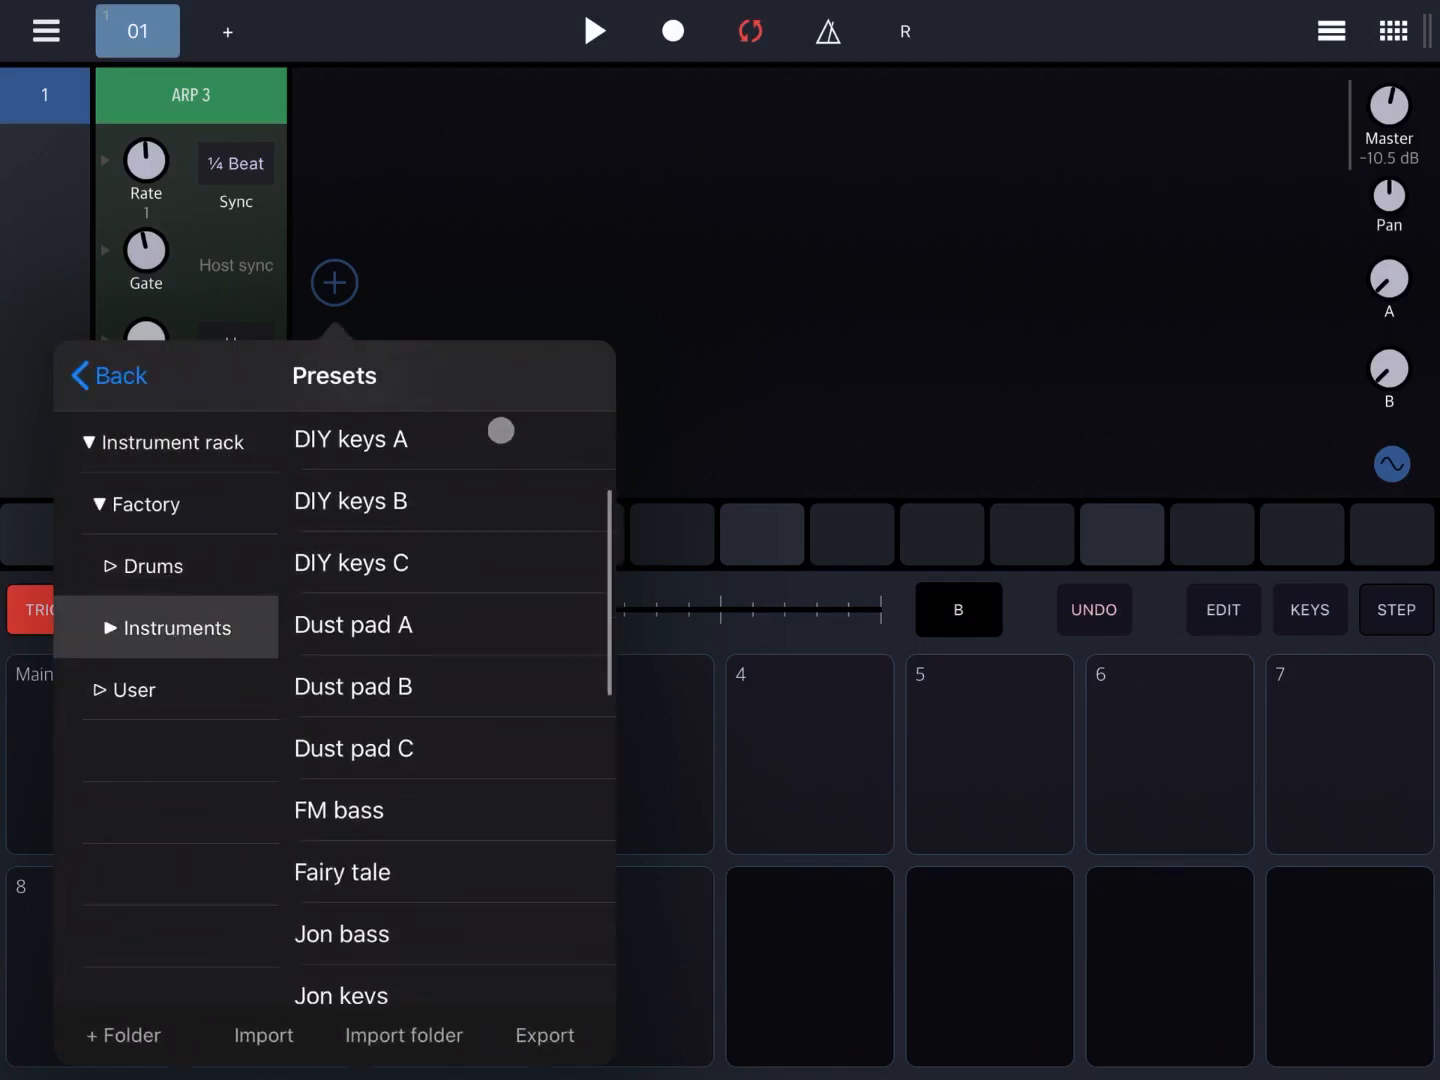
pyautogui.scroll(-3)
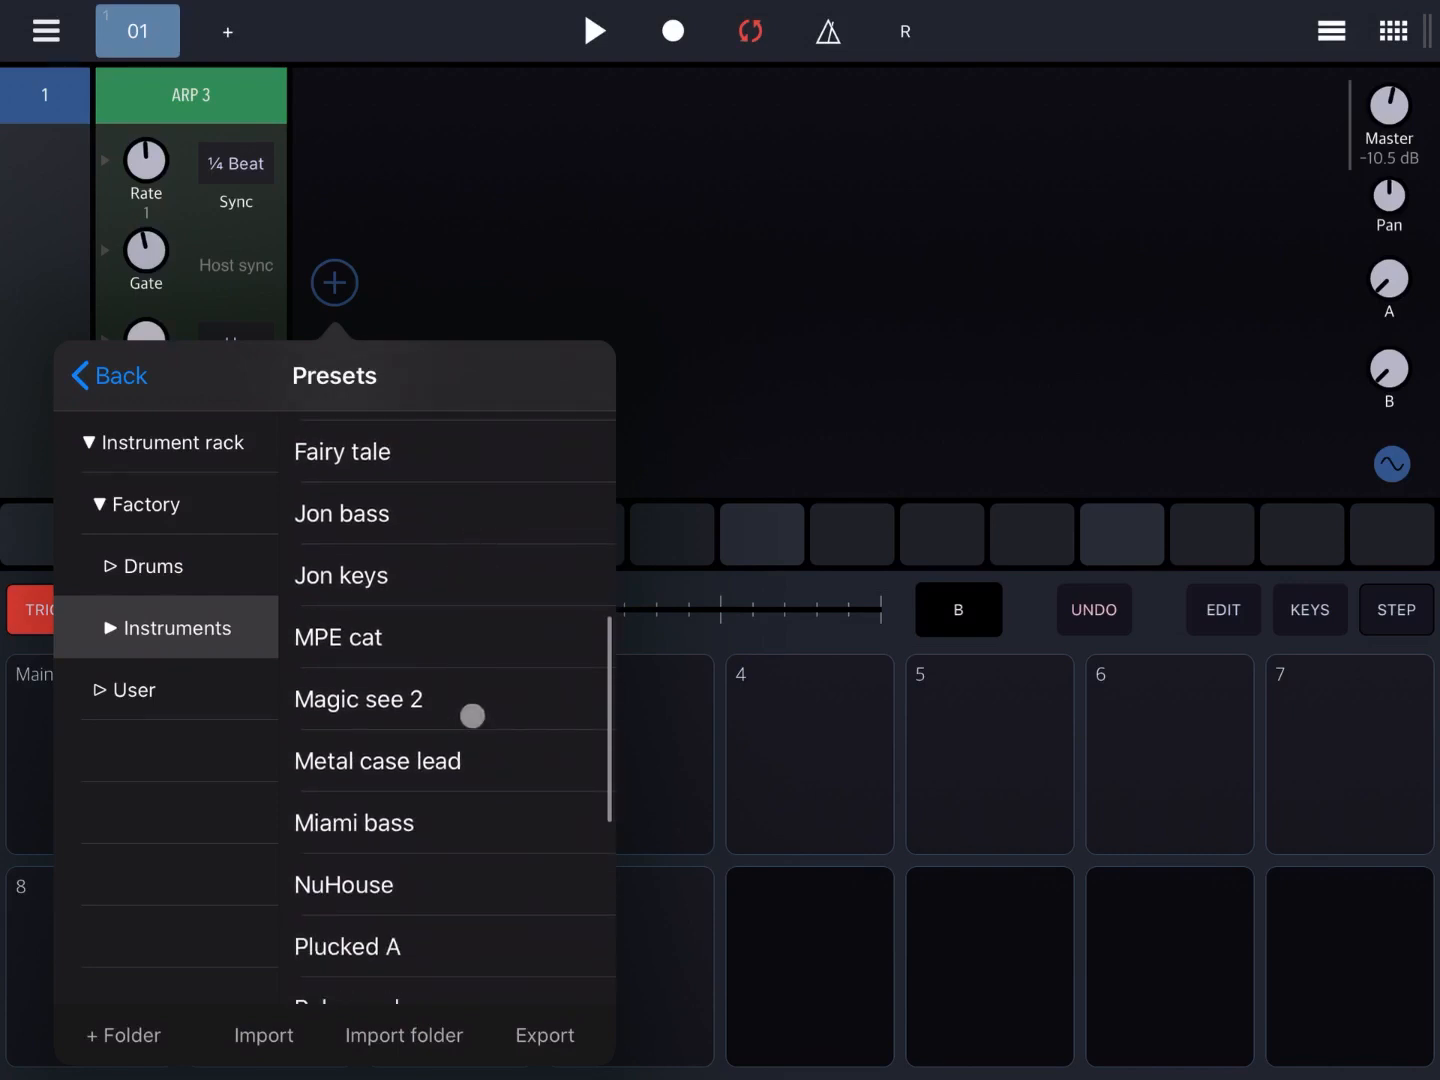
pyautogui.click(360, 789)
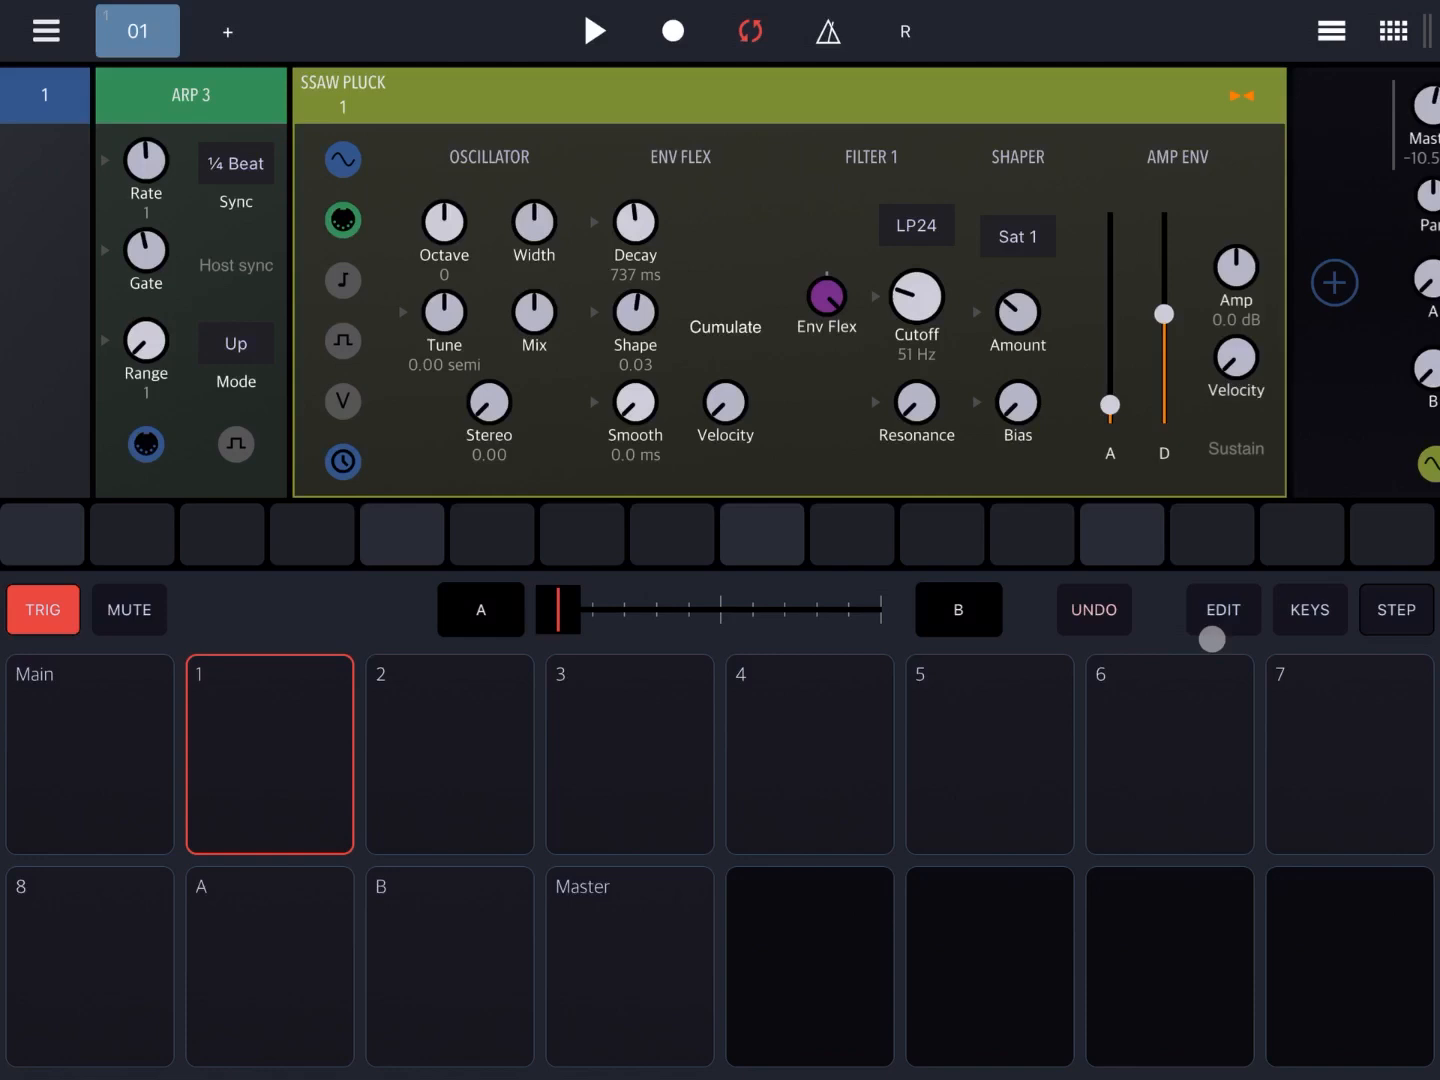
pyautogui.click(1309, 609)
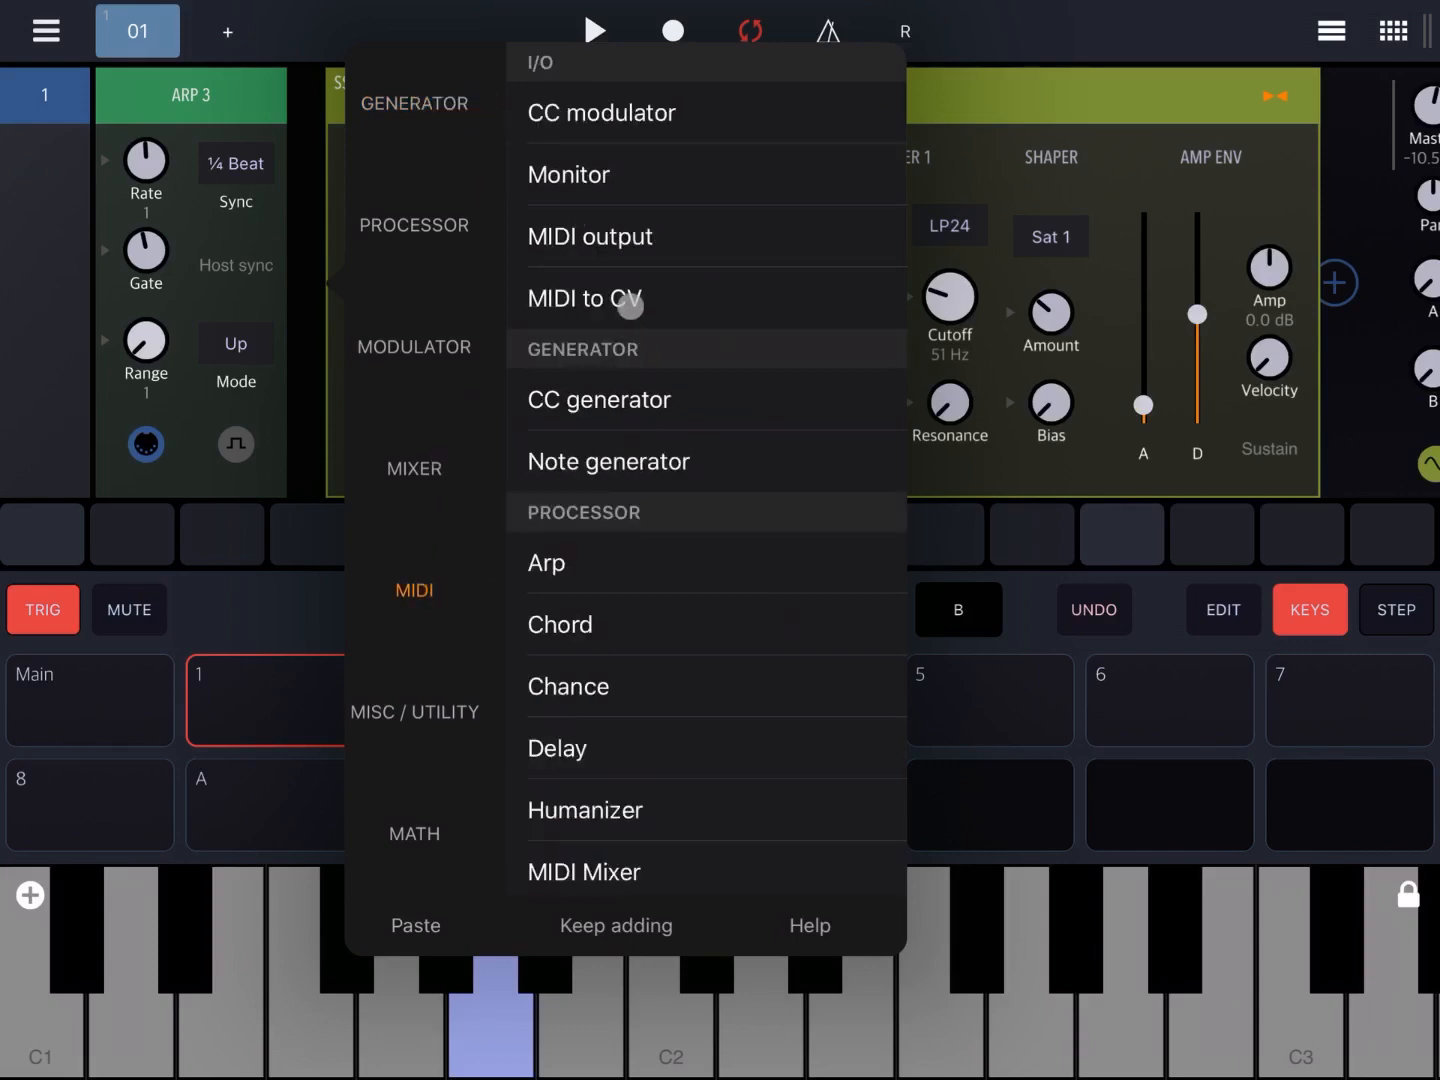
# Insert a 1-voice MIDI to CV module before SSaw Pluck and play C2.
pyautogui.click(585, 298)
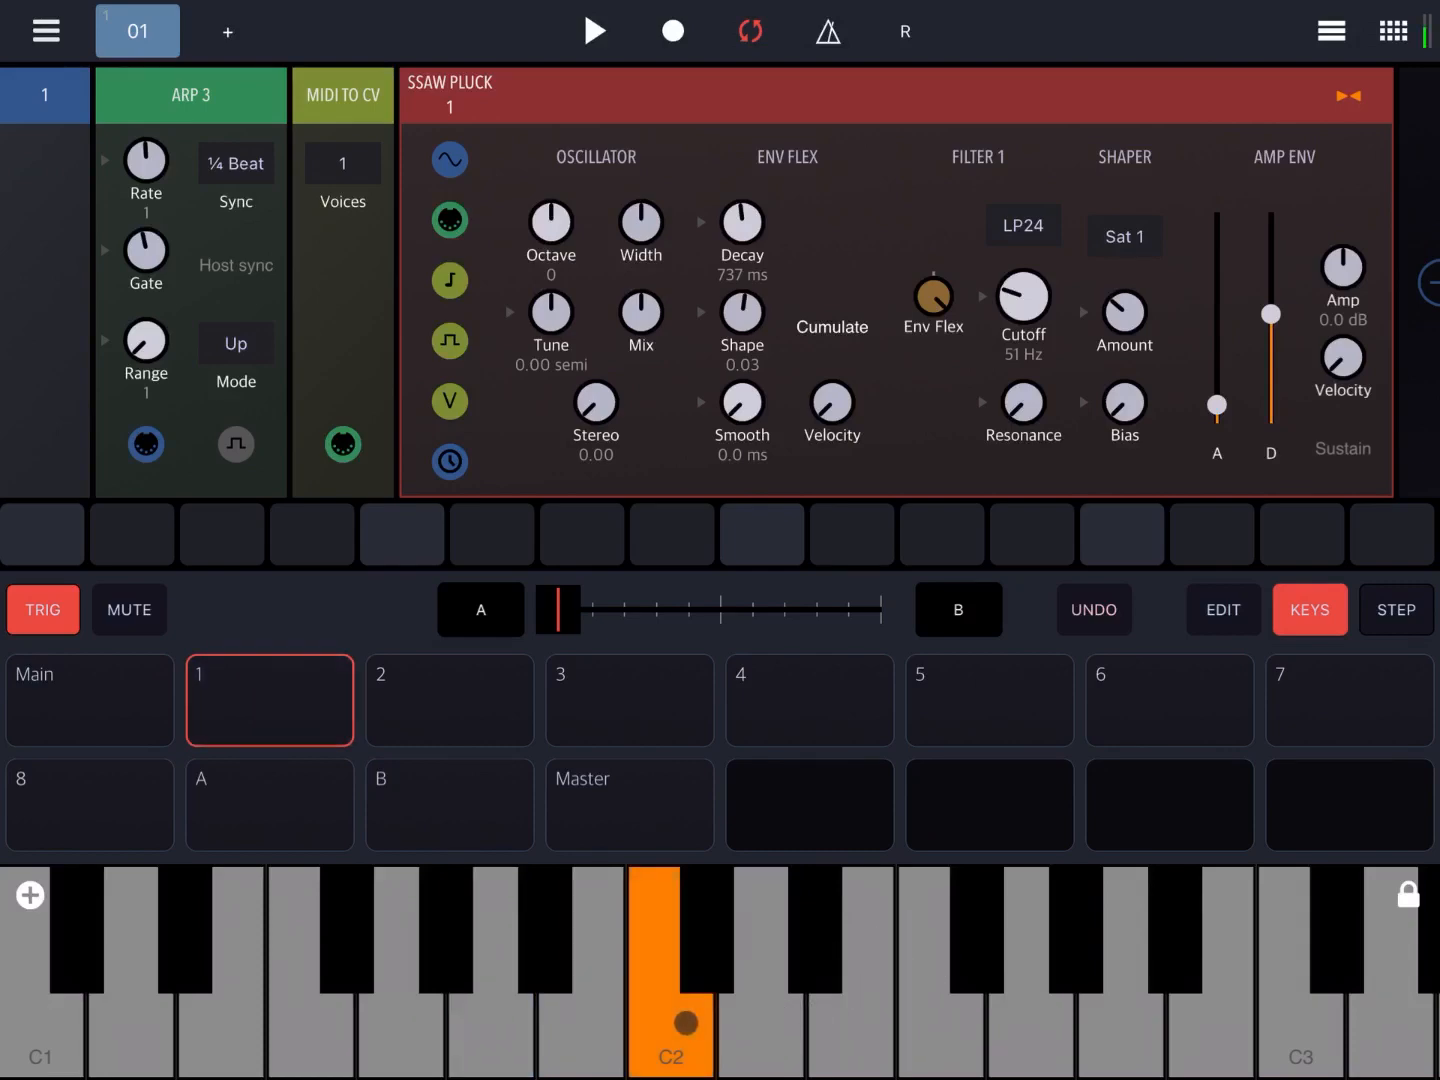
pyautogui.click(908, 960)
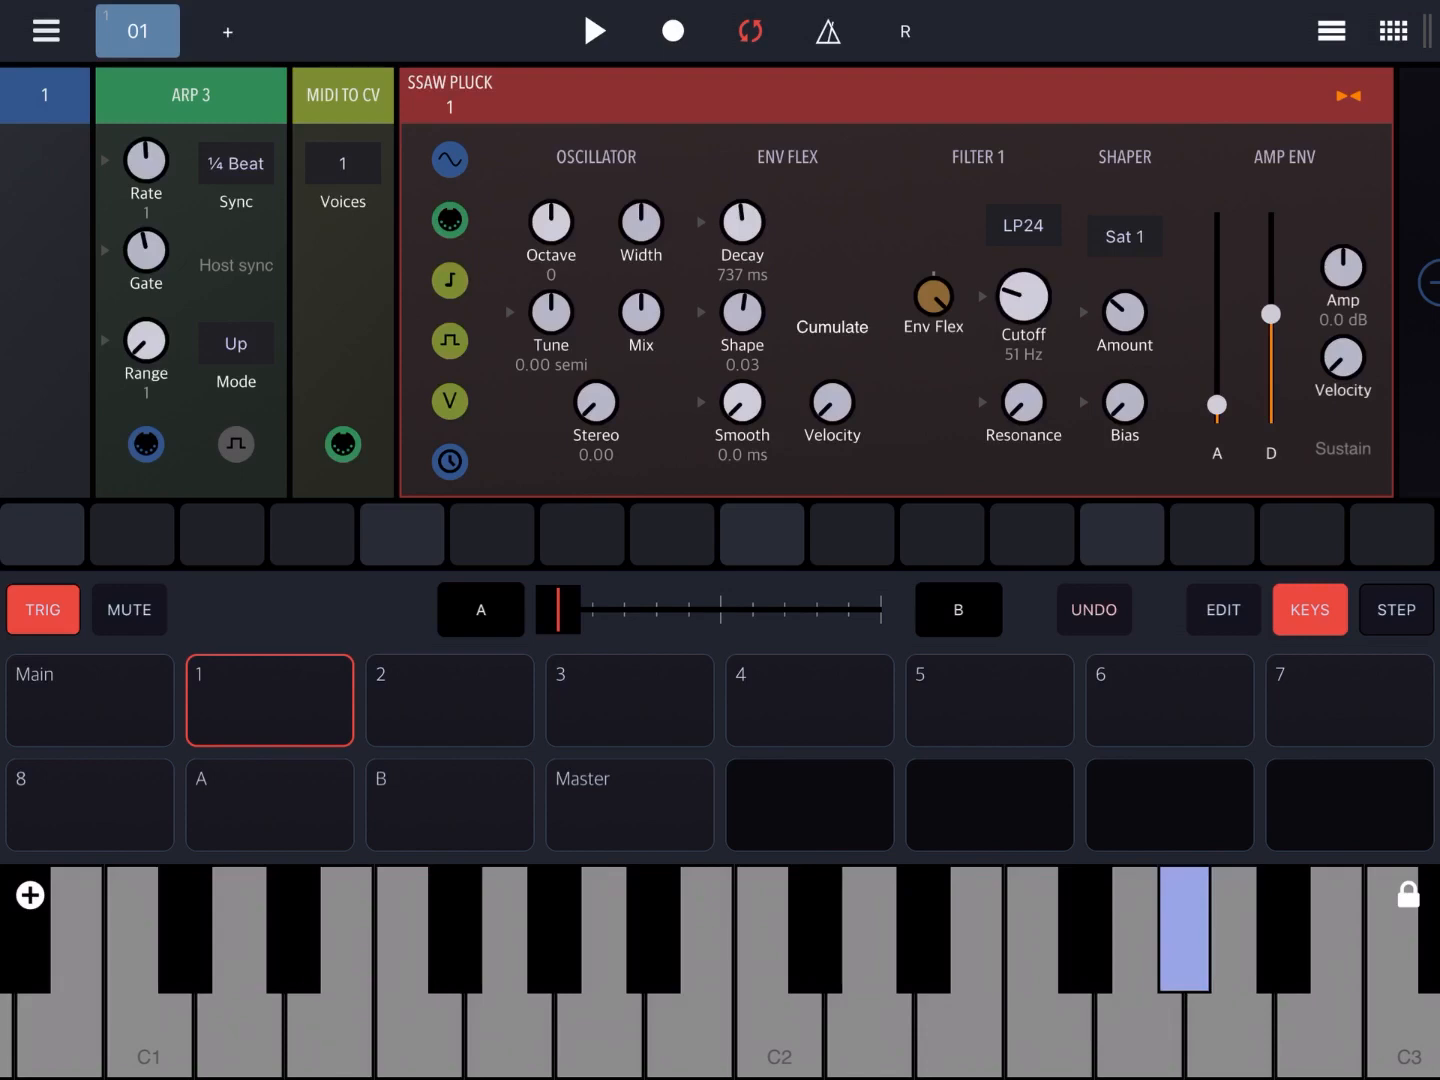
# Switch Arp 3 mode to Up & Dn and play a chord to hear it.
pyautogui.click(235, 343)
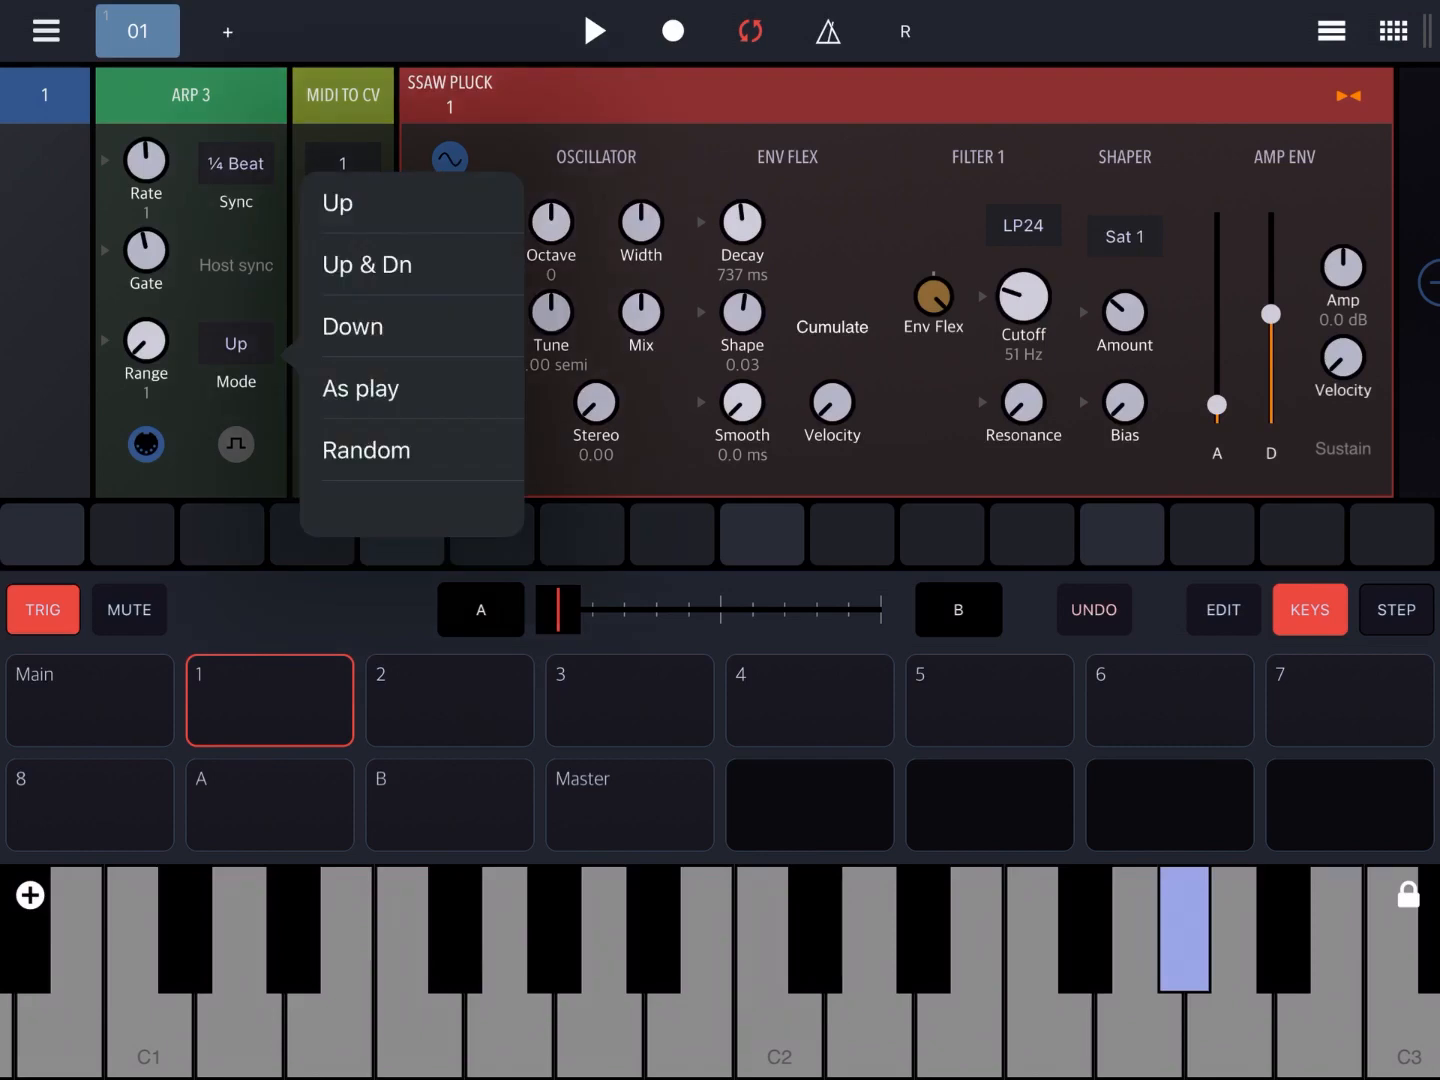
pyautogui.click(366, 264)
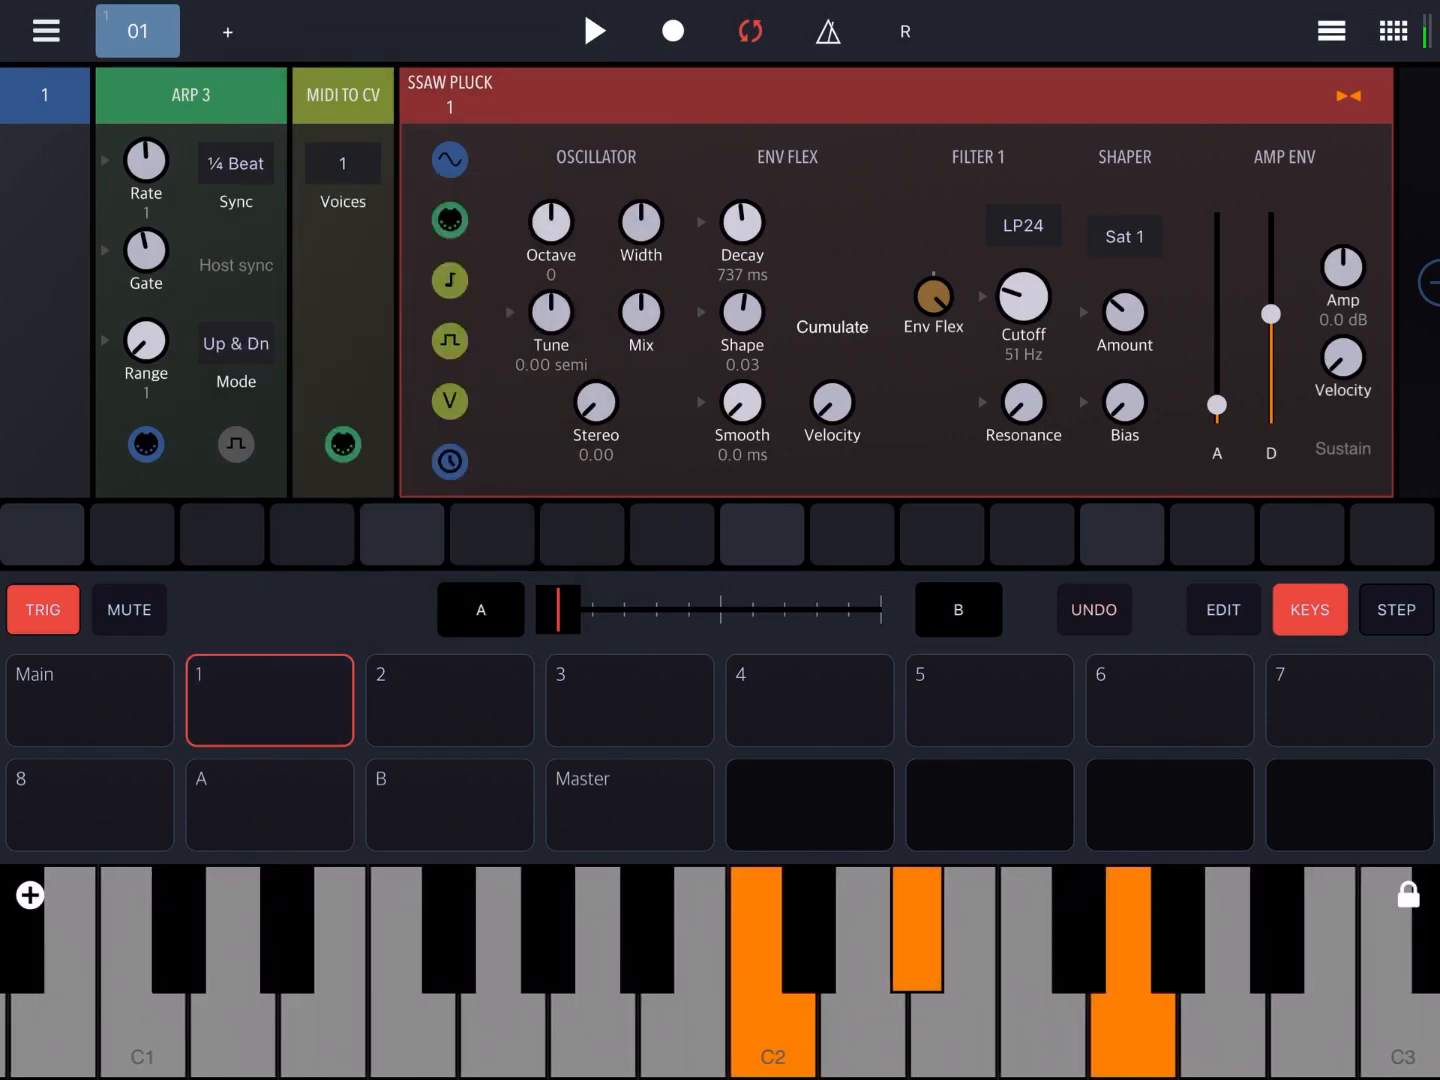
pyautogui.click(913, 920)
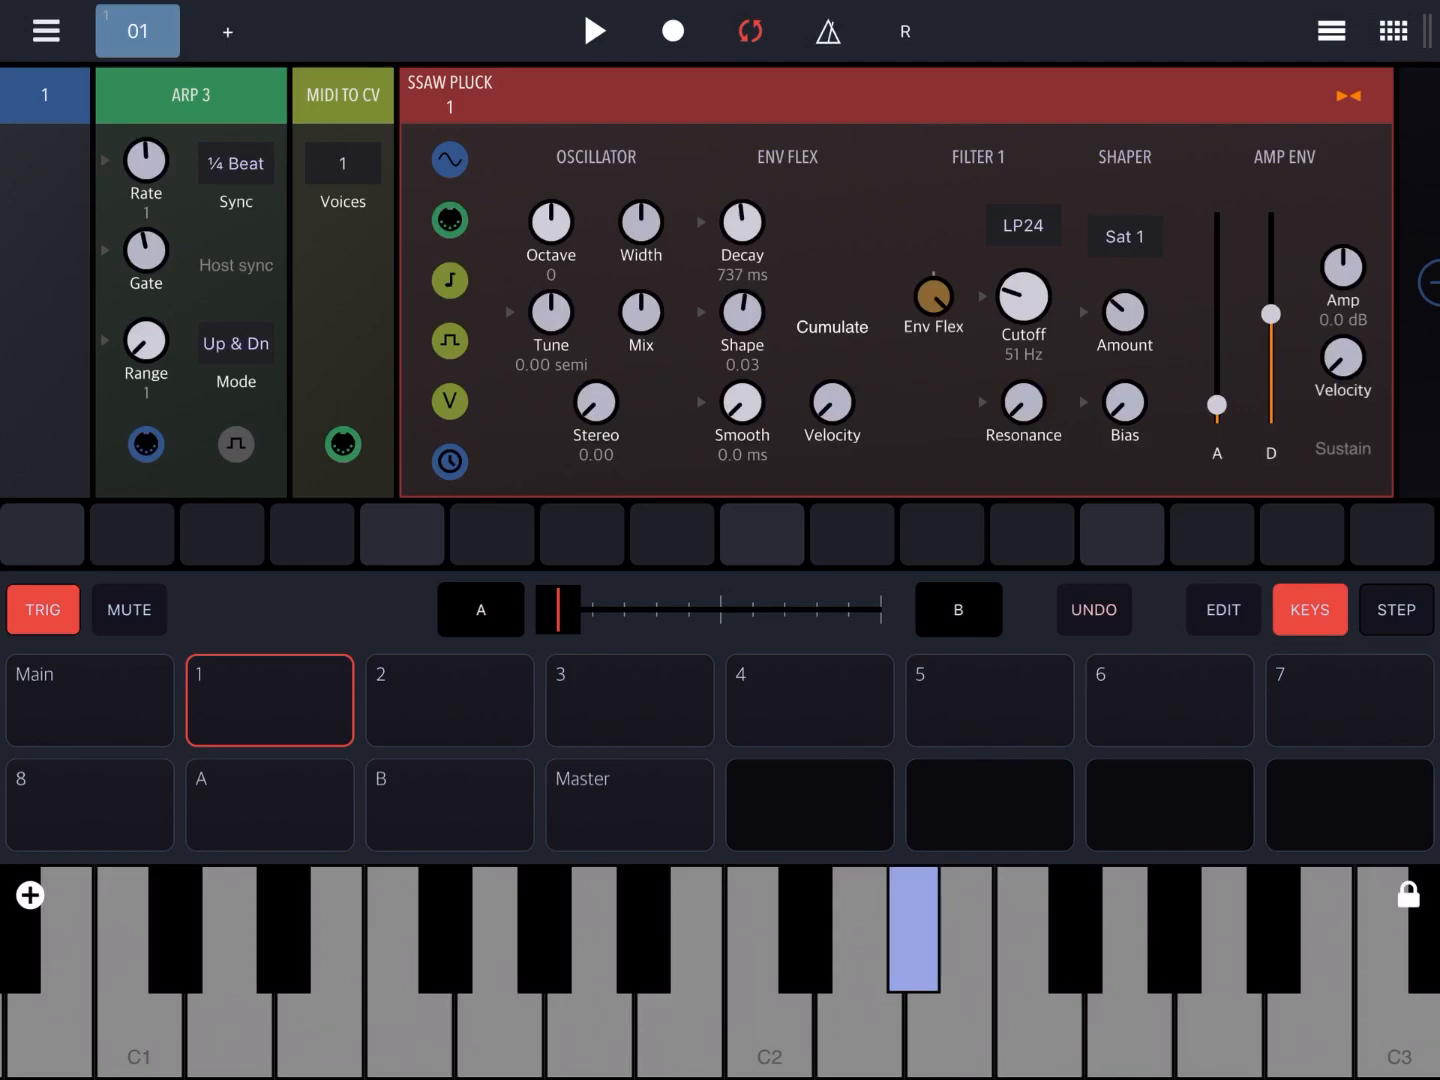
pyautogui.click(1128, 960)
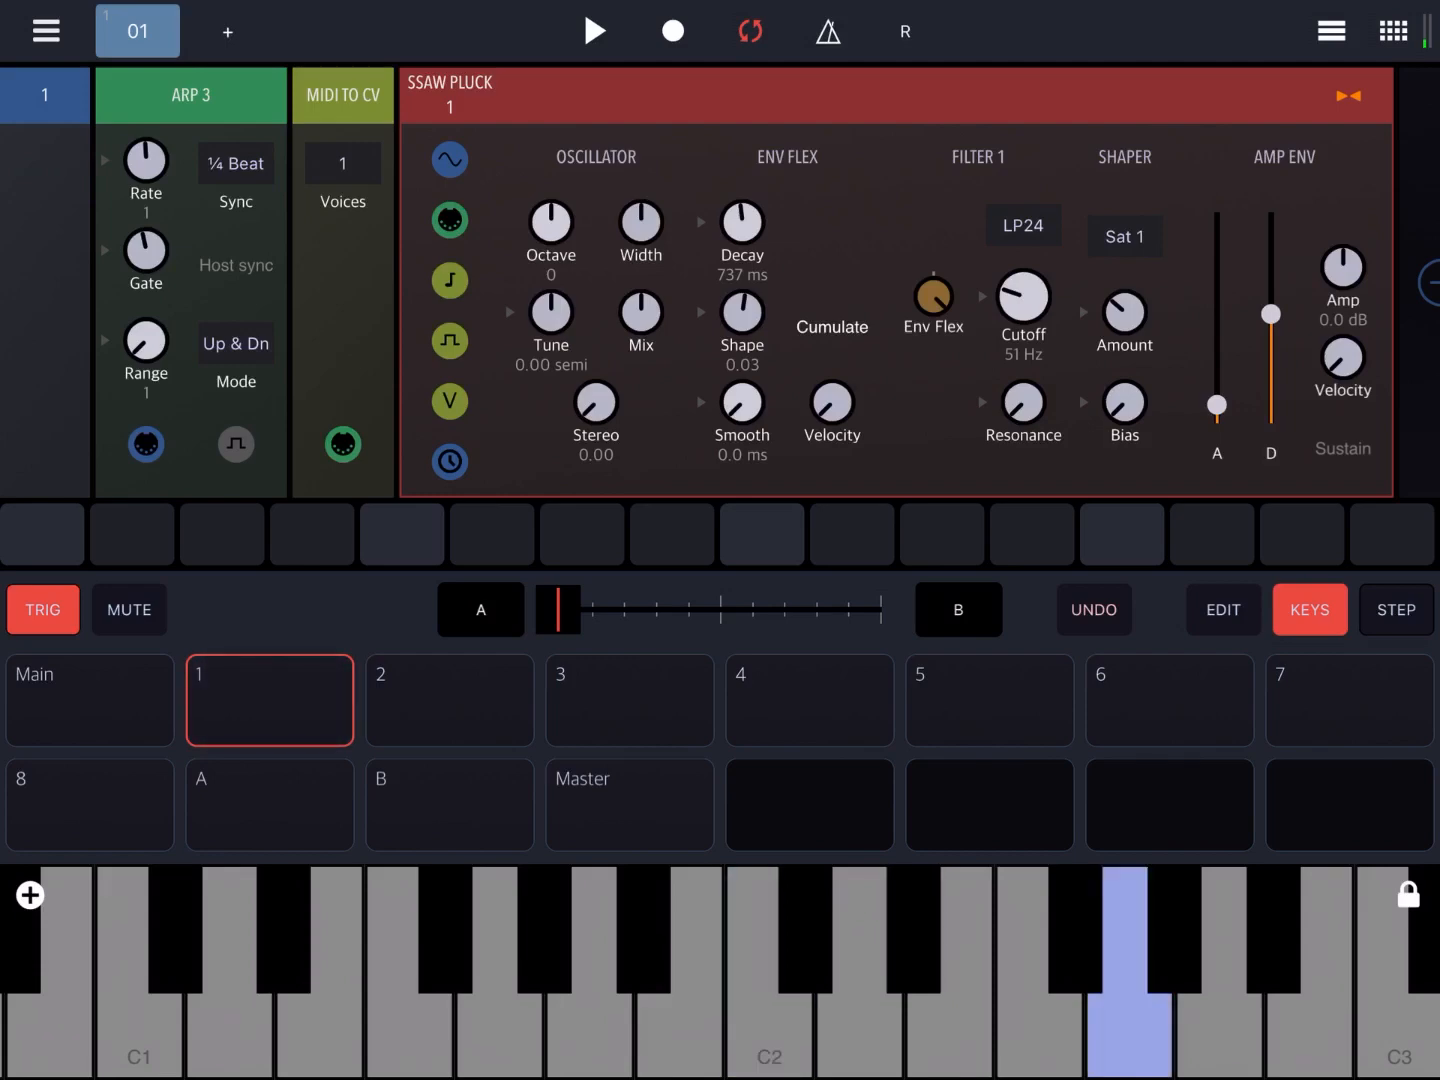
pyautogui.click(768, 970)
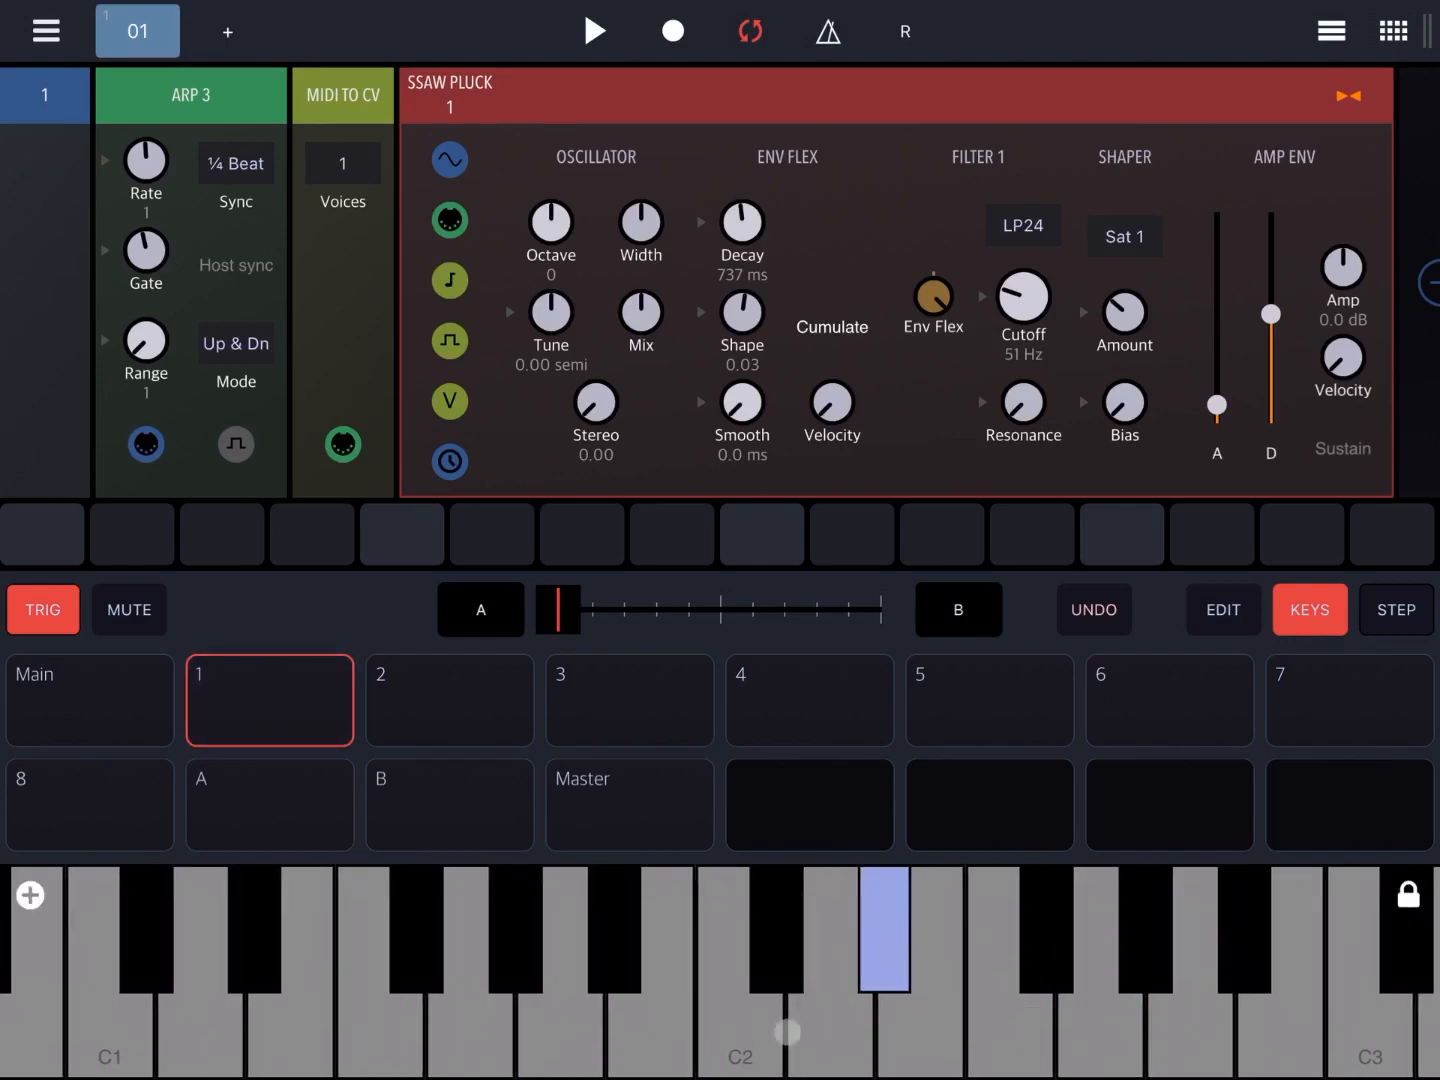
# Audition Down and As play modes, then leave Arp 3 on Random.
pyautogui.click(235, 342)
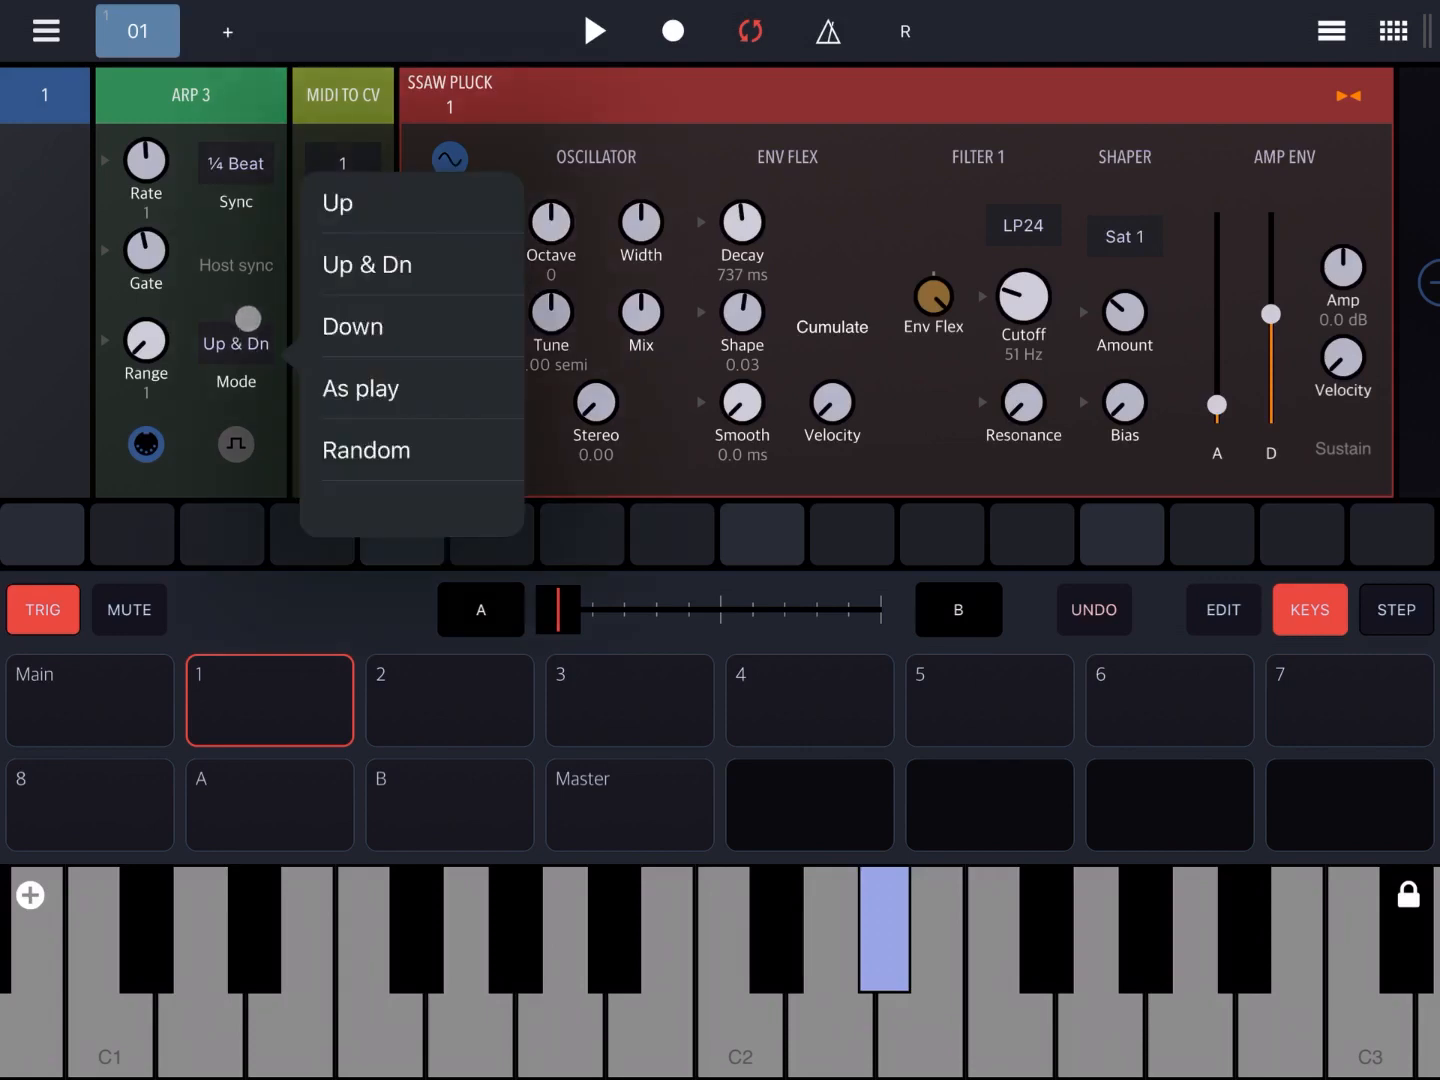
pyautogui.click(352, 326)
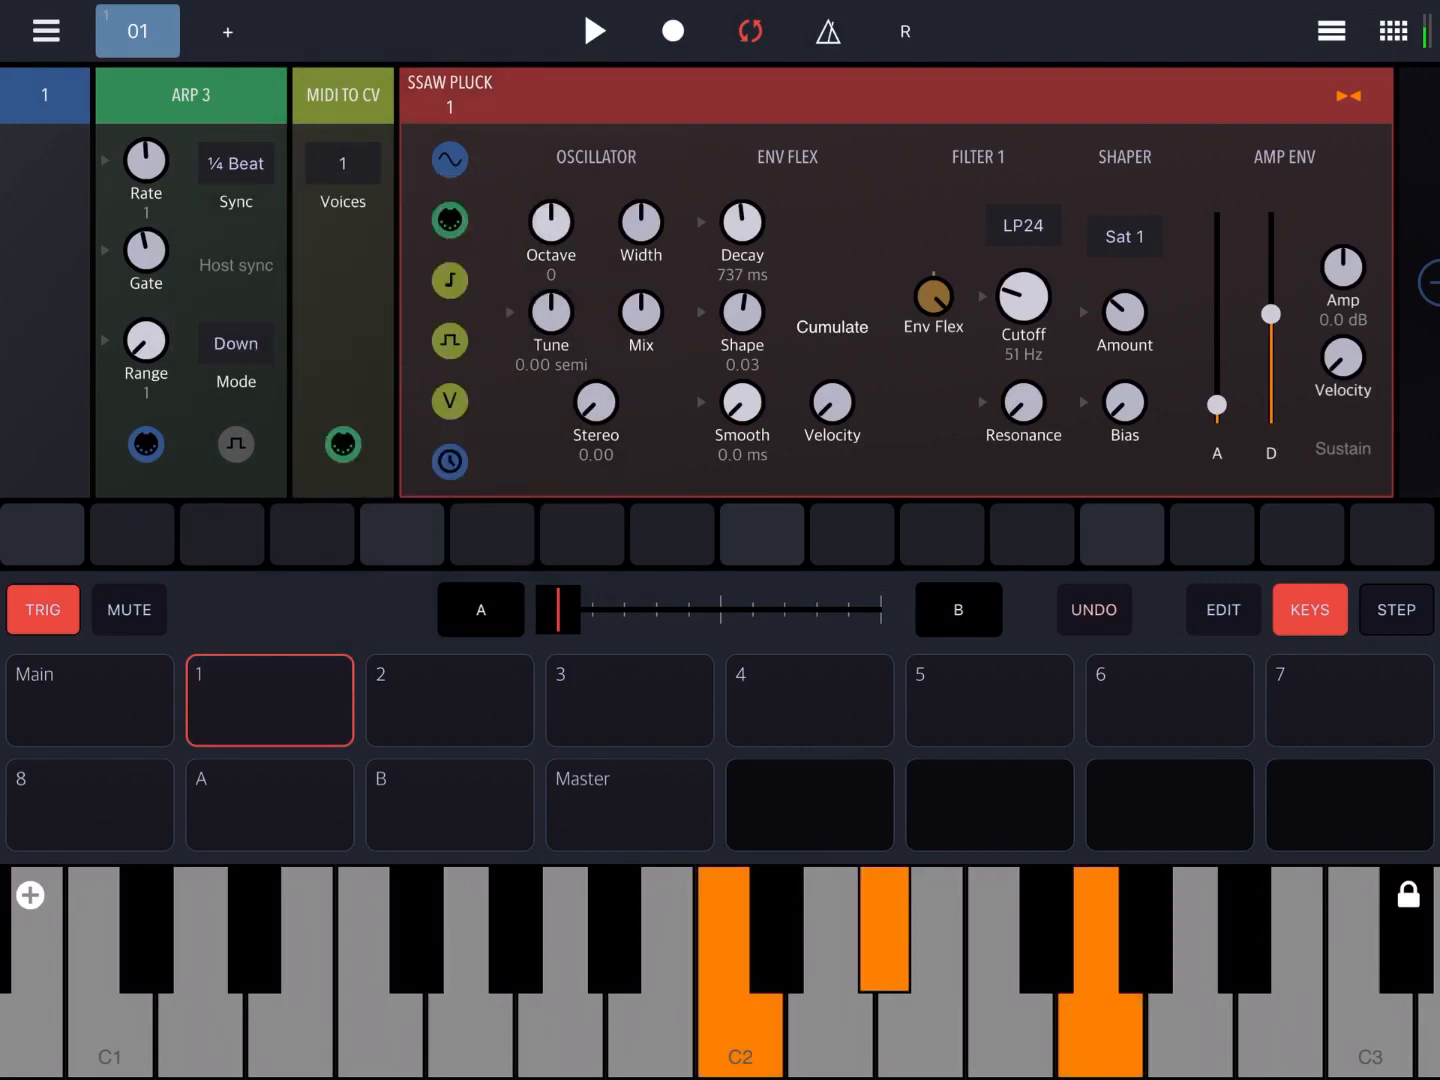
pyautogui.click(735, 970)
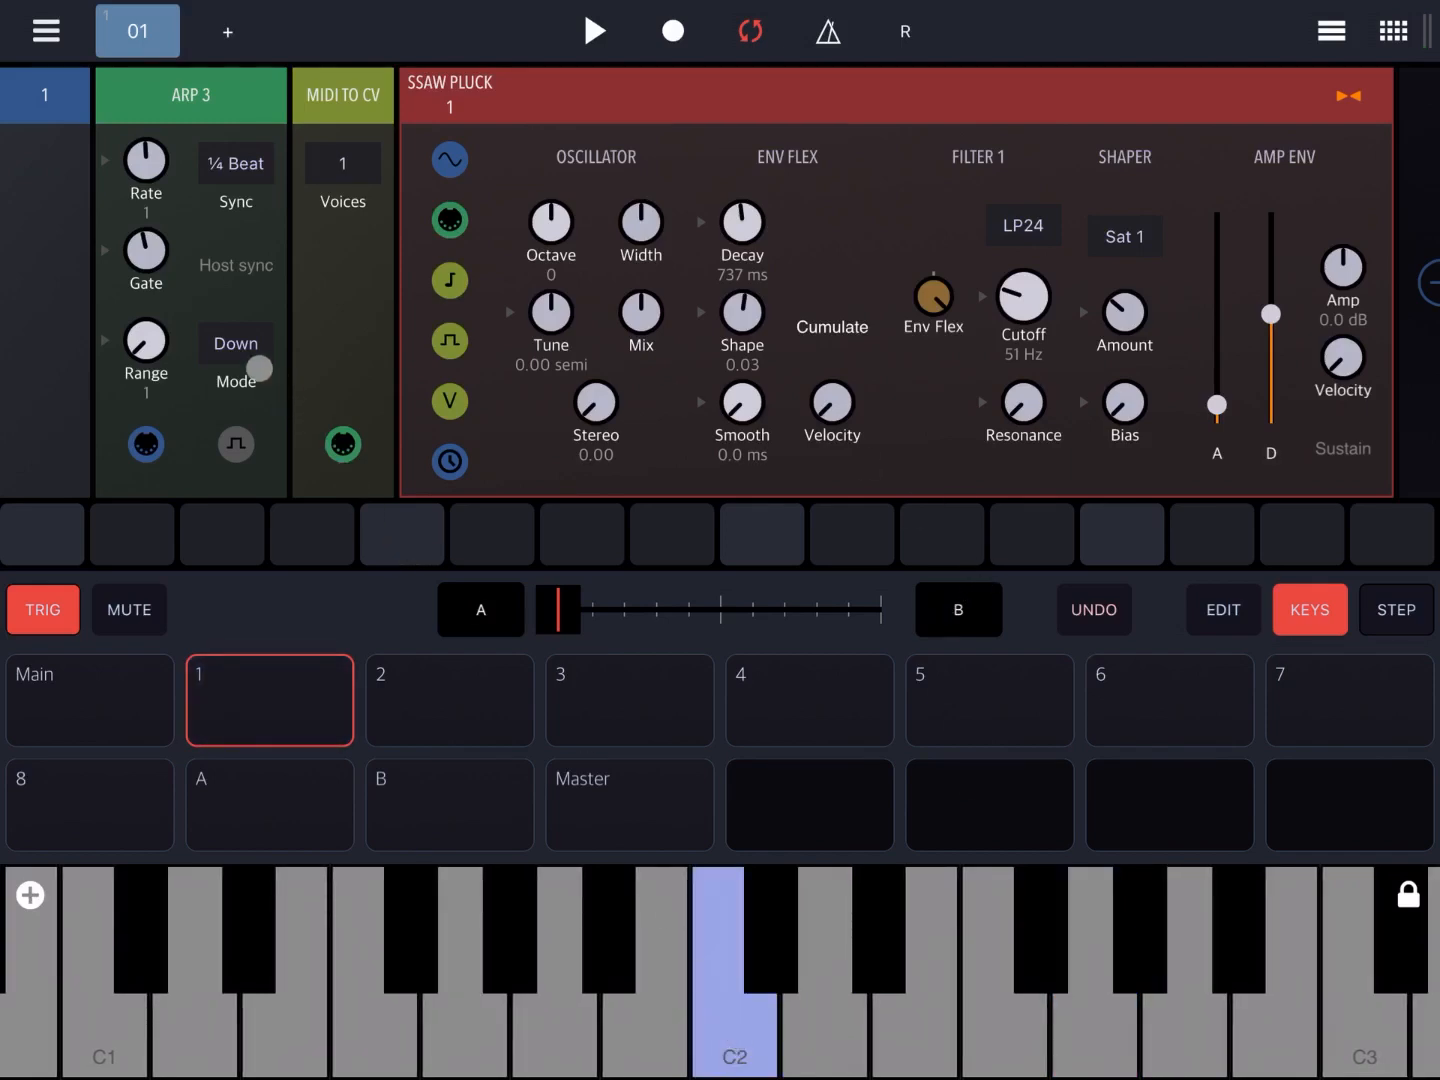
pyautogui.click(235, 343)
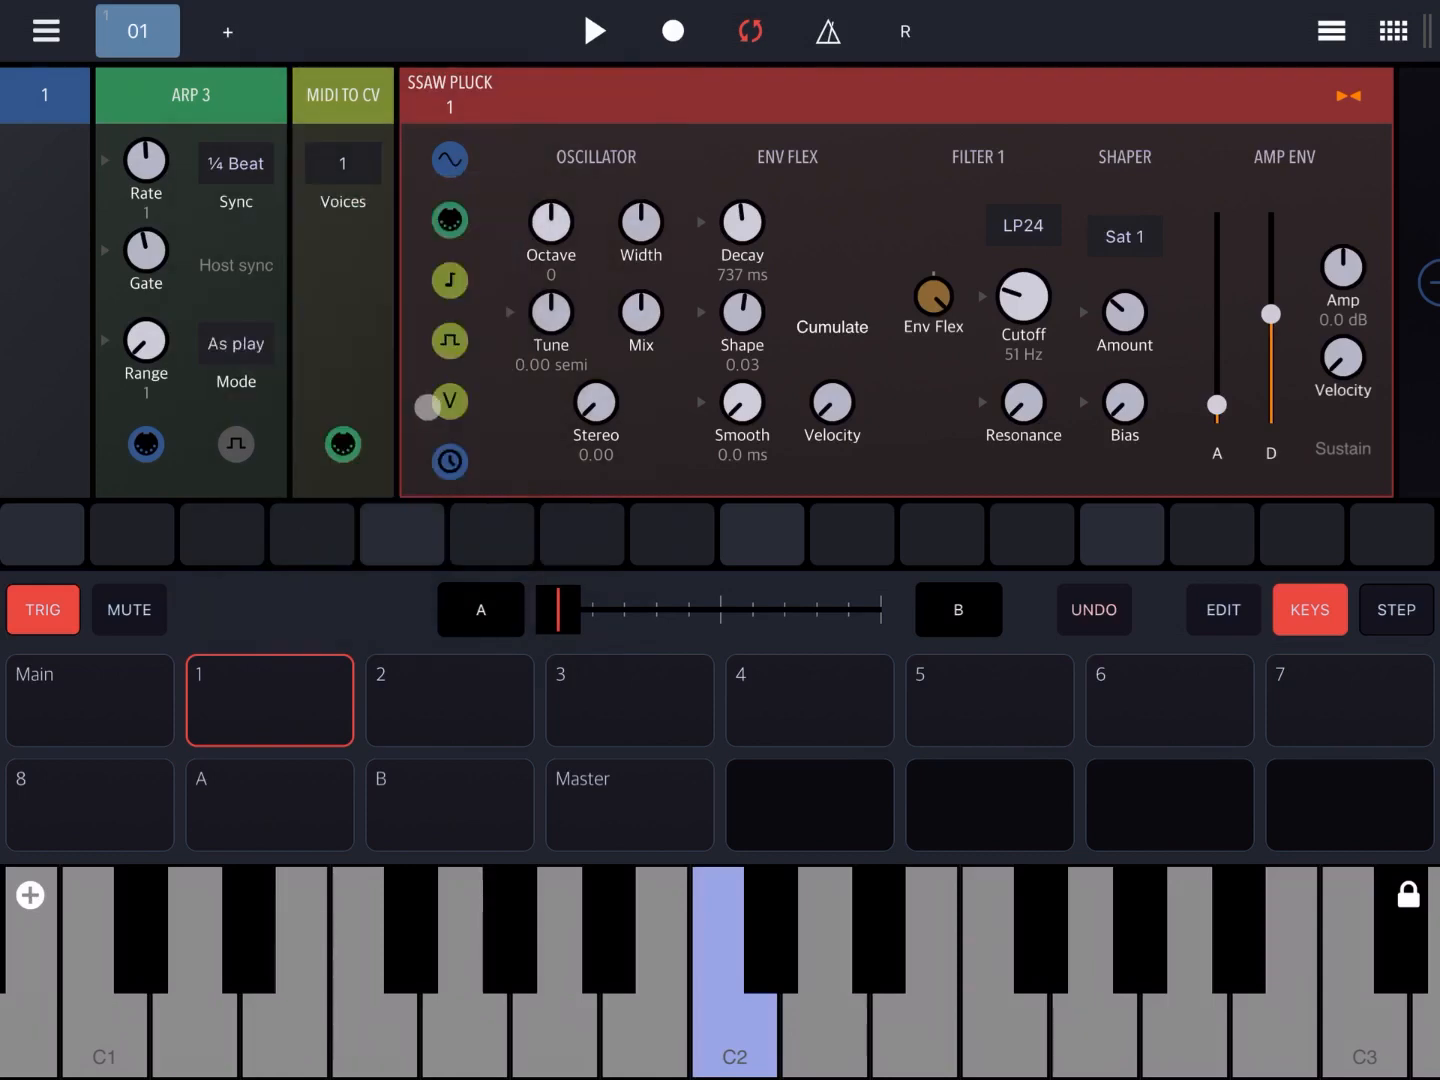
pyautogui.click(449, 402)
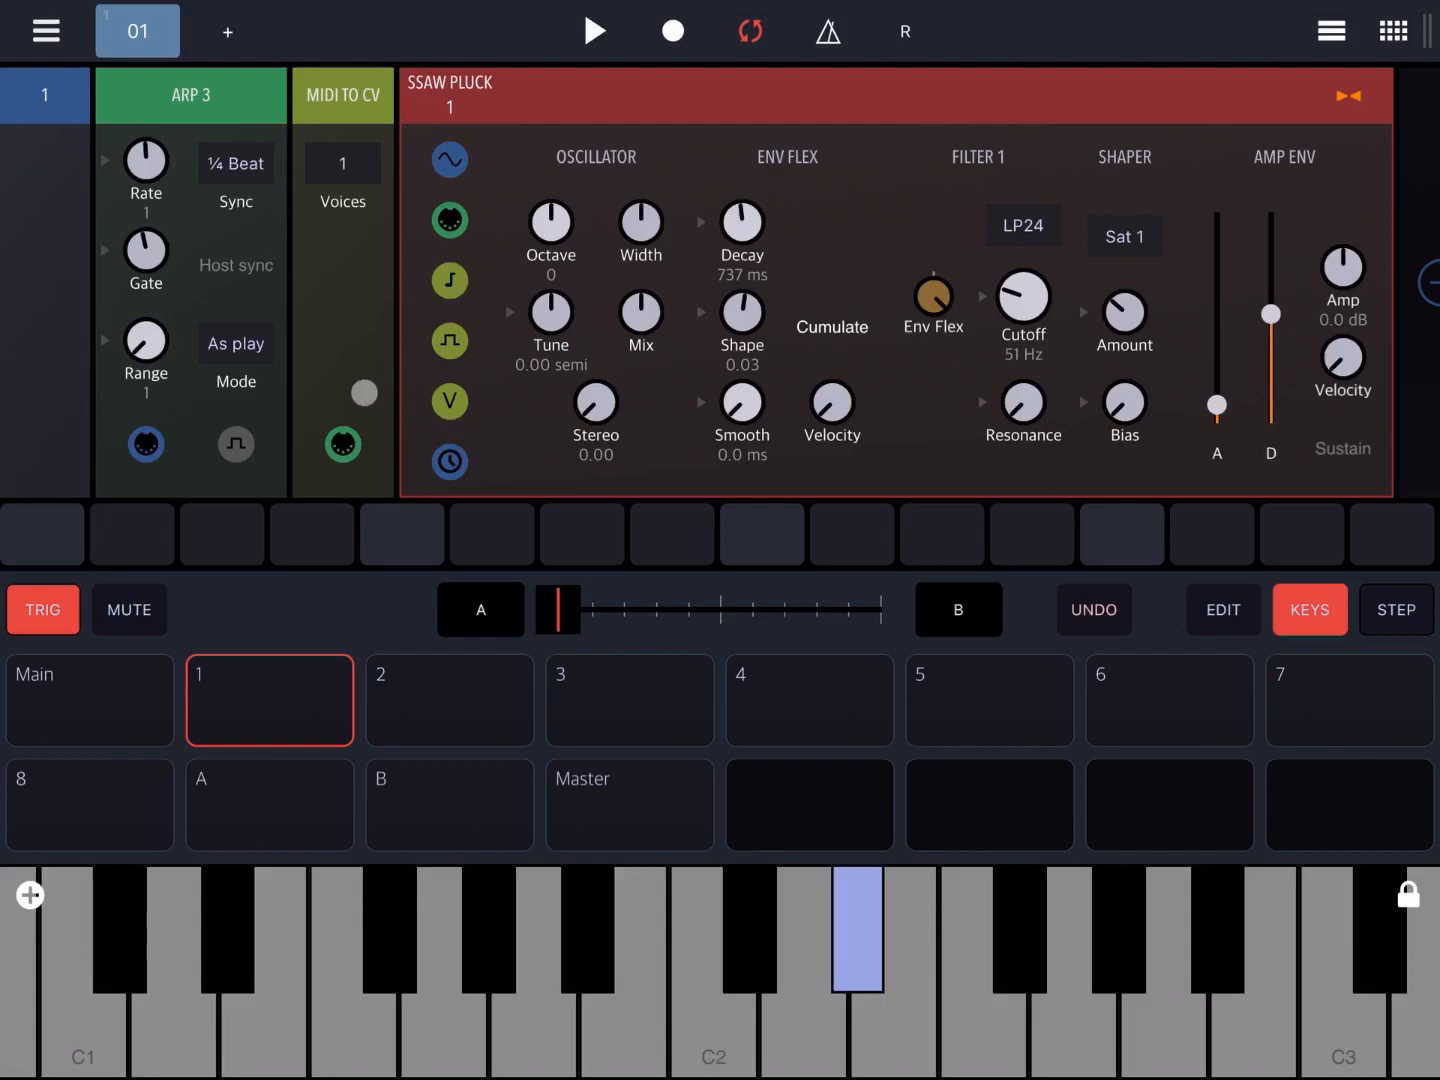
pyautogui.click(235, 343)
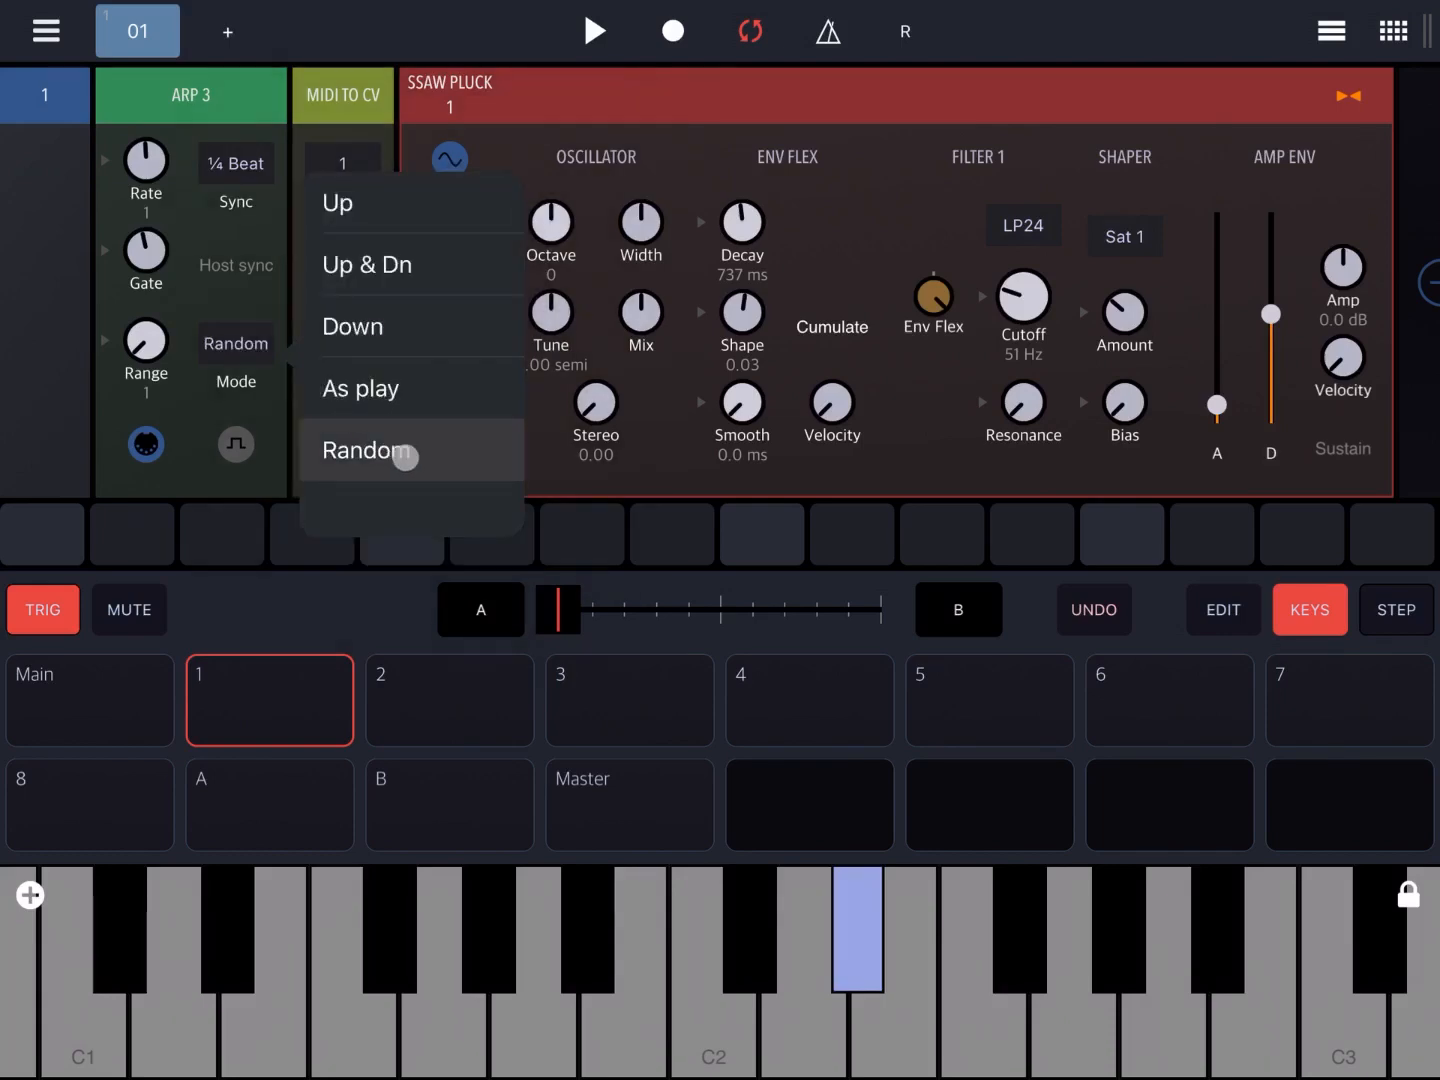
pyautogui.click(366, 450)
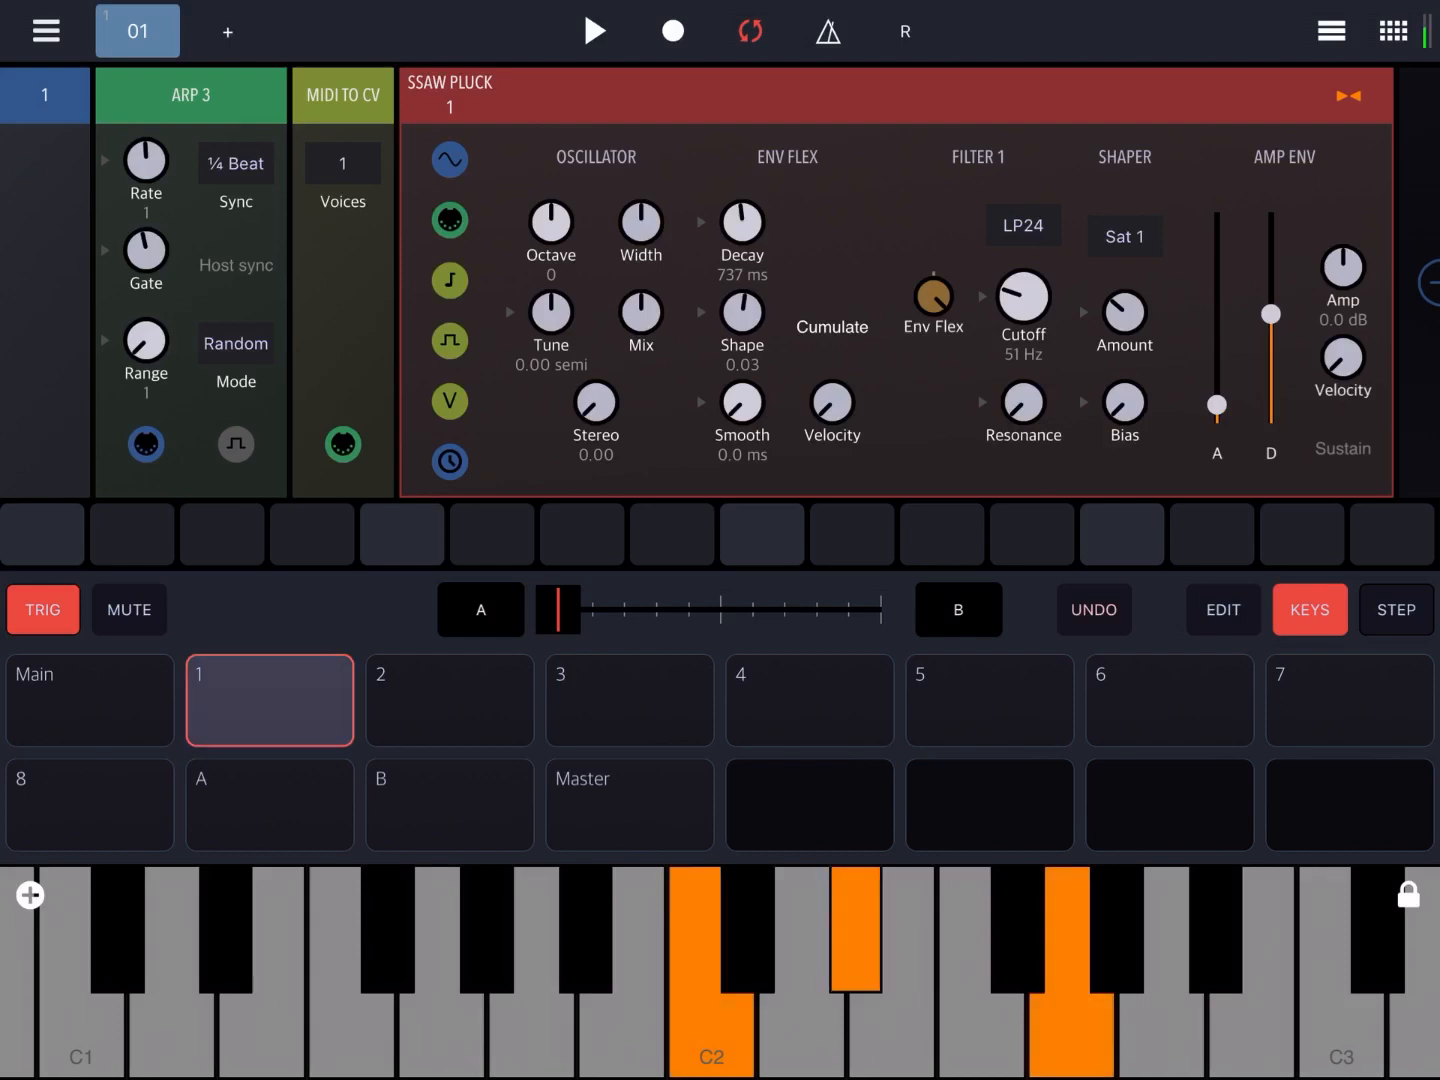
# Record the held chord as CHRD on step 1 and play the pattern back.
pyautogui.click(706, 970)
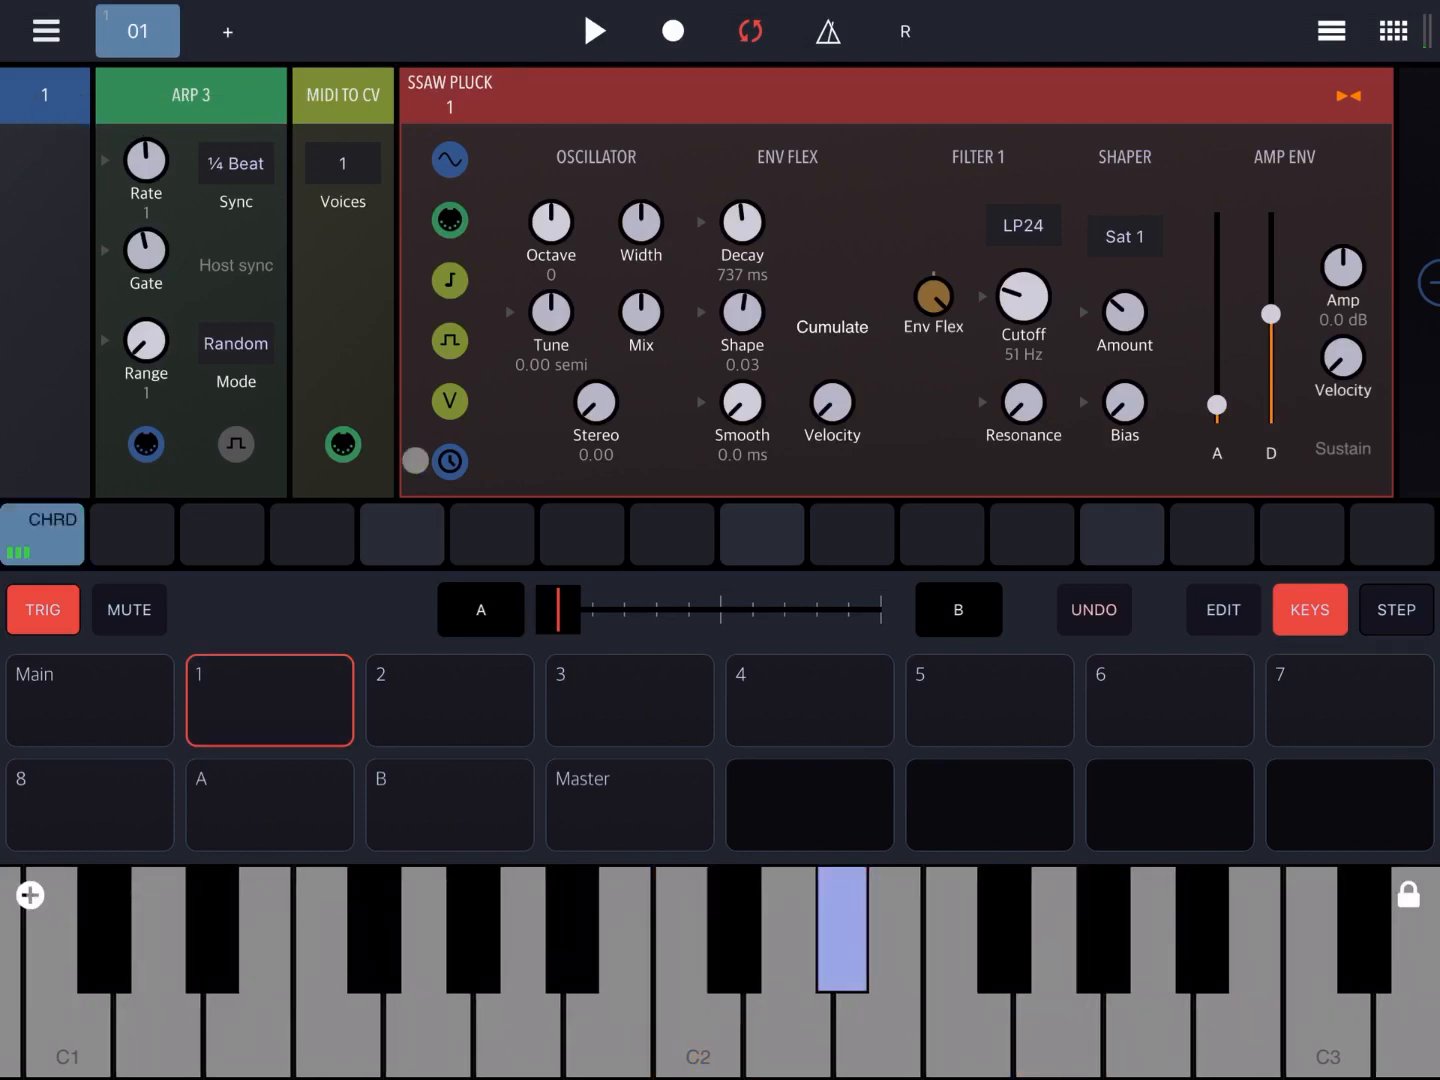
pyautogui.click(415, 461)
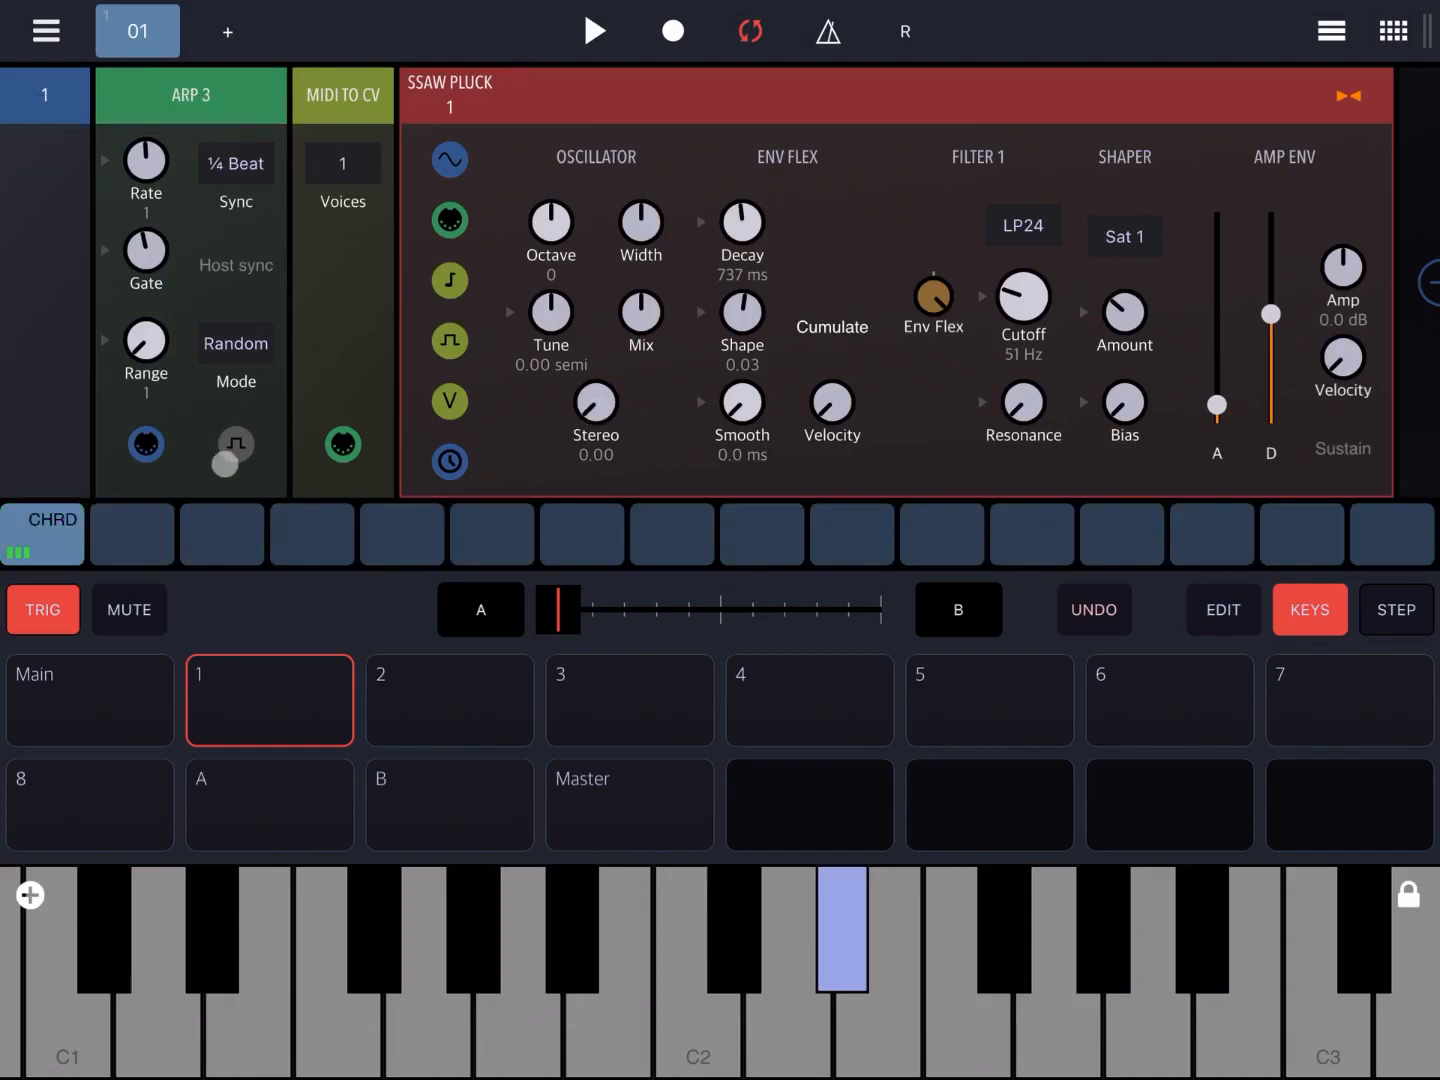
pyautogui.click(594, 31)
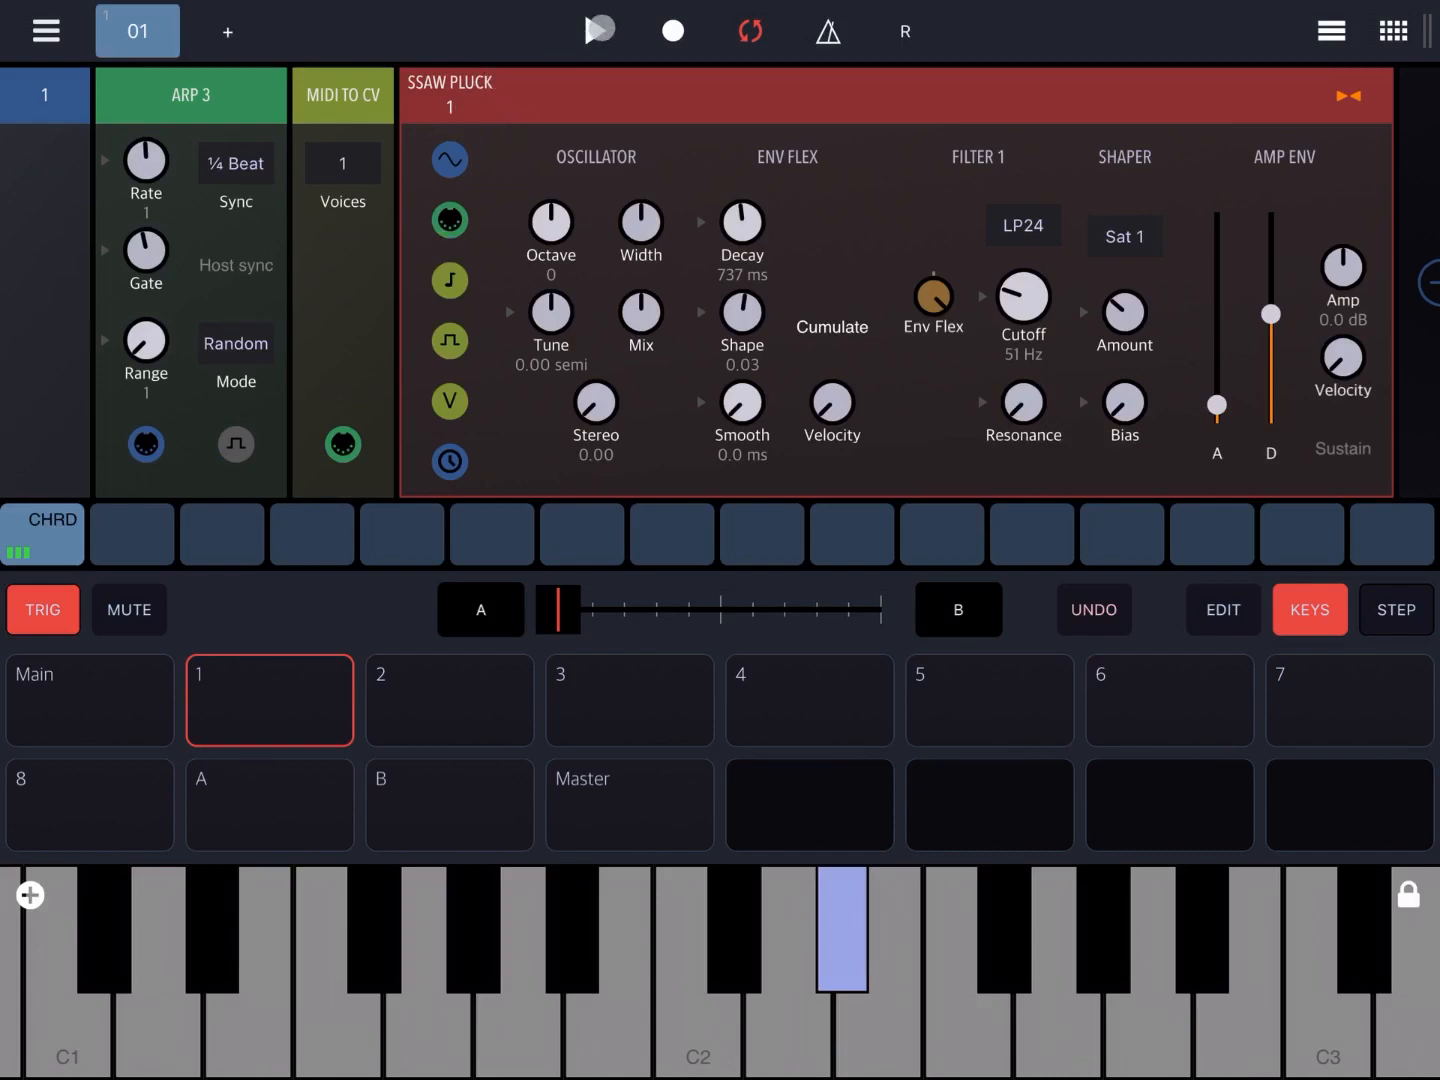
pyautogui.click(600, 30)
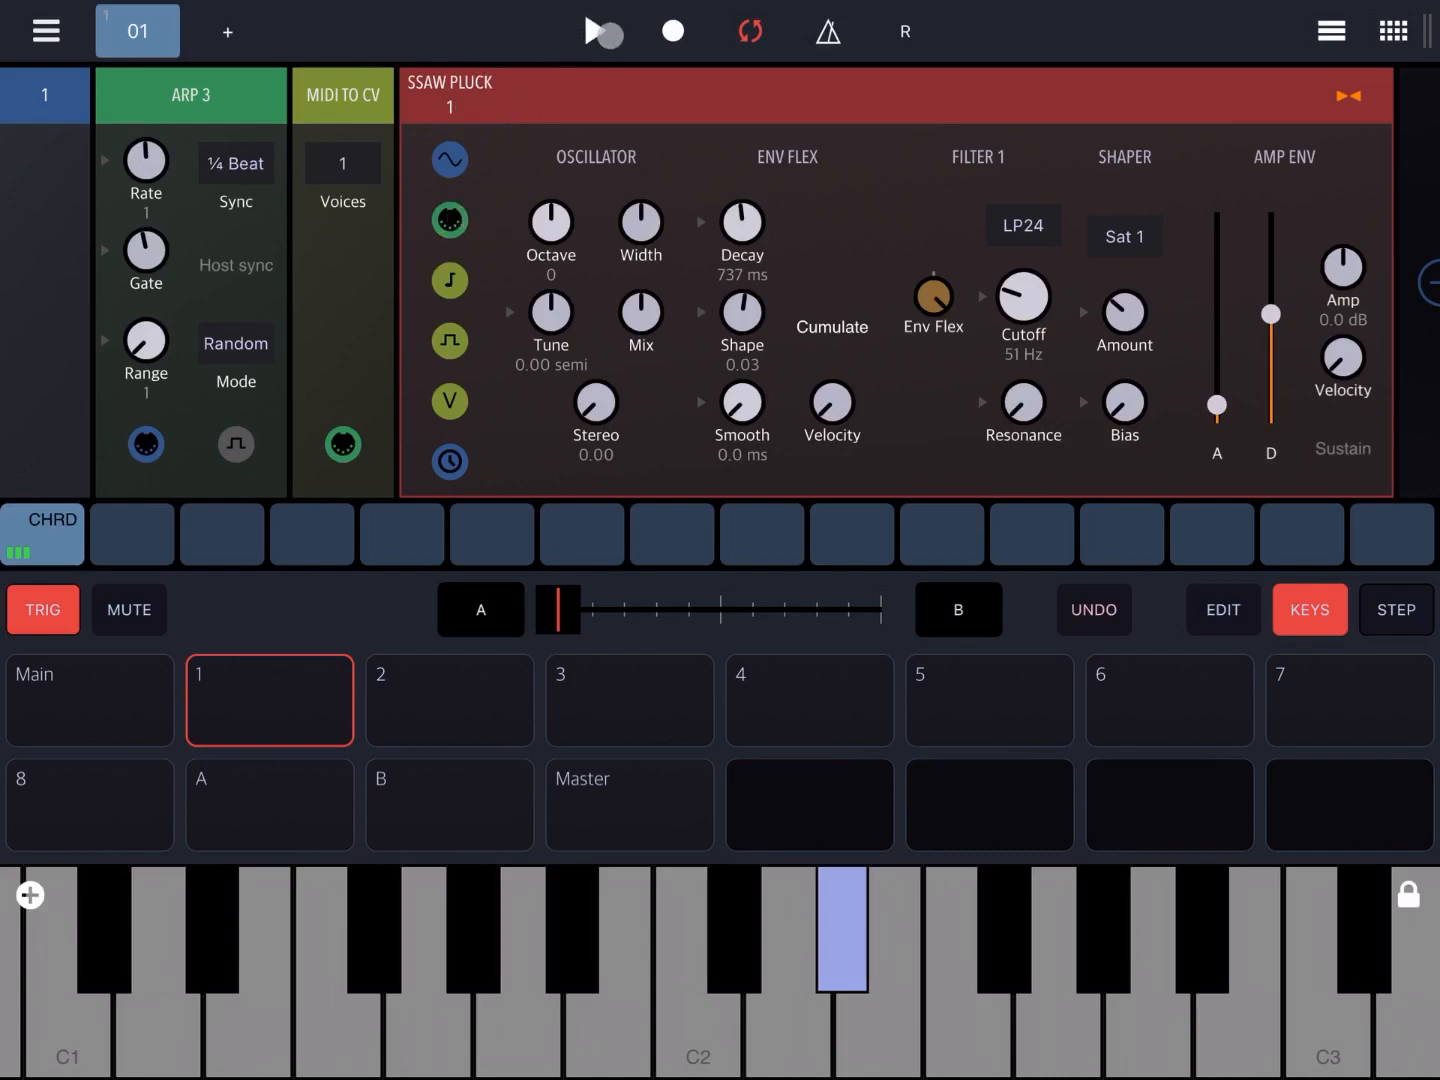
pyautogui.click(601, 31)
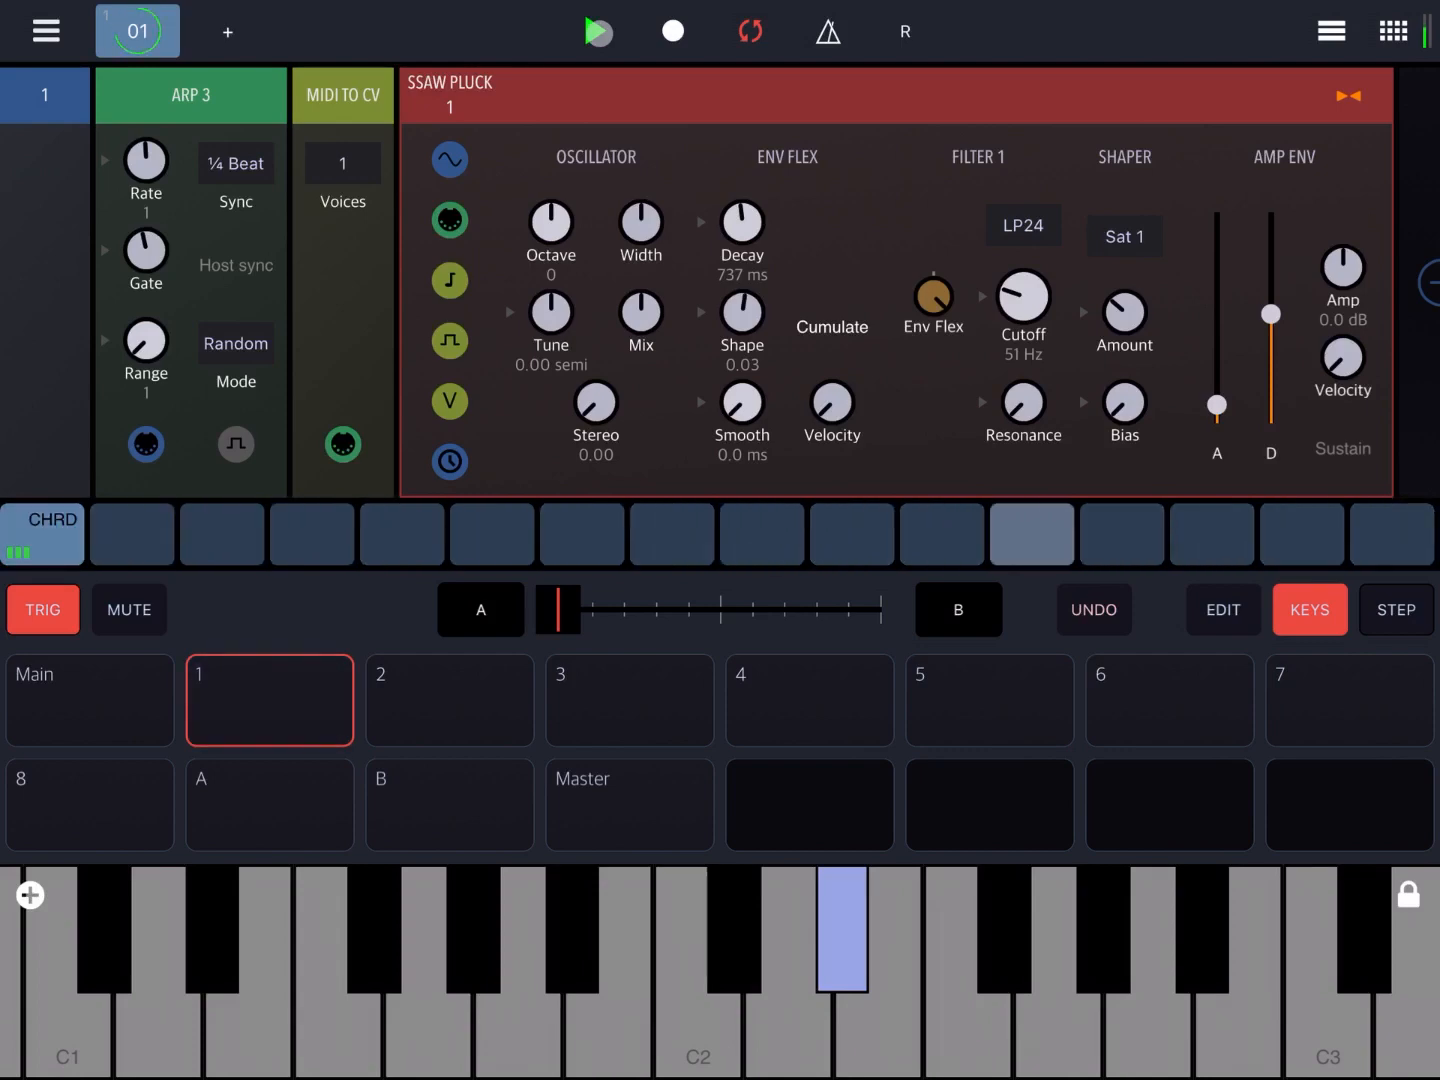
pyautogui.click(596, 31)
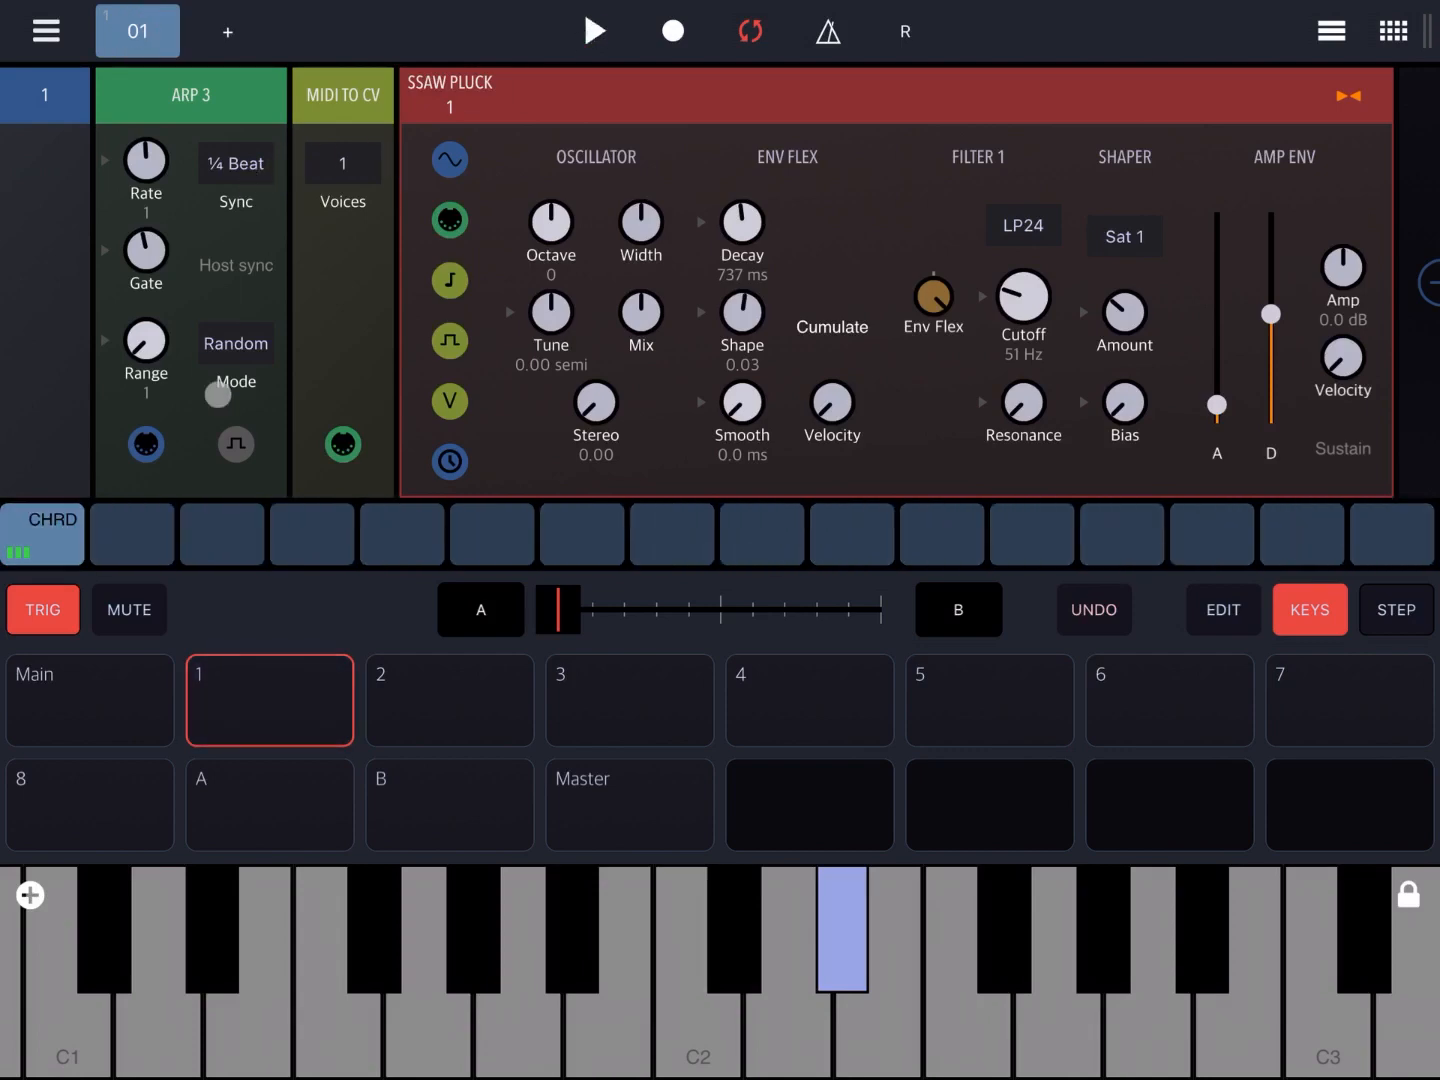
# Set Arp 3 to Beat sync in Up mode and audition the chord sequence.
pyautogui.click(1211, 534)
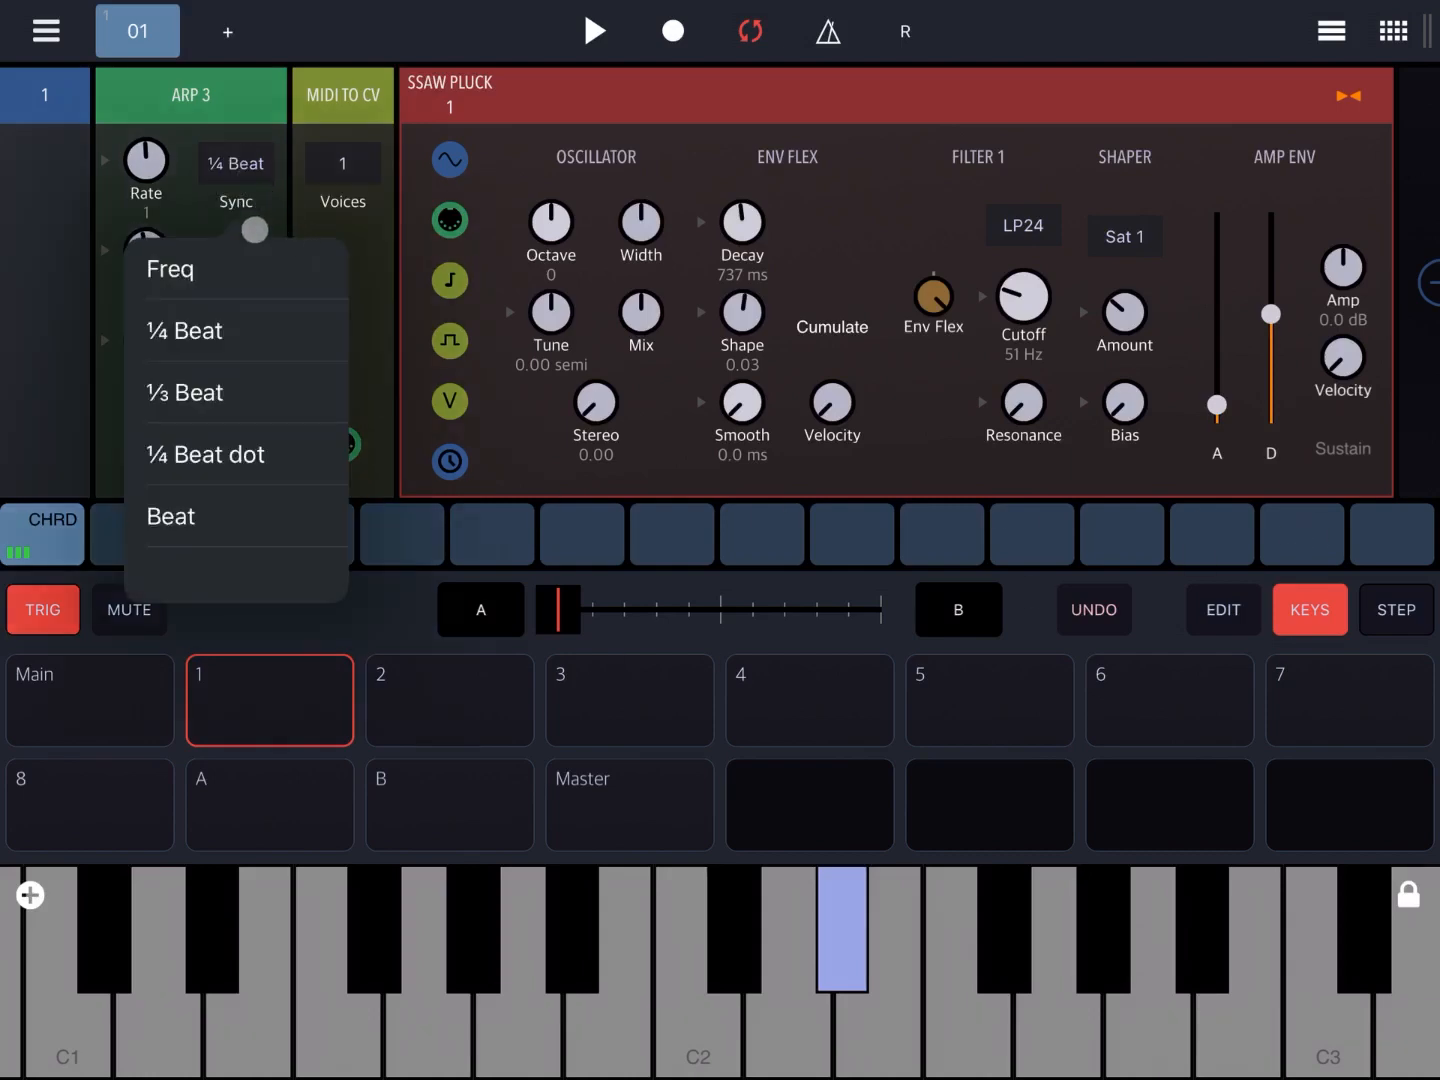
pyautogui.click(171, 516)
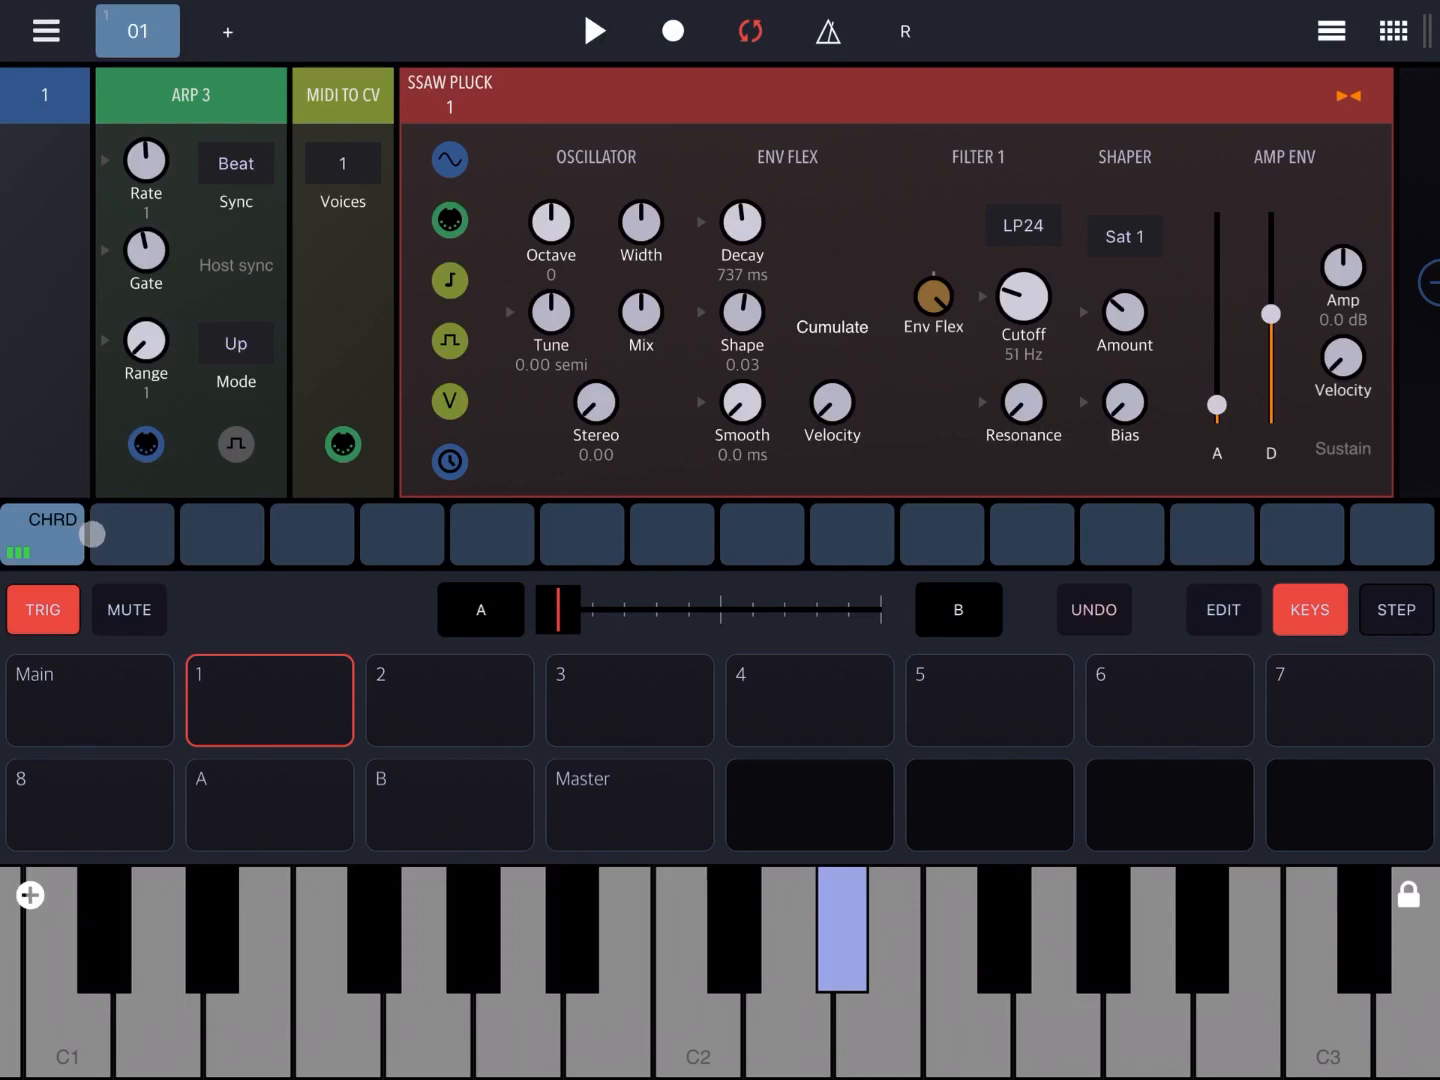
pyautogui.click(594, 31)
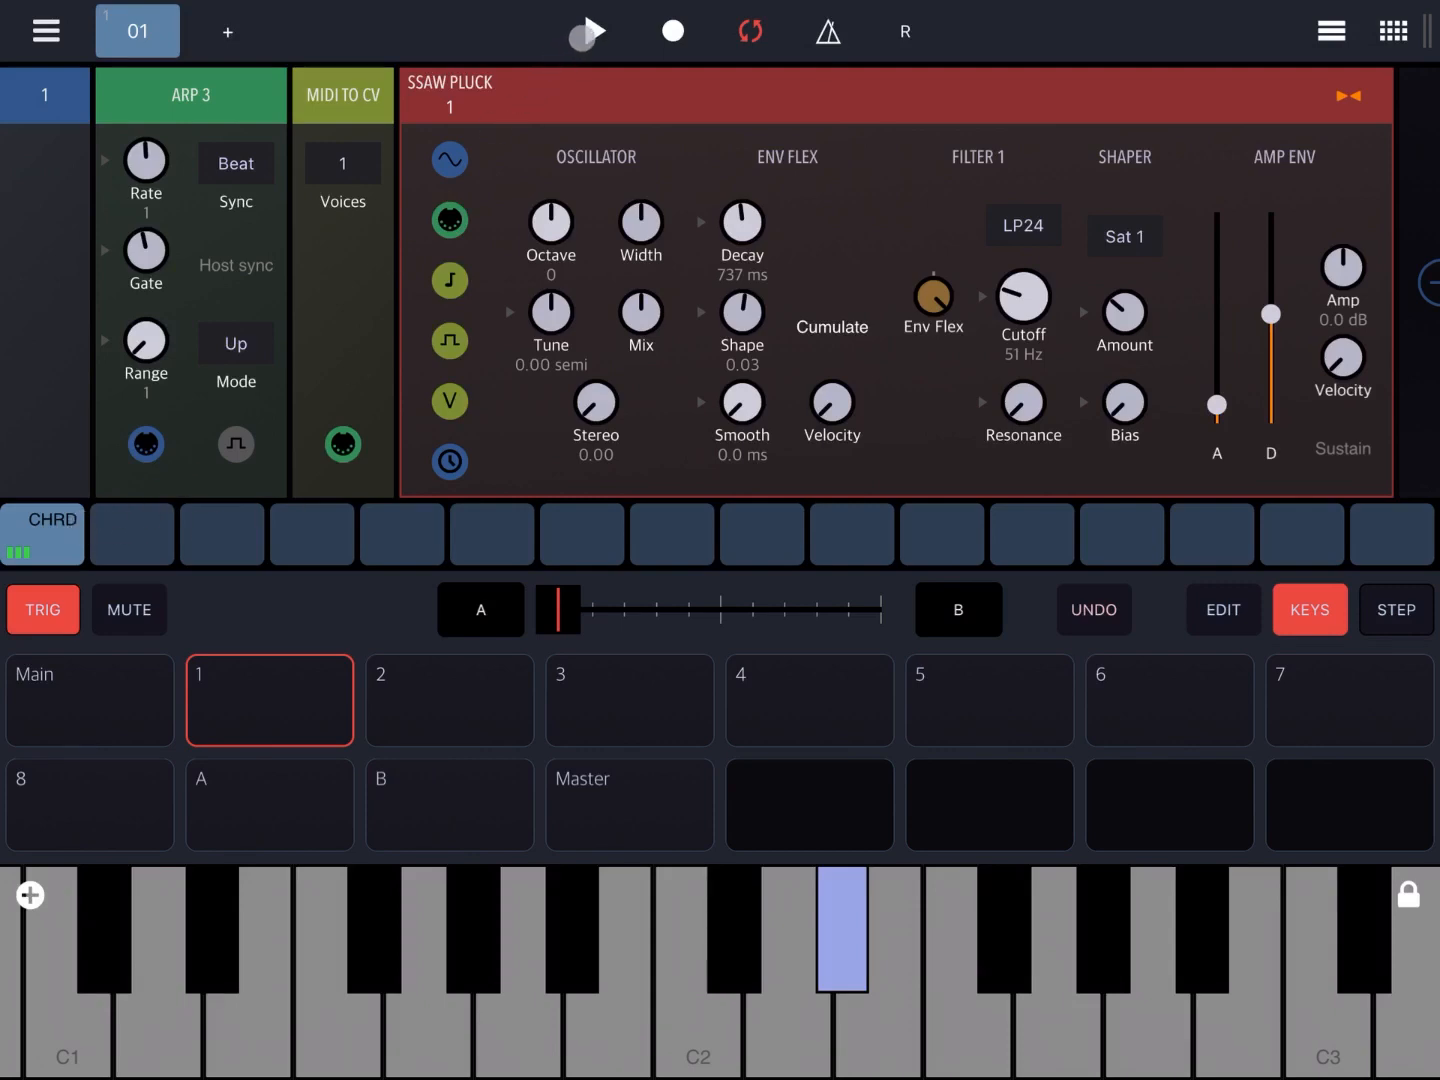
pyautogui.click(587, 31)
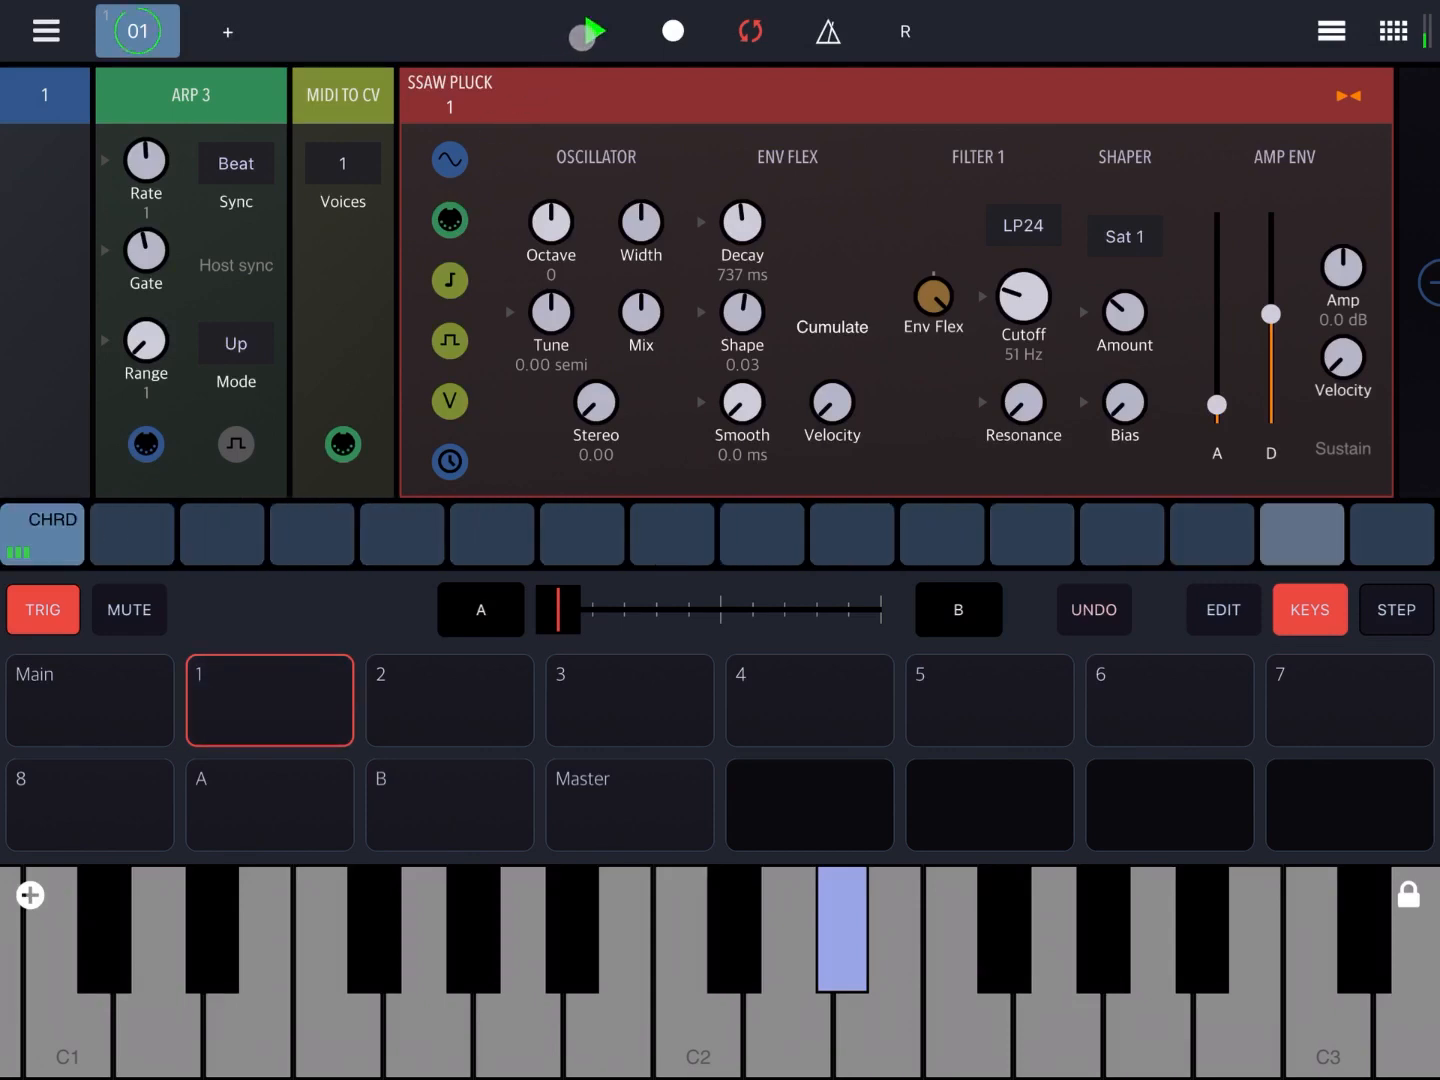
pyautogui.click(591, 30)
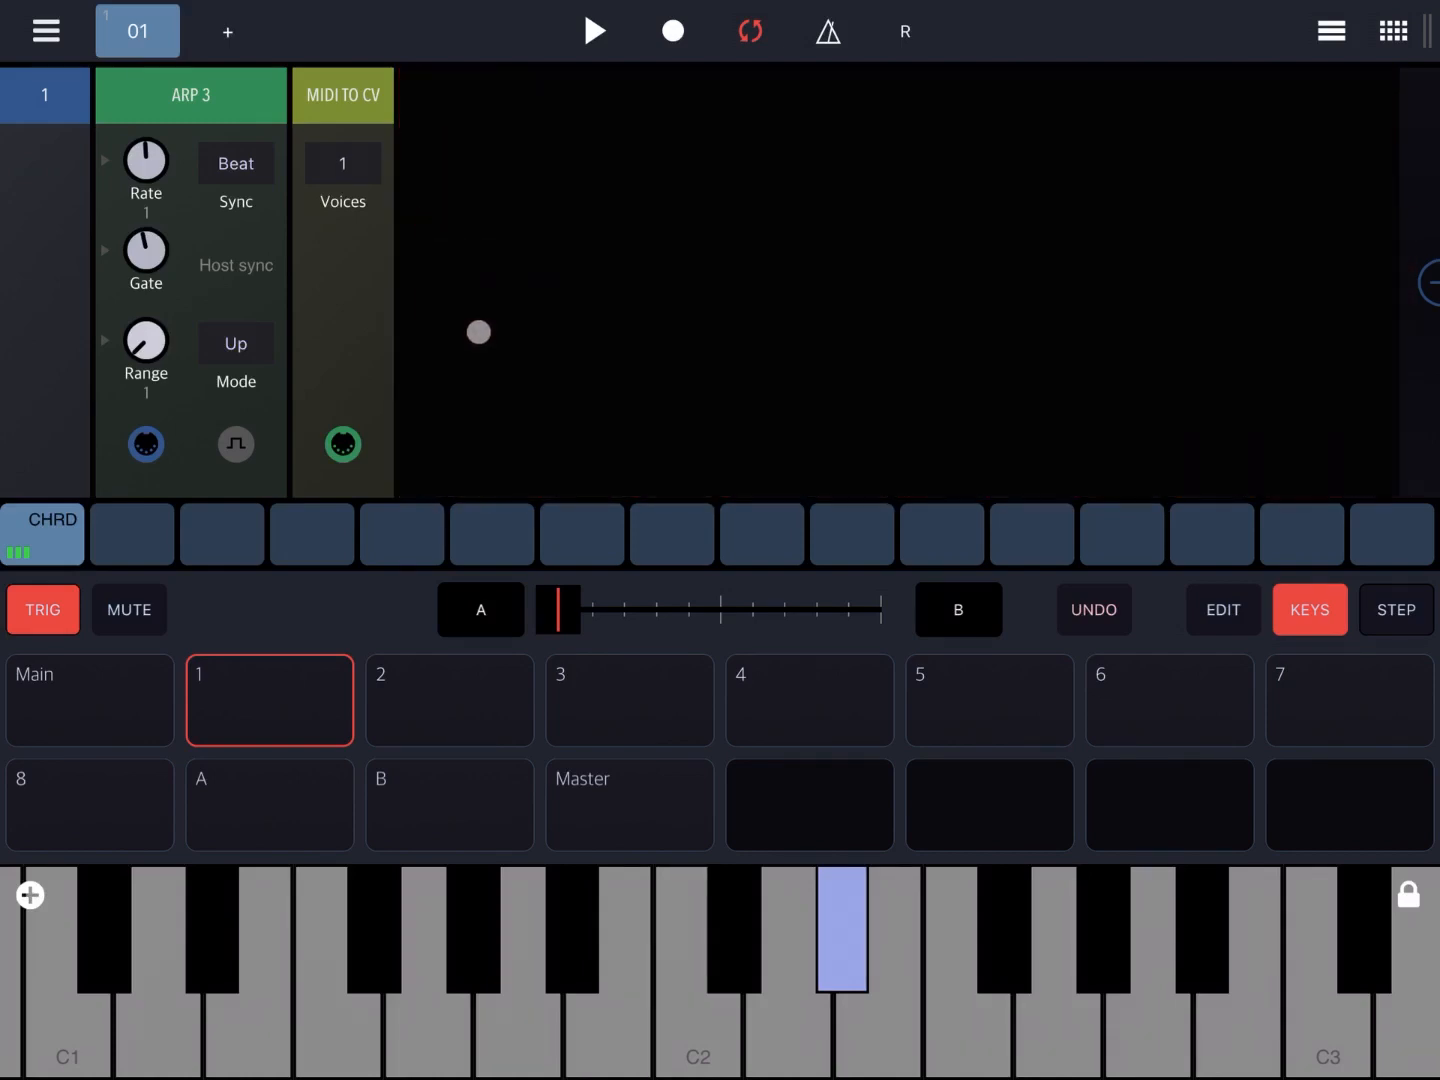
# Add a MIDI Output module on channel 1 after MIDI to CV.
pyautogui.click(440, 282)
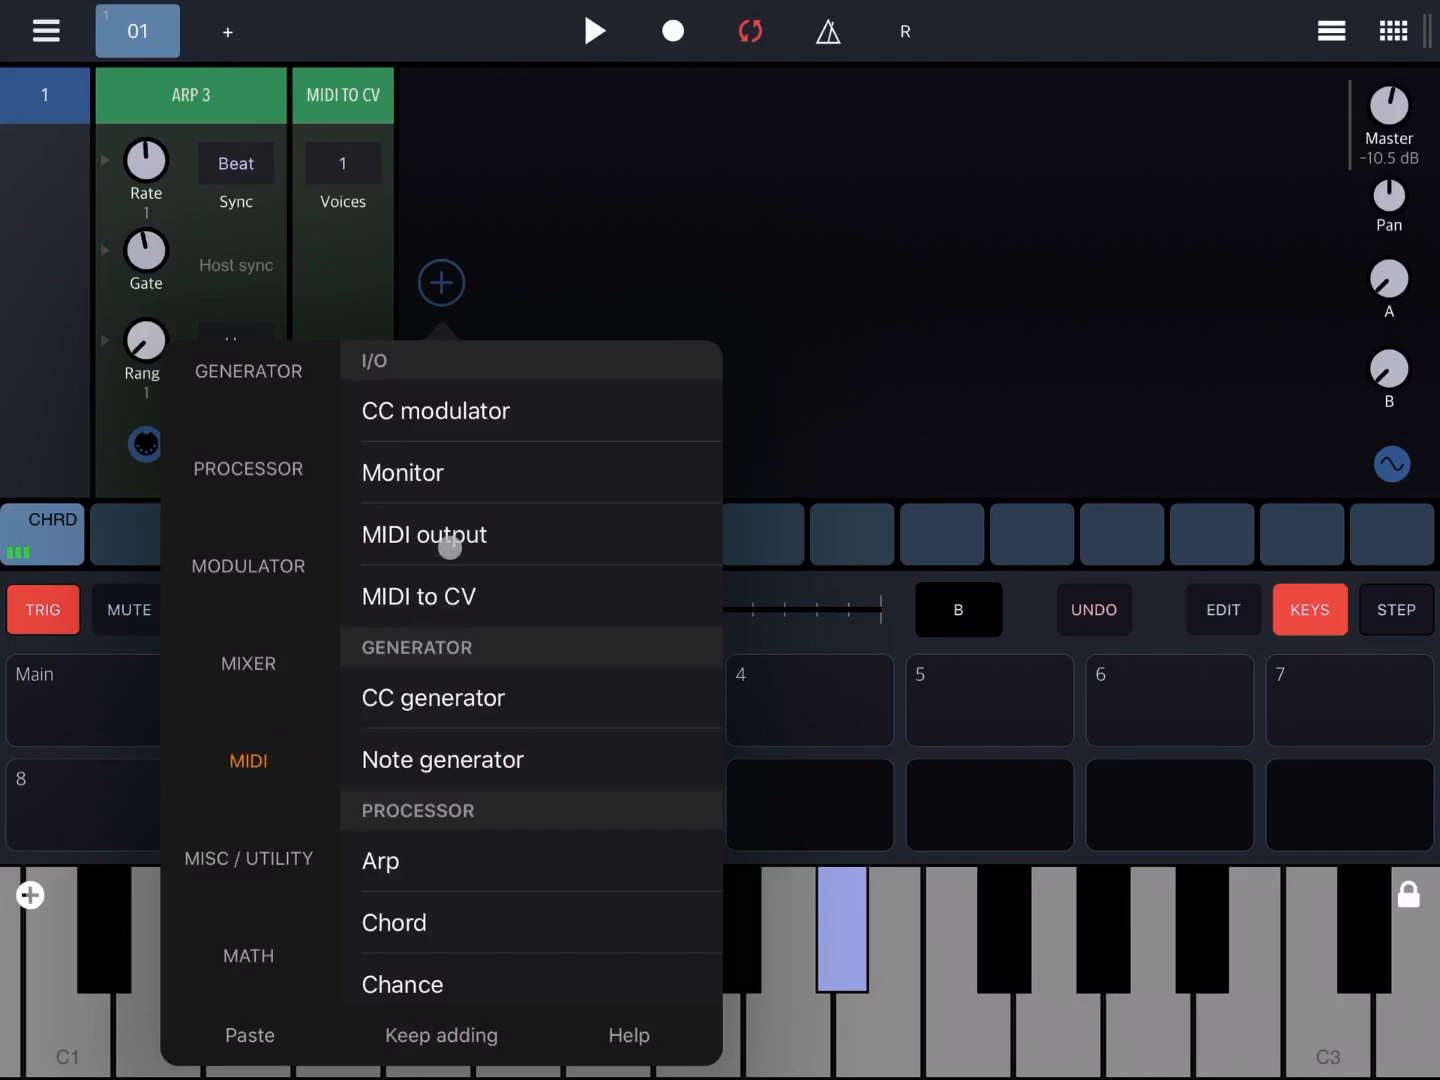
pyautogui.click(423, 534)
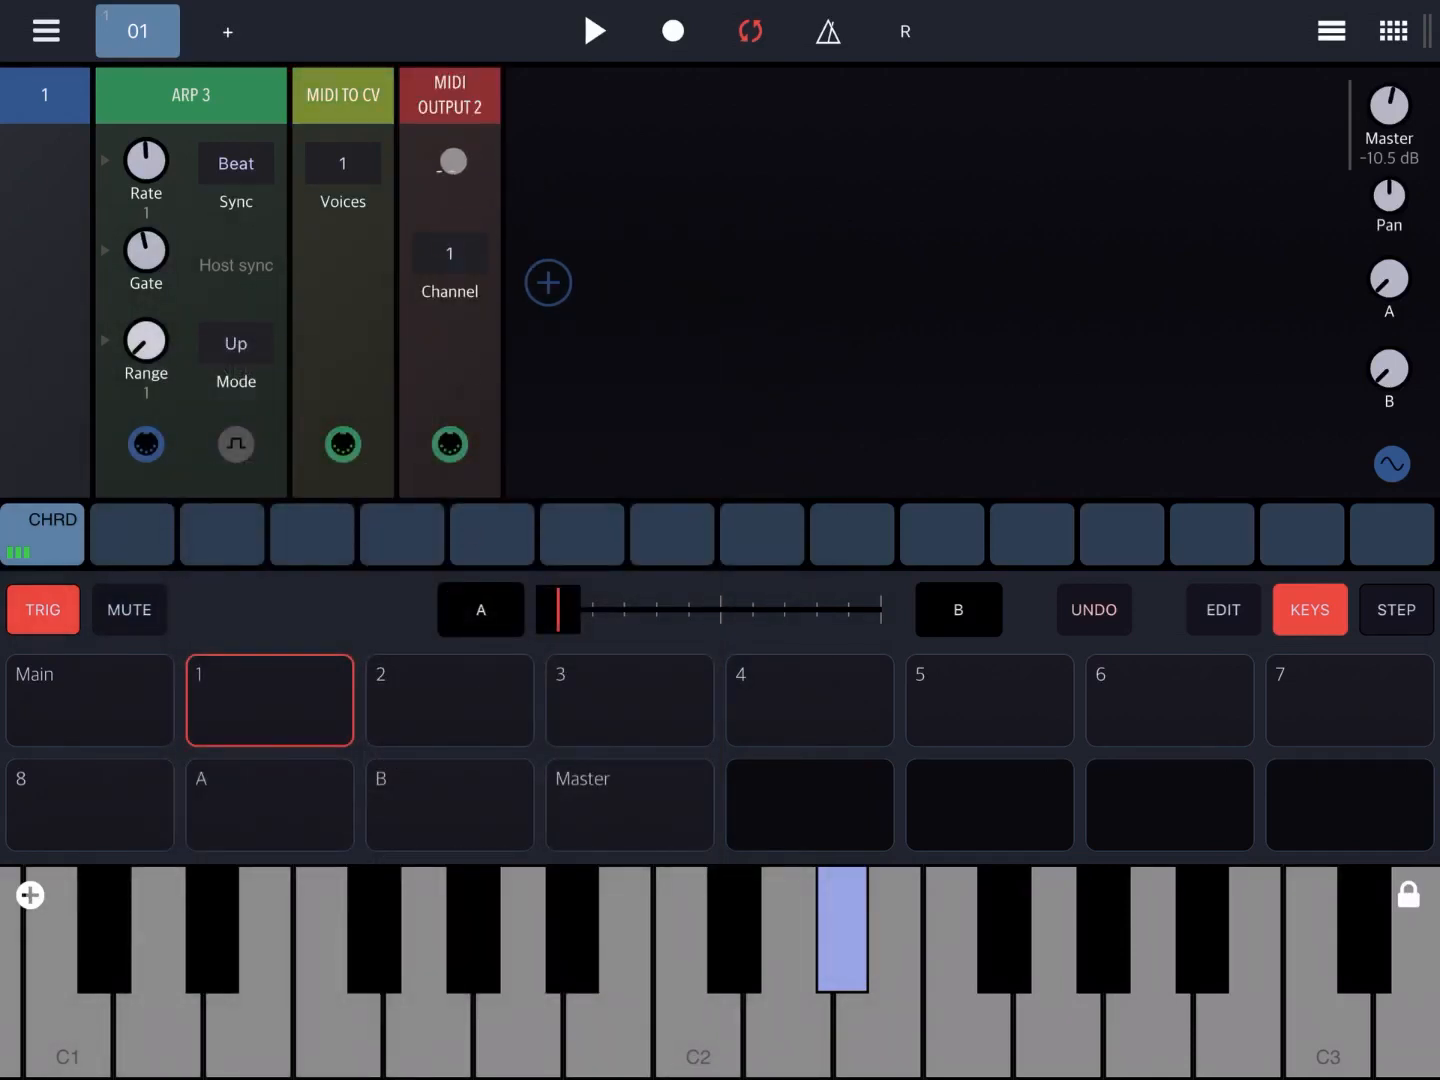